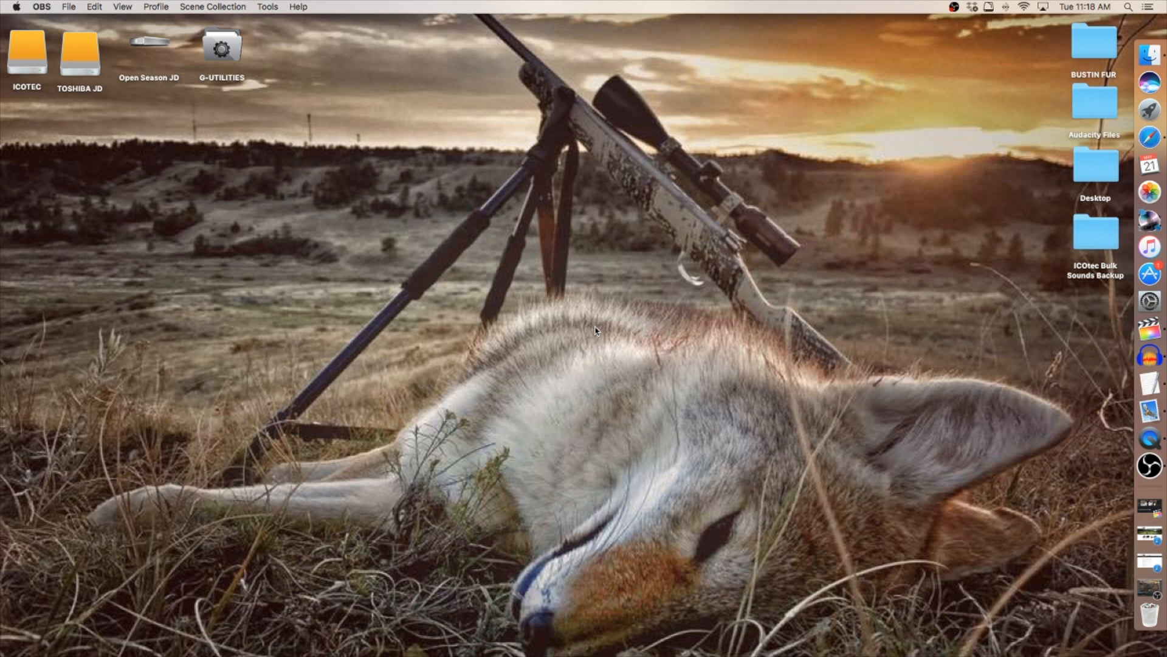
pyautogui.moveTo(279, 97)
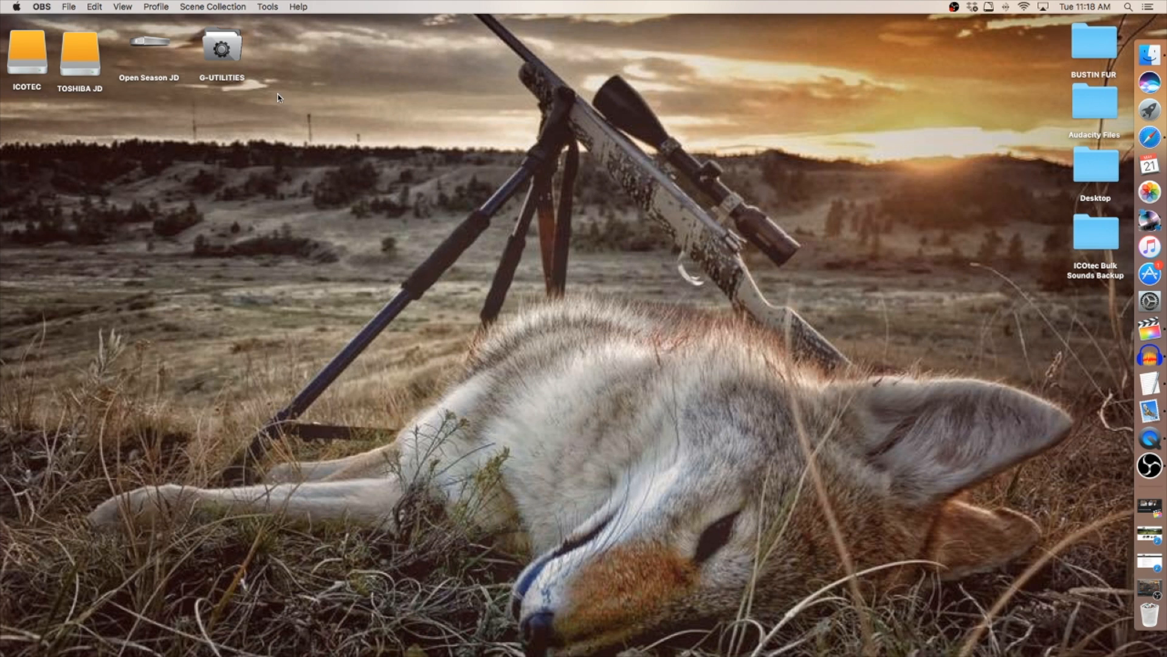
pyautogui.moveTo(826, 185)
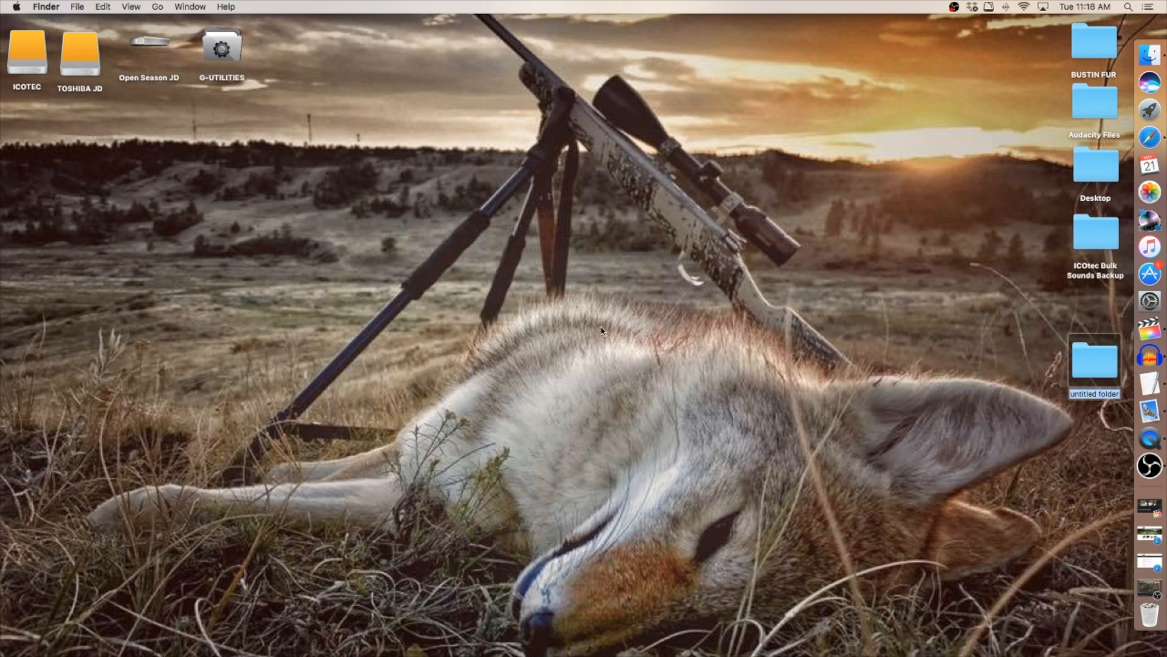
pyautogui.moveTo(900, 377)
pyautogui.write('icotec sou')
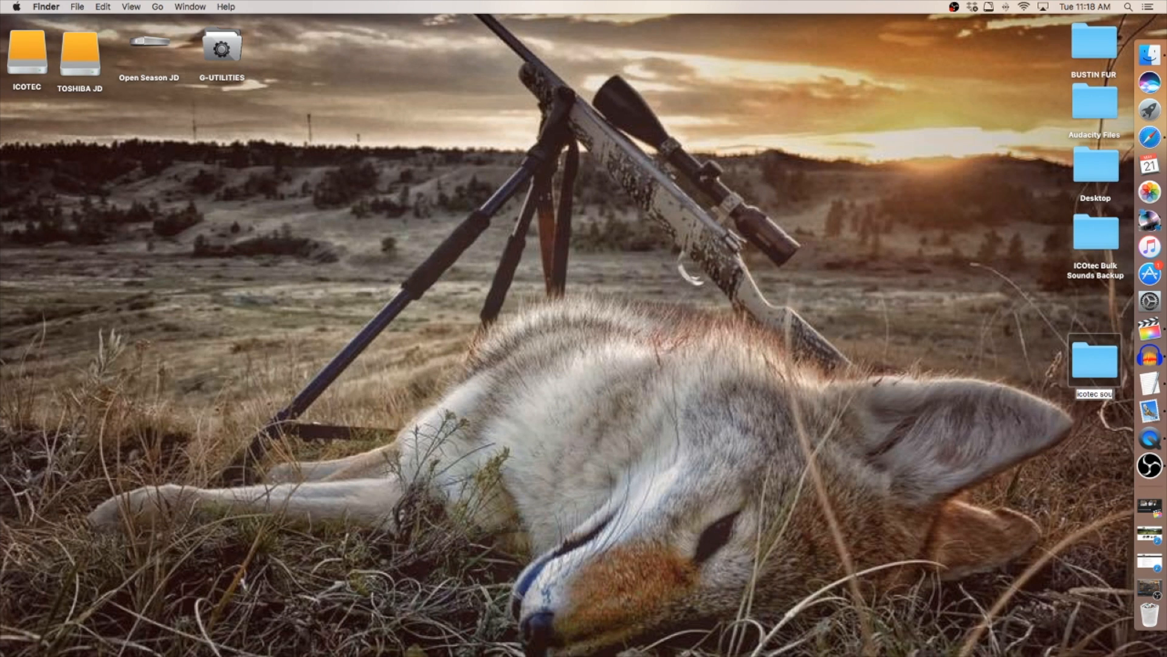
# Confirm the icotec sounds folder name and place it beside ICOtec Bulk Sounds Backup.
pyautogui.press('Return')
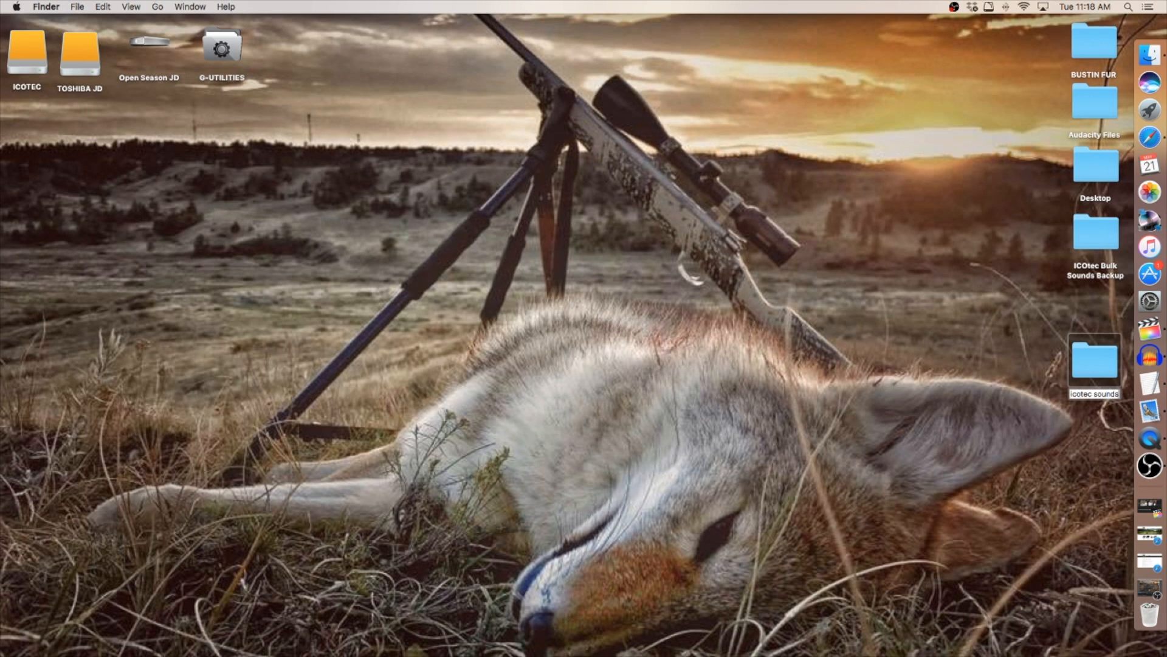
pyautogui.click(1096, 359)
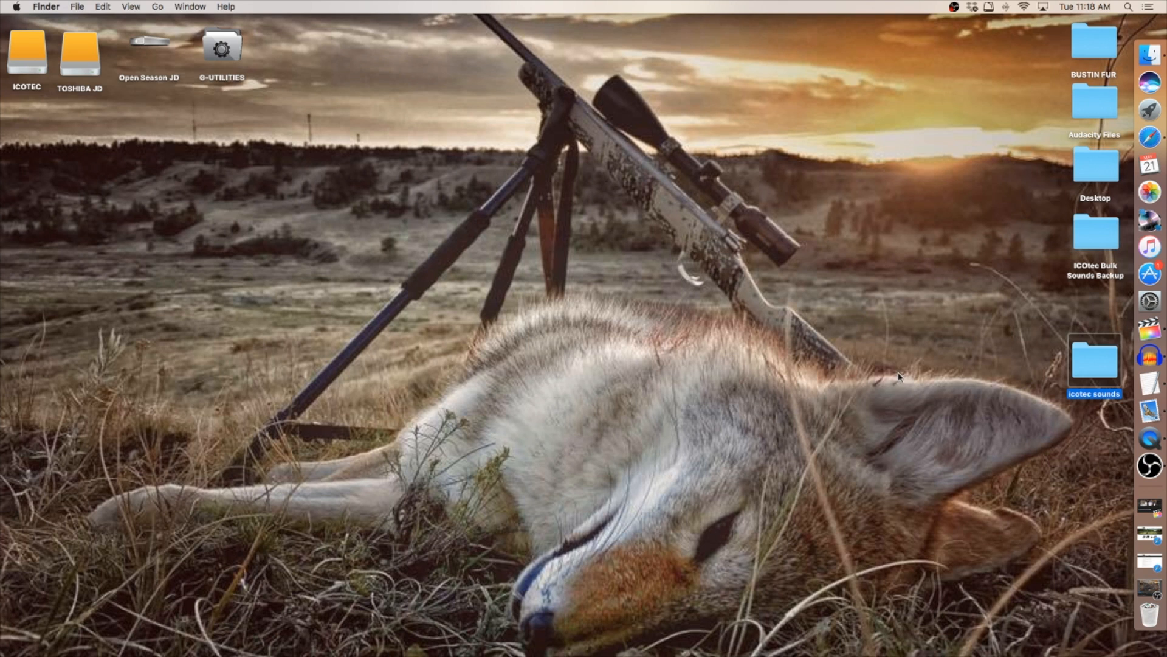
pyautogui.moveTo(1094, 362); pyautogui.dragTo(1005, 291)
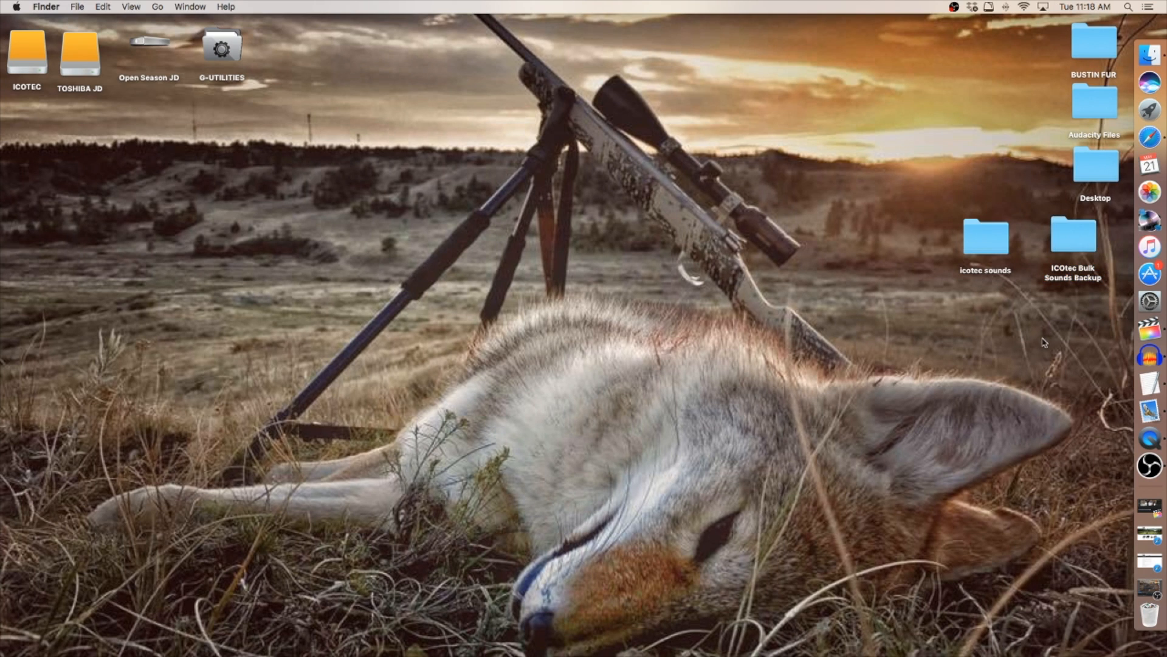
pyautogui.moveTo(1050, 255)
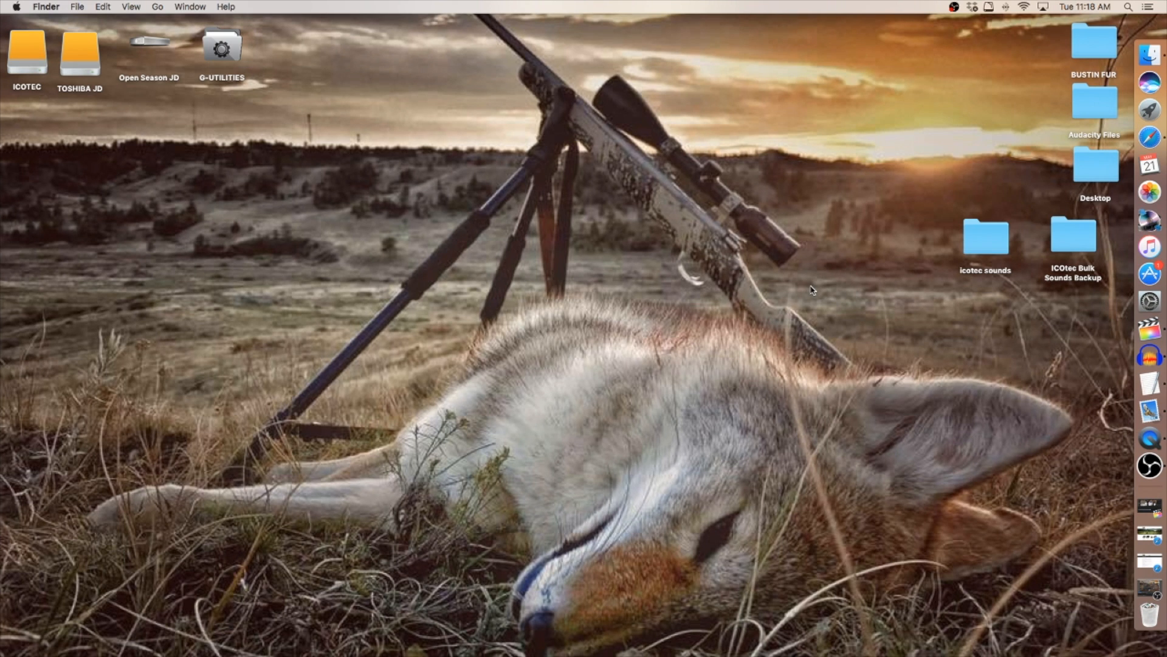
# Browse the numbered .ico calls inside the ICOtec Bulk Sounds Backup folder.
pyautogui.click(1074, 242)
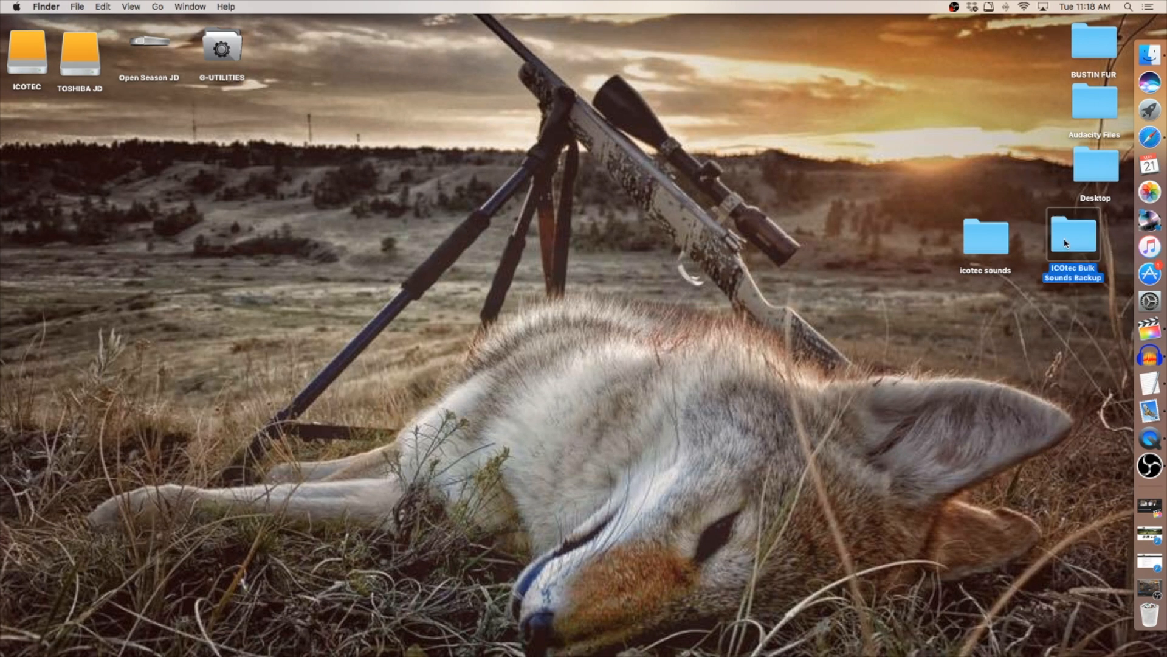
pyautogui.doubleClick(1072, 235)
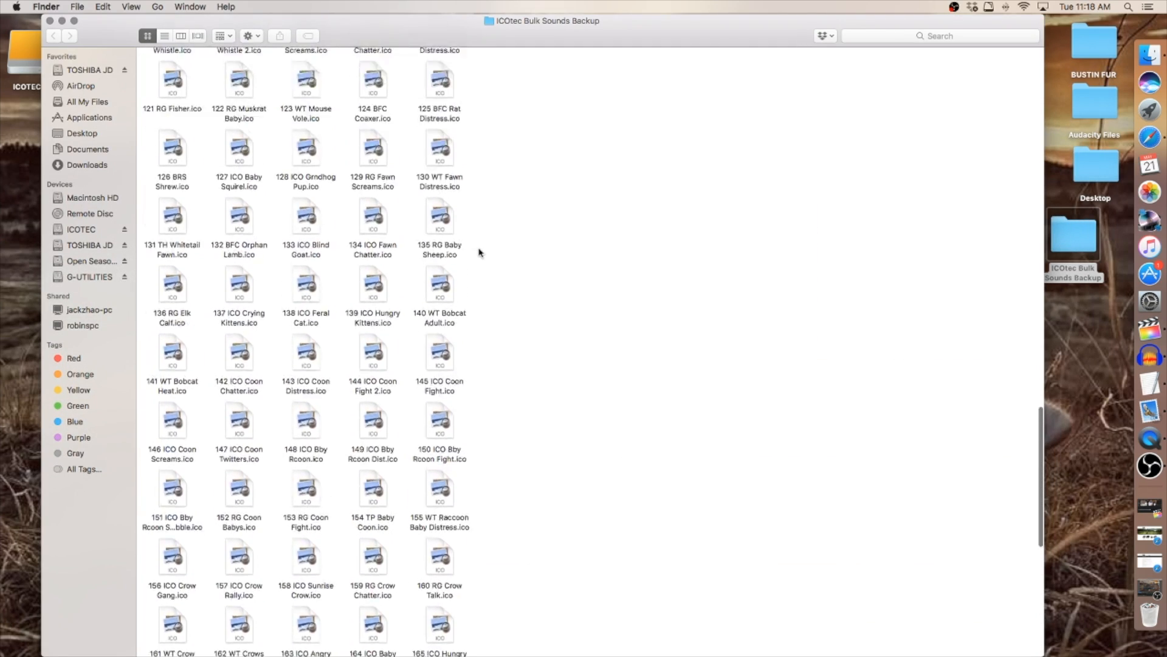
pyautogui.scroll(3)
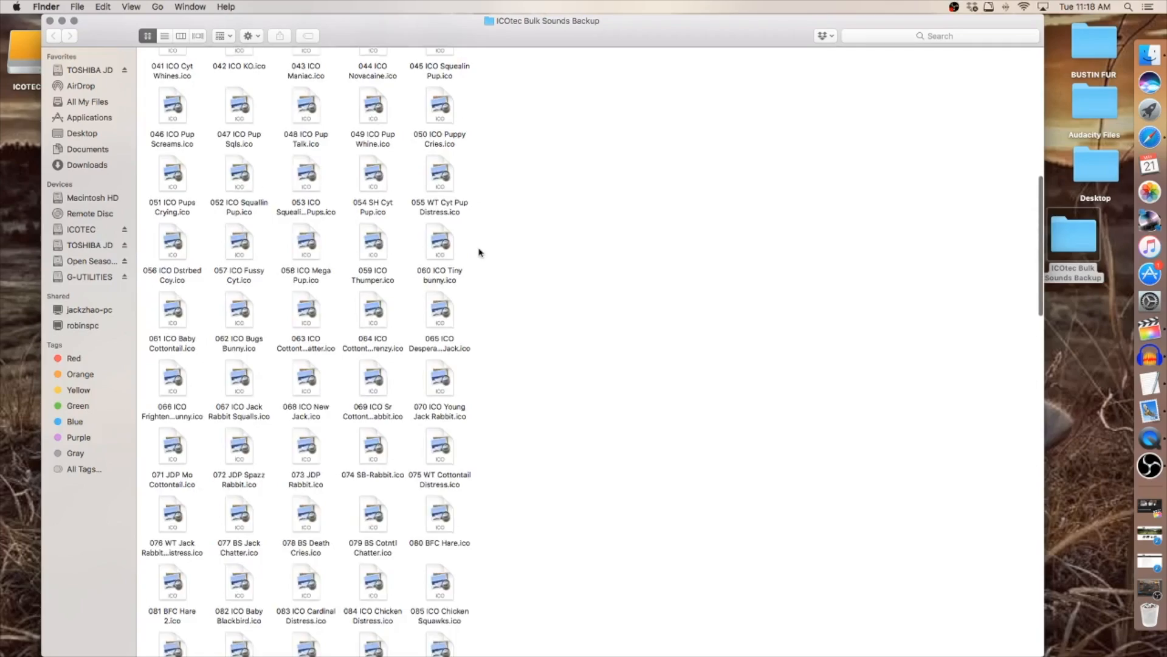
pyautogui.scroll(3)
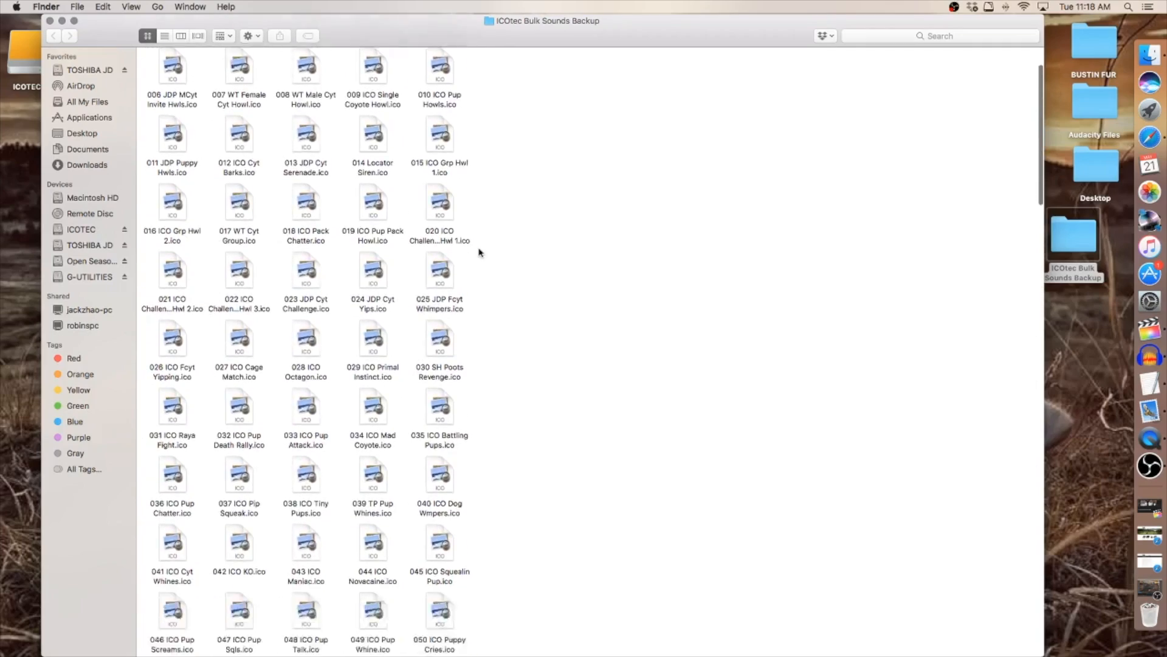
pyautogui.scroll(-3)
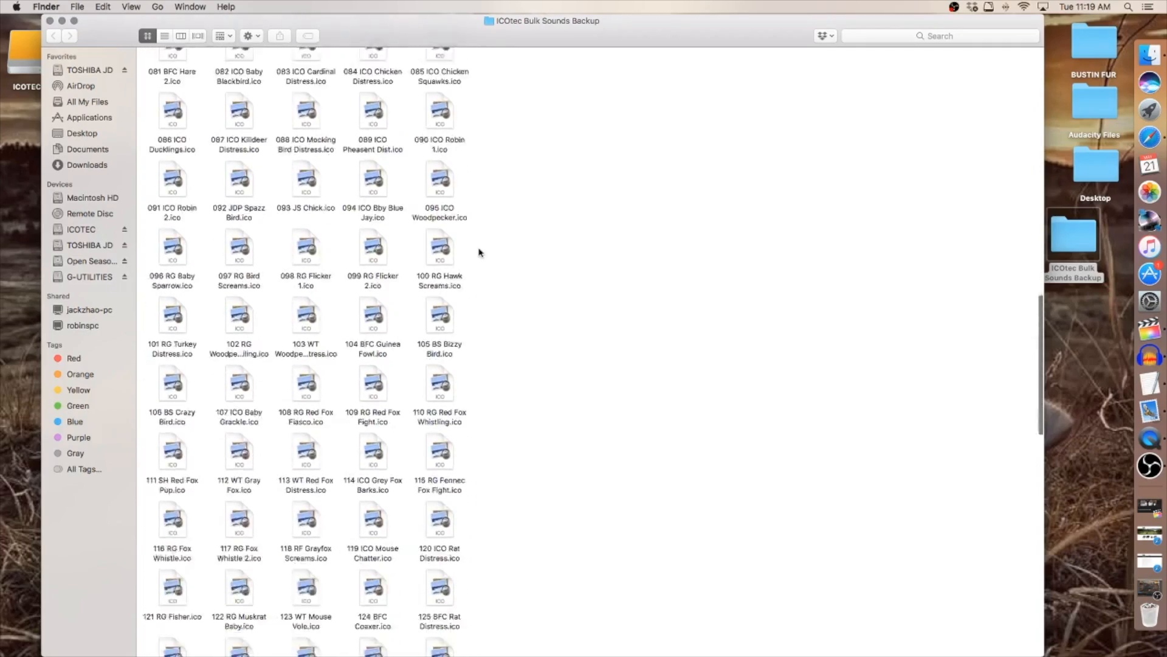
pyautogui.scroll(-3)
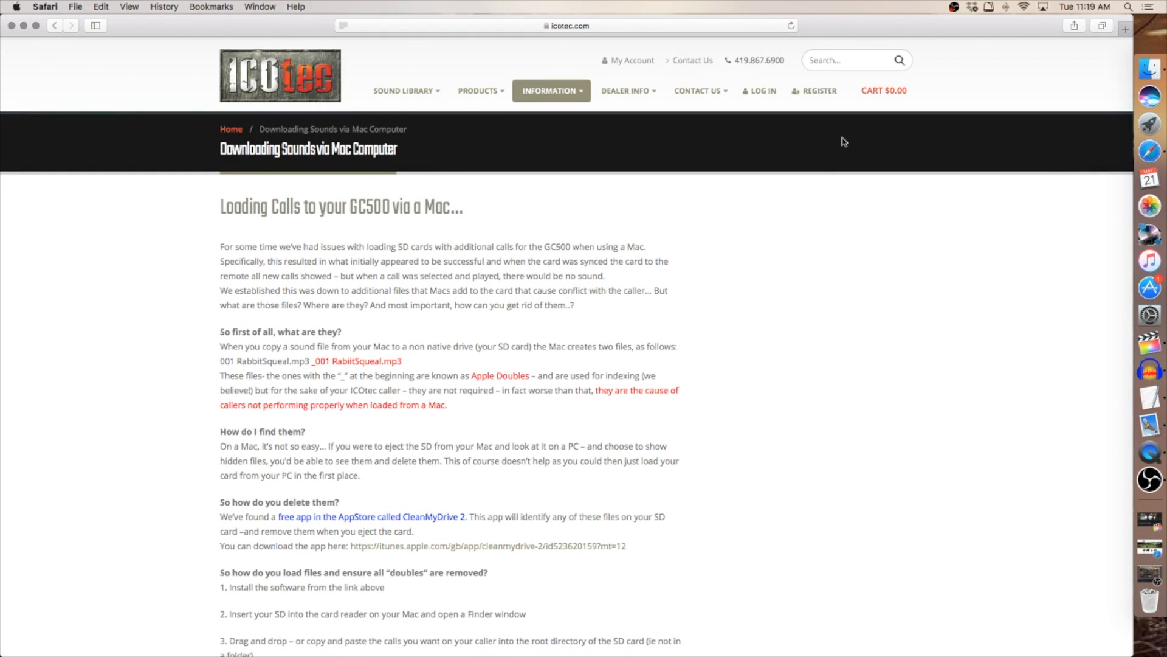
pyautogui.moveTo(752, 302)
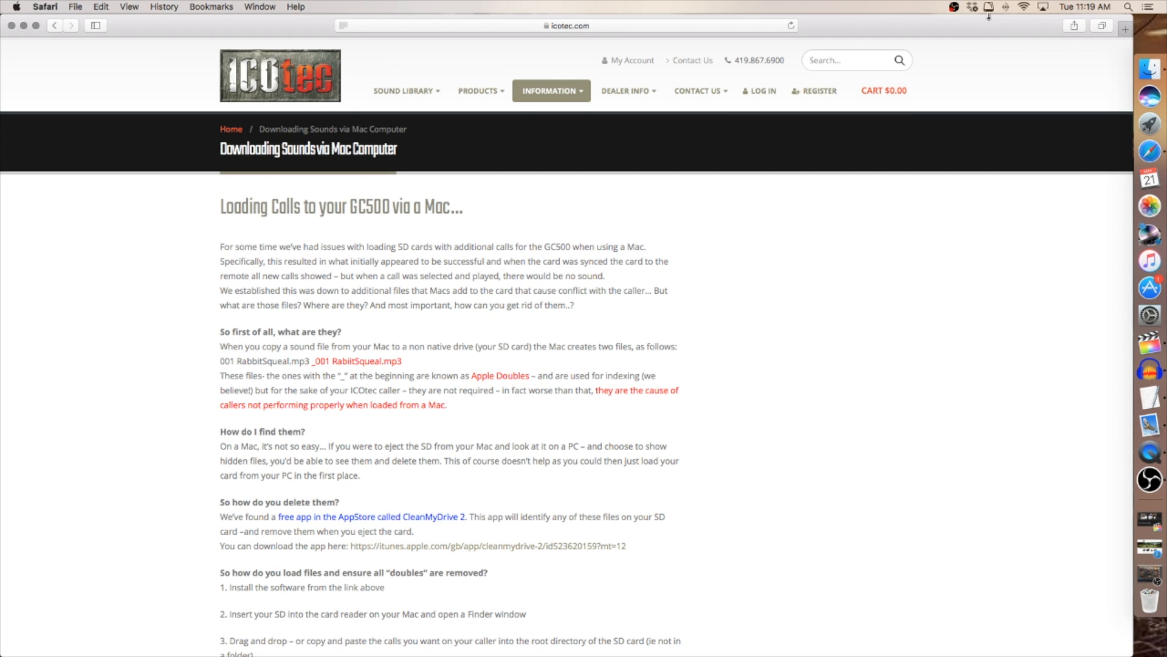
pyautogui.click(989, 6)
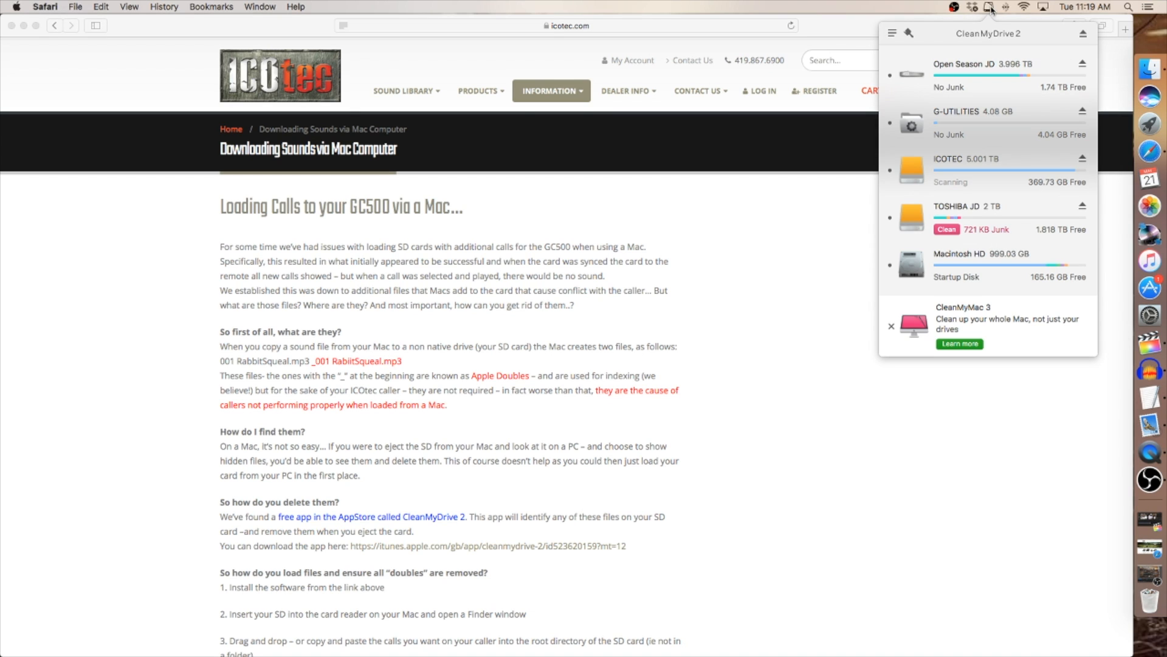
pyautogui.moveTo(888, 105)
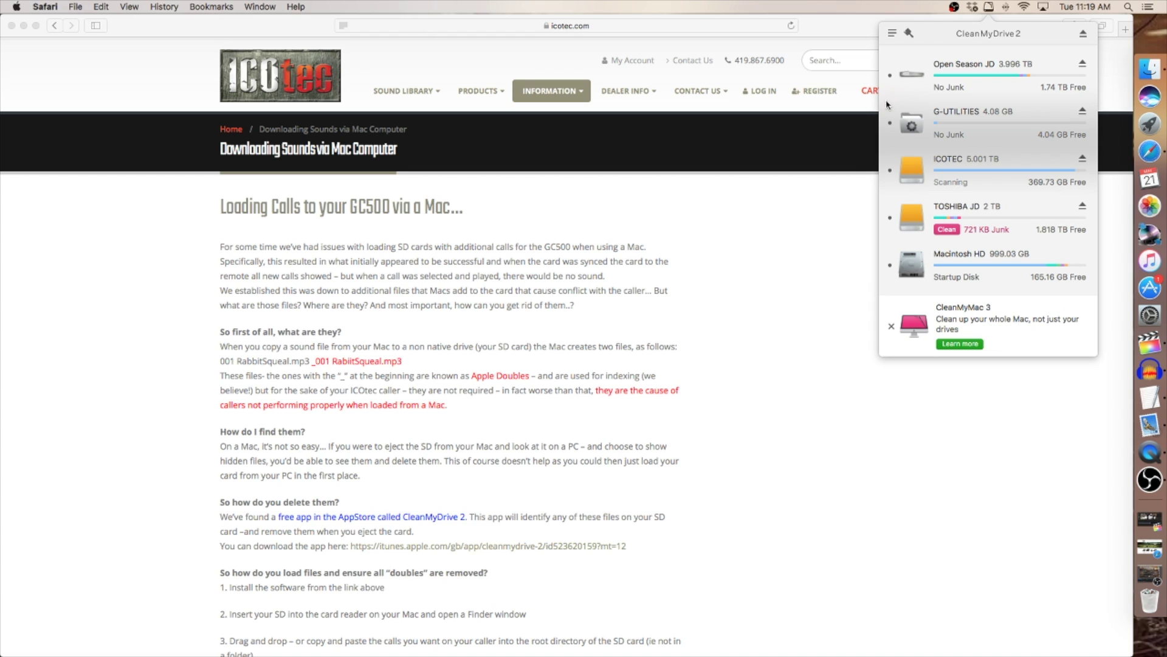
pyautogui.moveTo(844, 225)
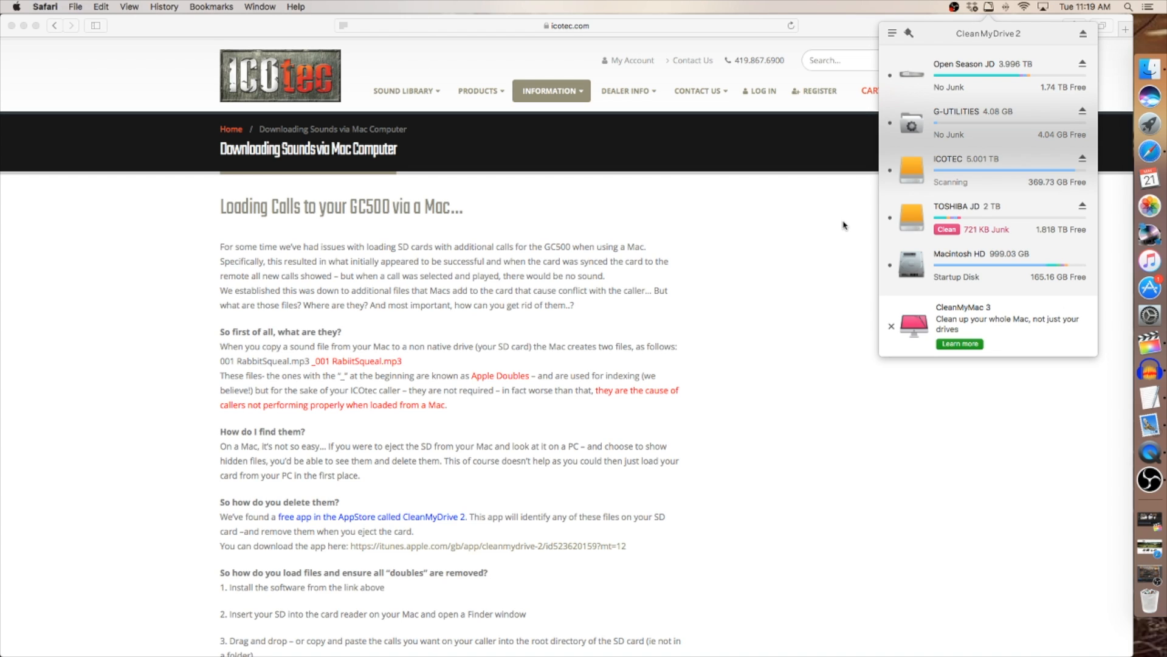
pyautogui.moveTo(844, 235)
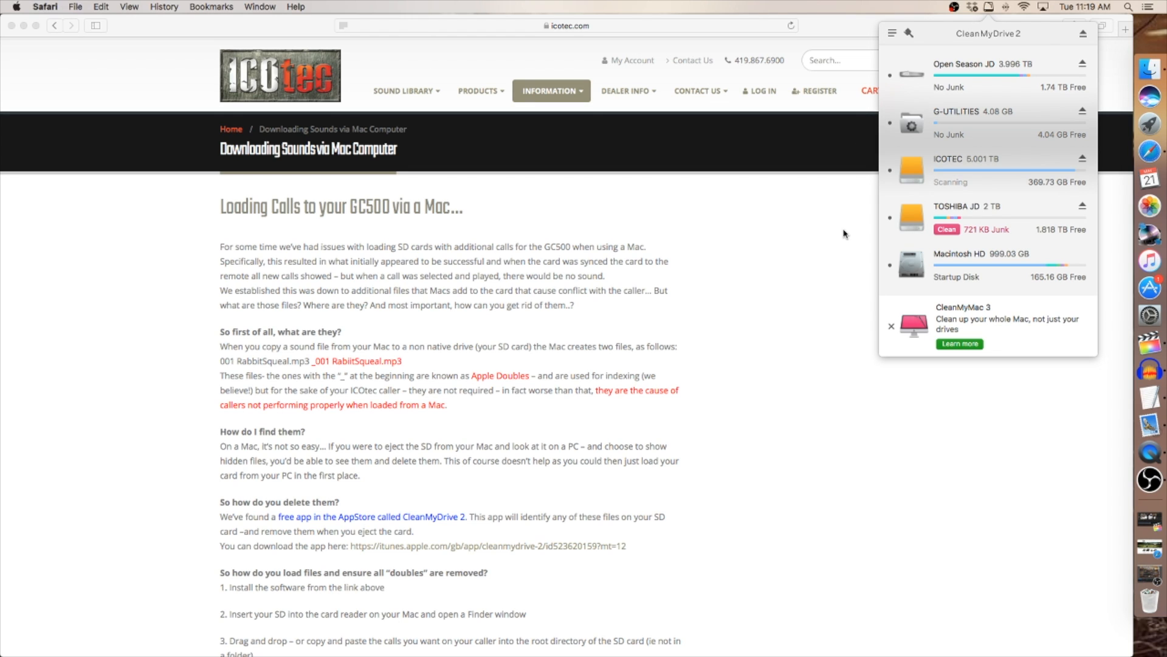
pyautogui.moveTo(868, 221)
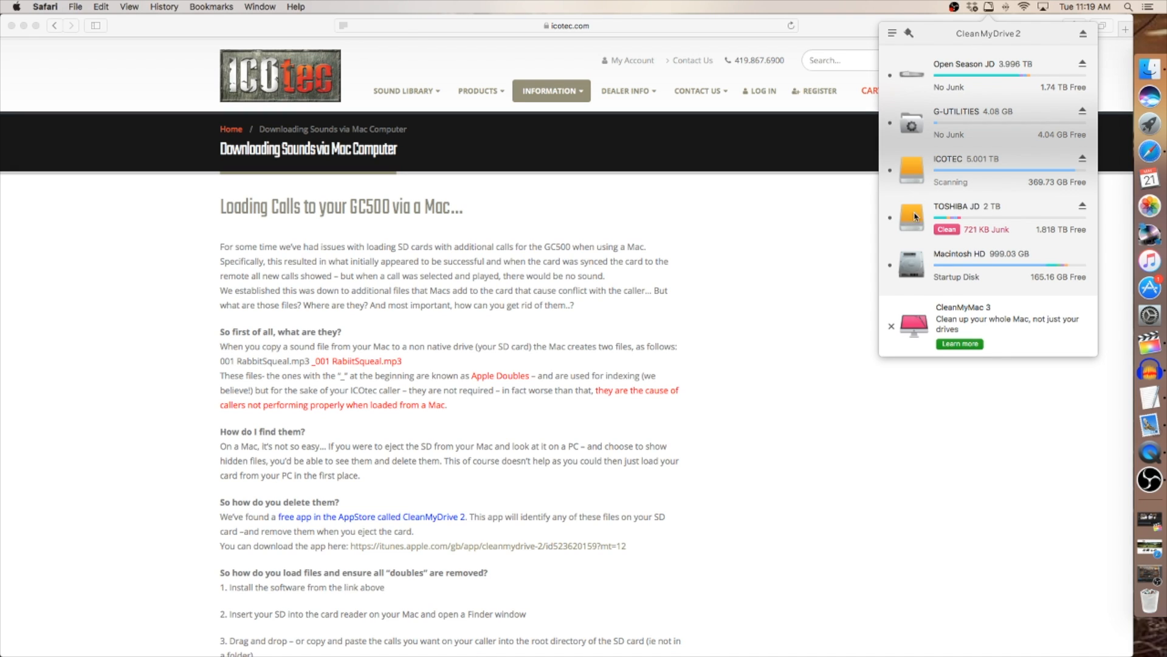
pyautogui.moveTo(926, 292)
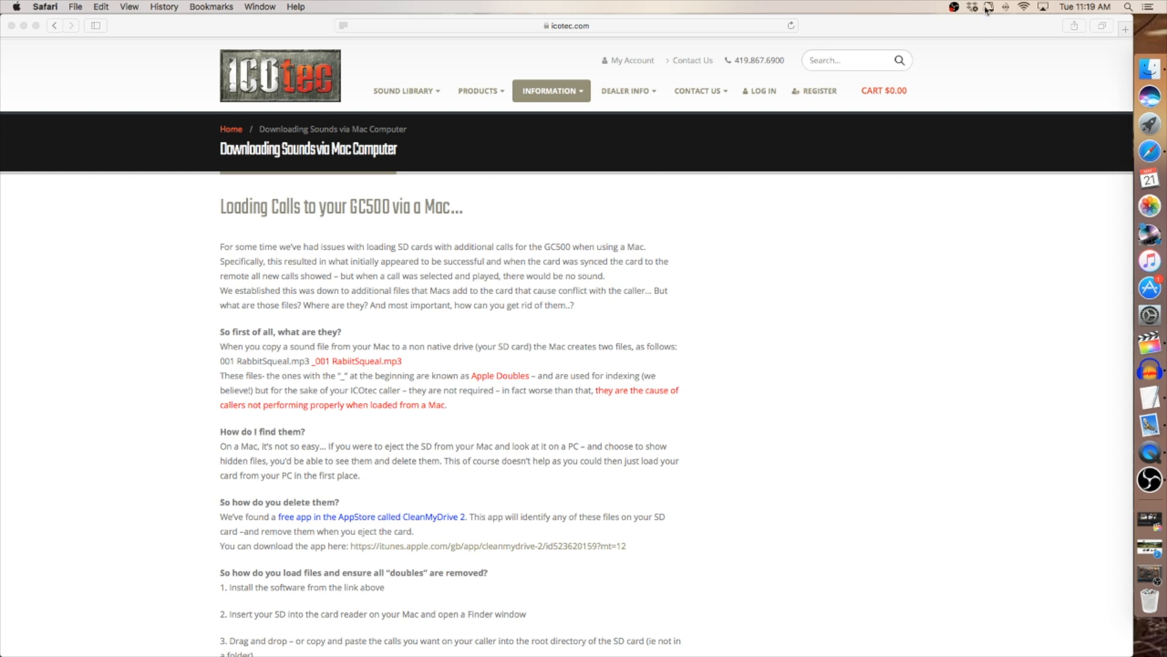
pyautogui.moveTo(849, 234)
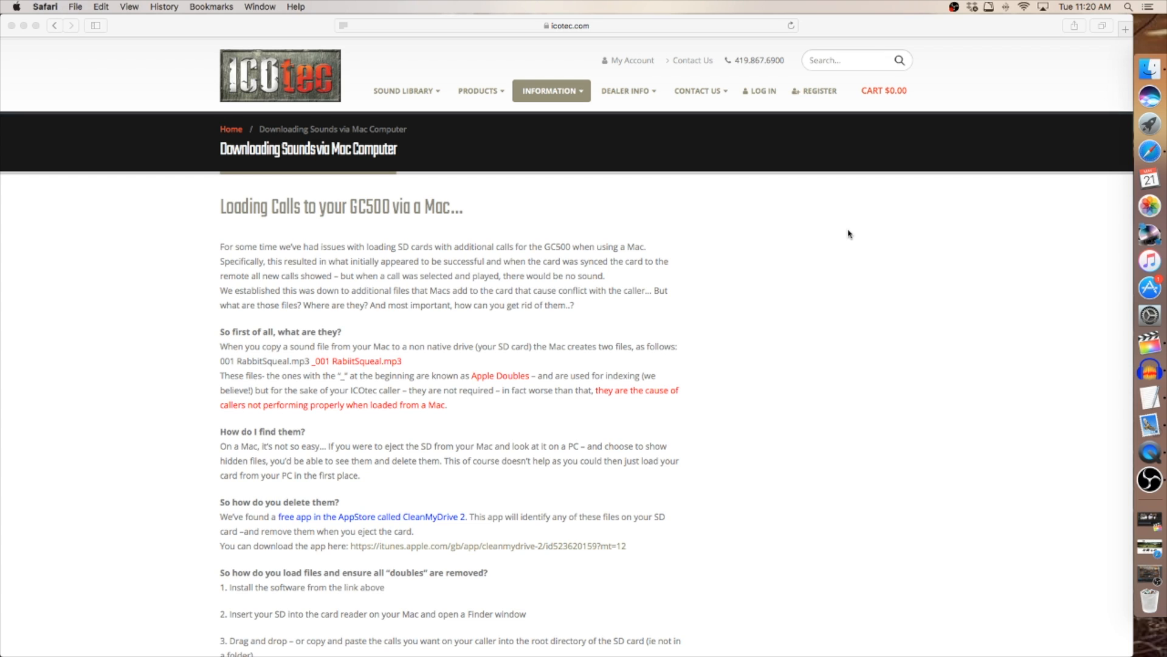
pyautogui.moveTo(987, 38)
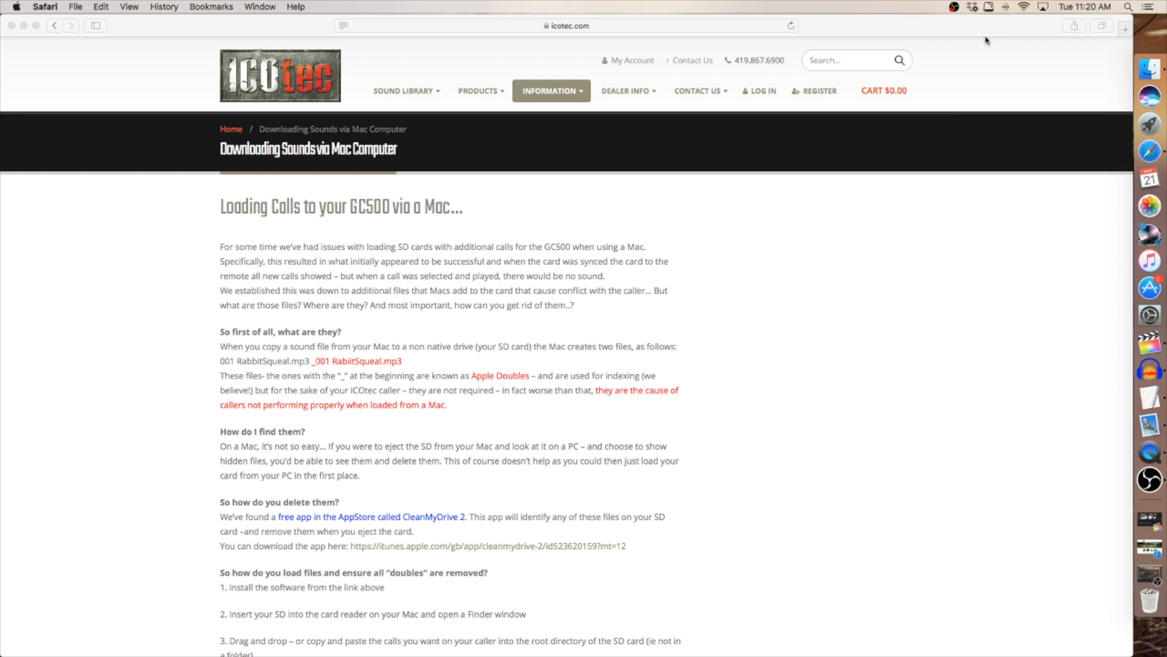
pyautogui.moveTo(951, 165)
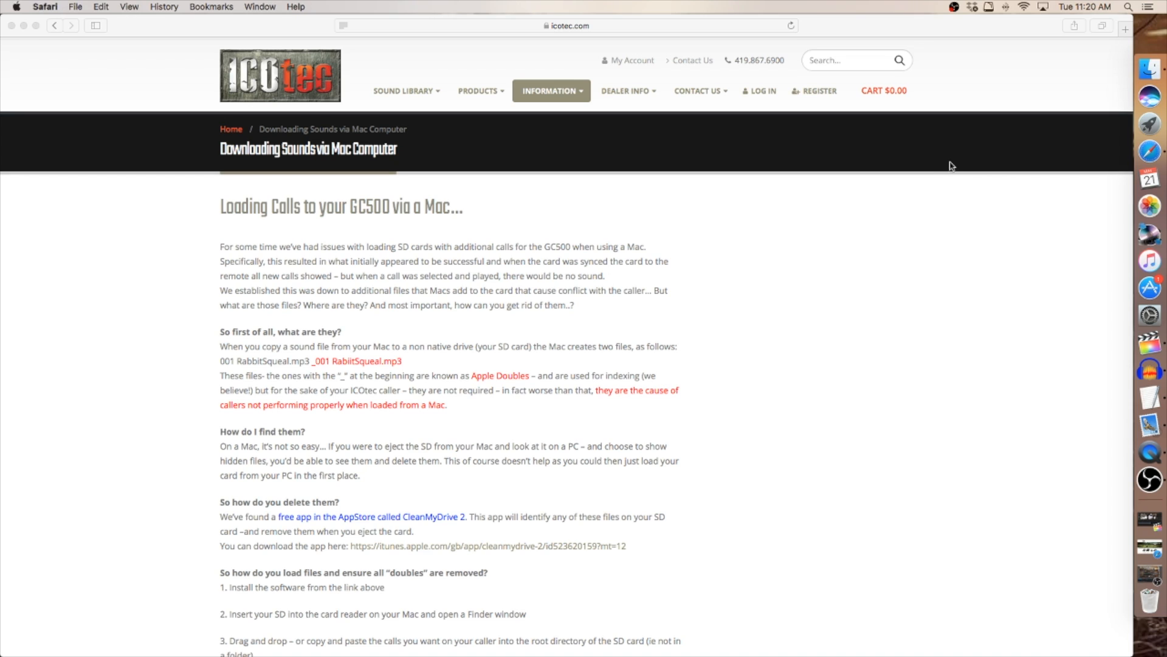
pyautogui.moveTo(942, 202)
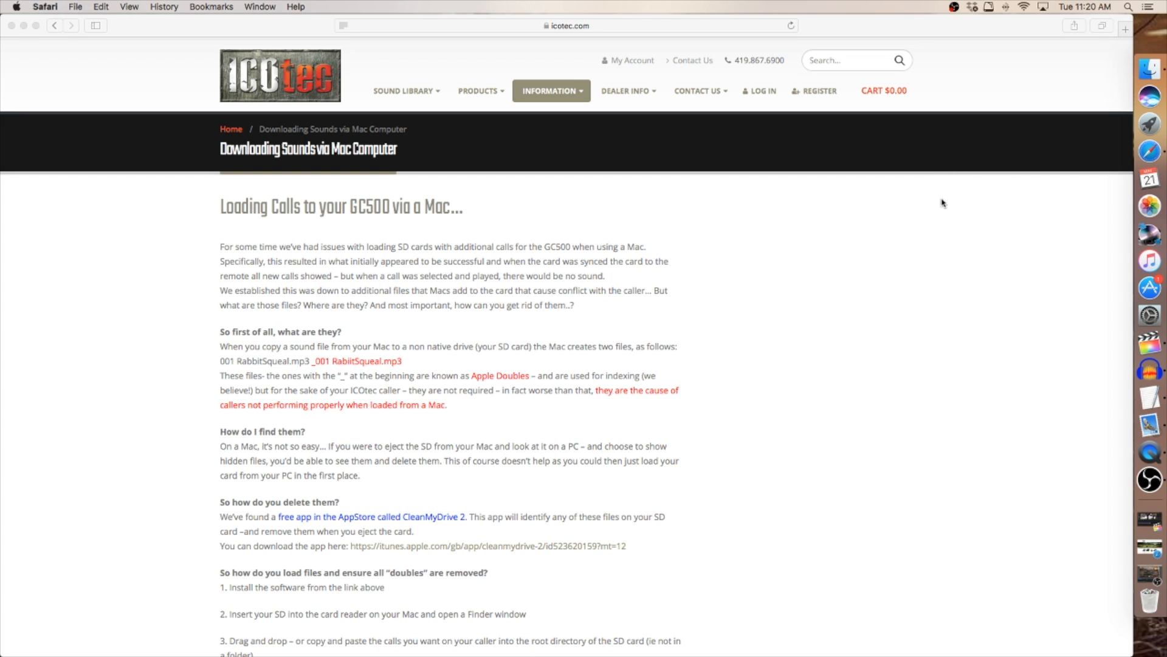
pyautogui.moveTo(546, 144)
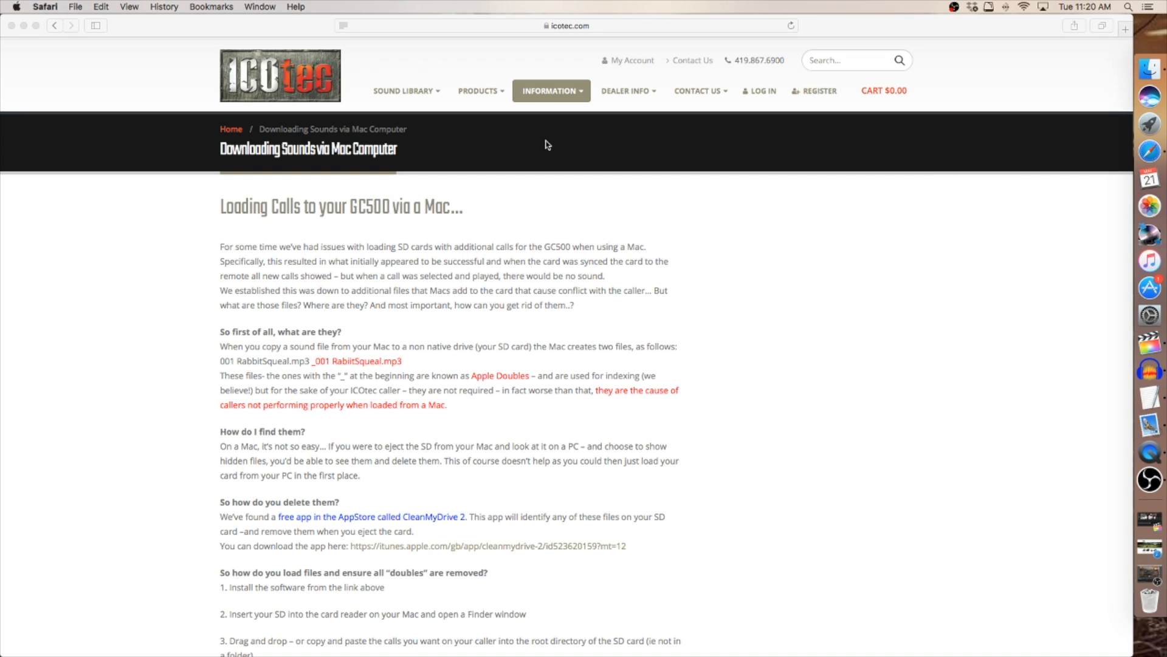
pyautogui.moveTo(550, 100)
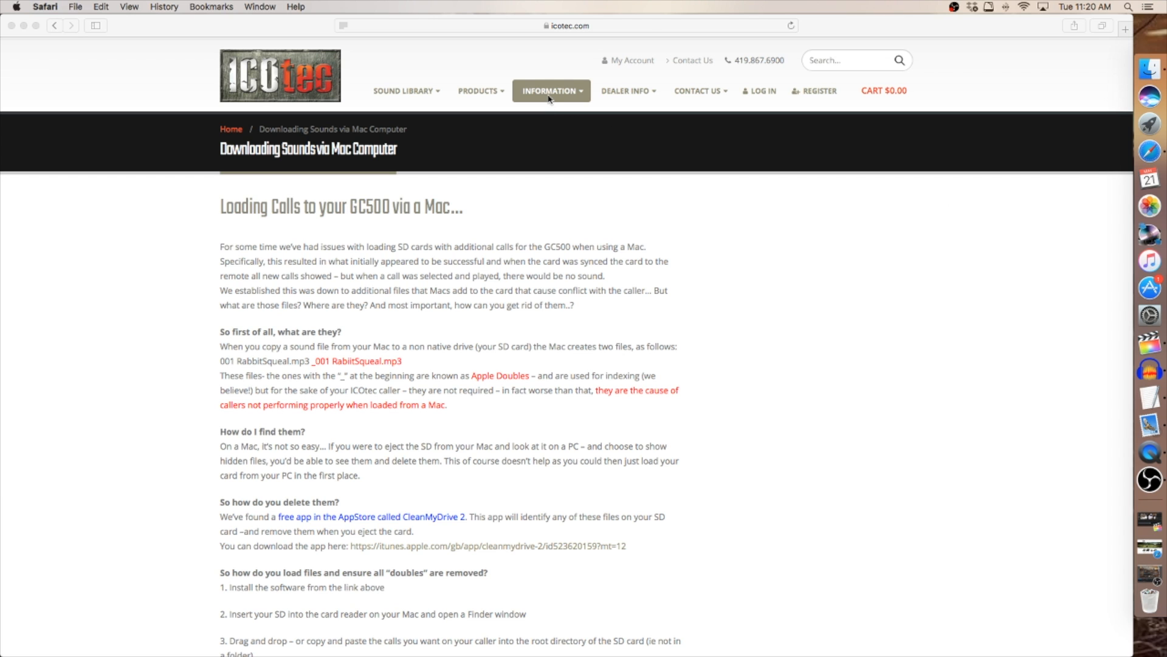
pyautogui.moveTo(447, 237)
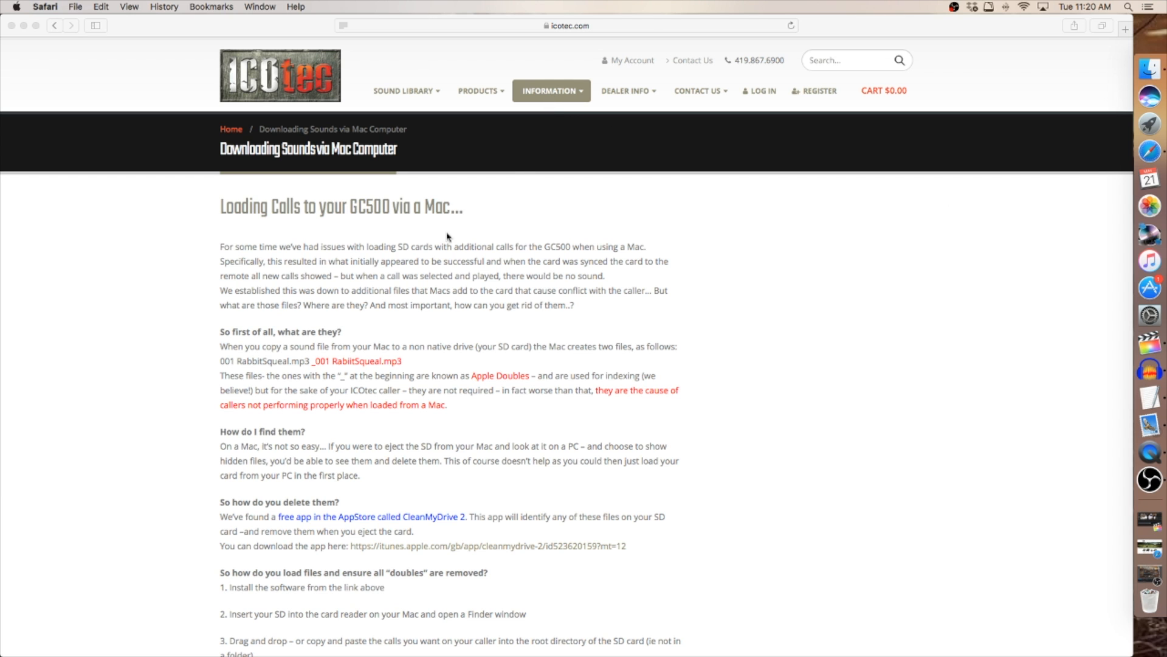
# Scroll through the Mac loading guide's CleanMyDrive 2 steps and back to the article top.
pyautogui.scroll(-3)
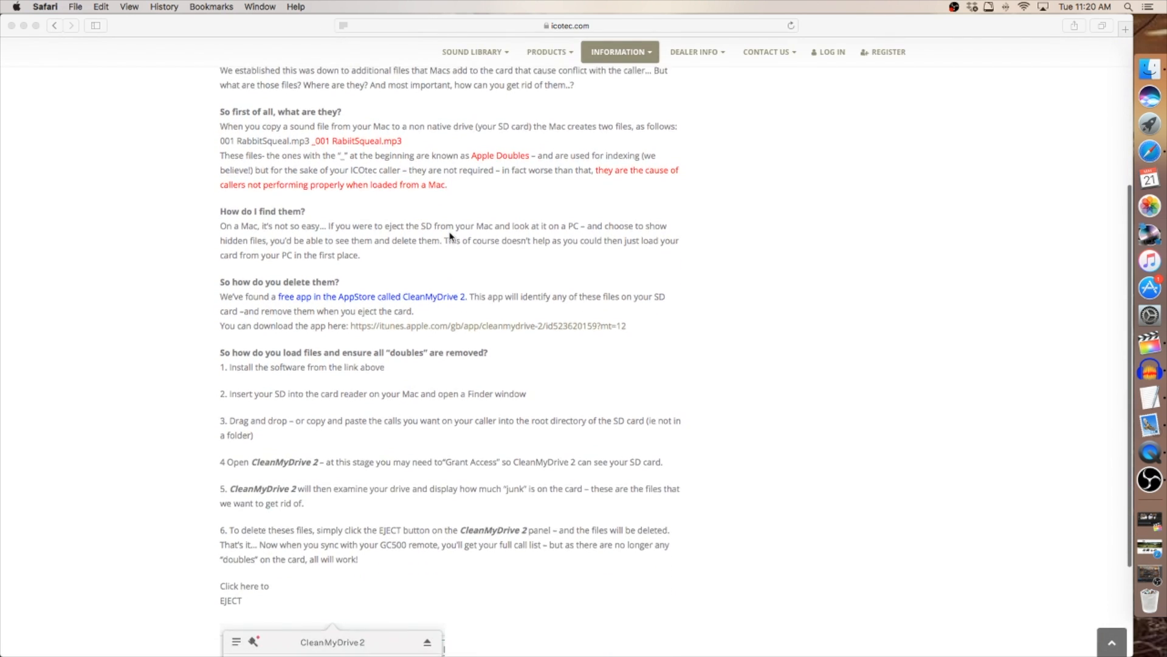
pyautogui.scroll(-3)
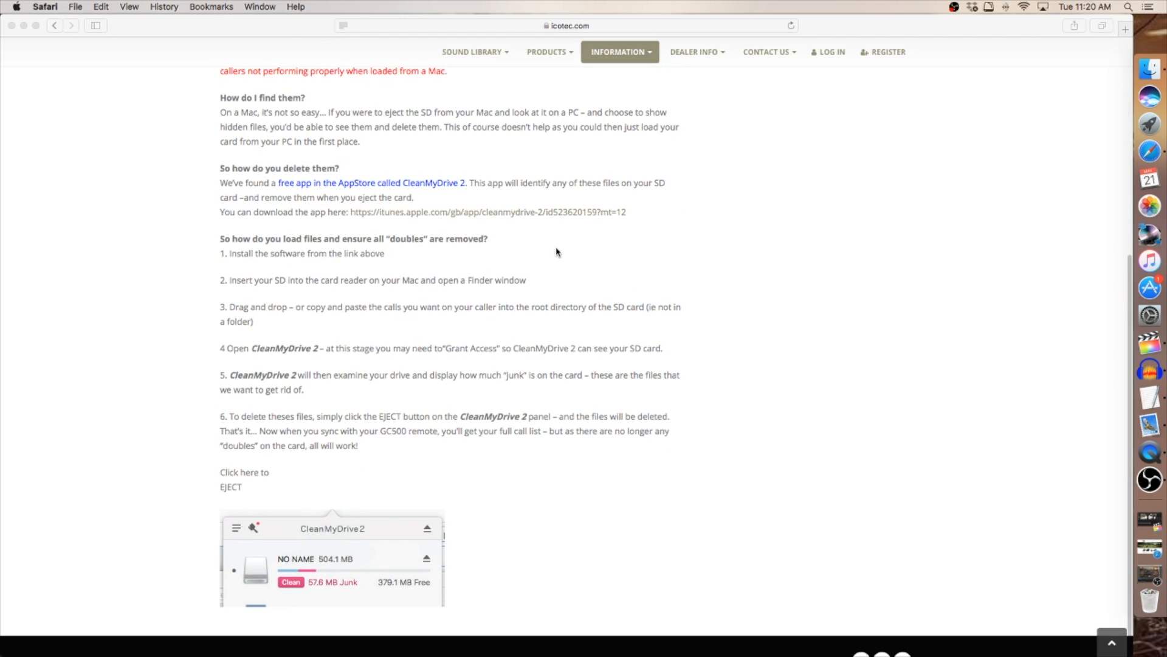
pyautogui.scroll(3)
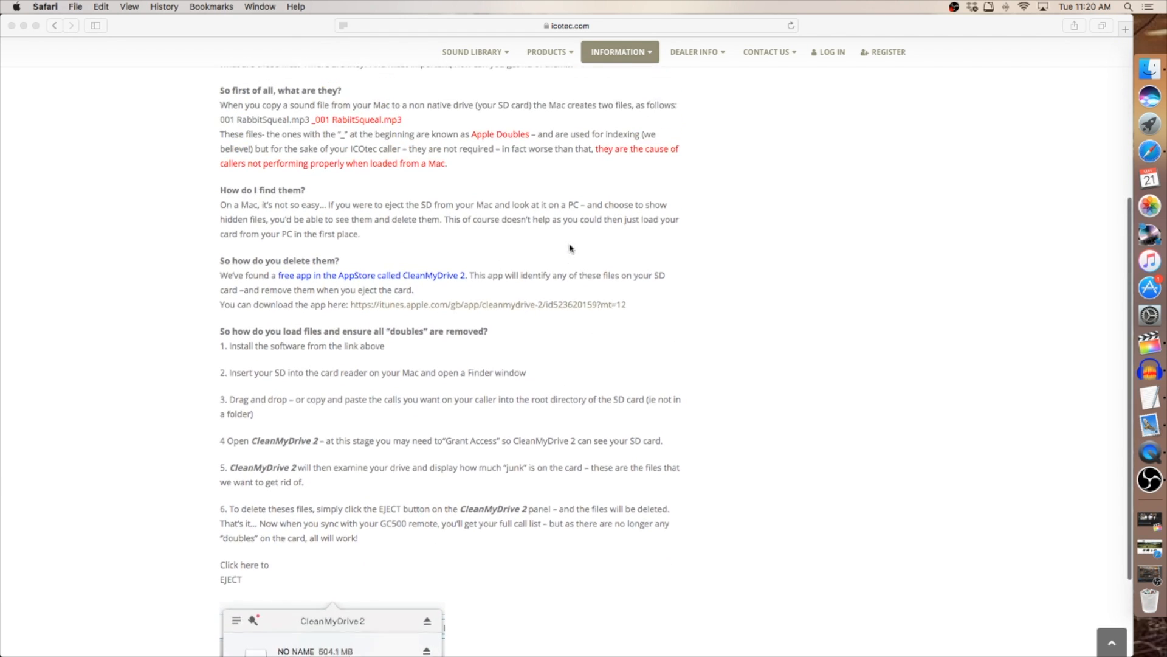
pyautogui.scroll(3)
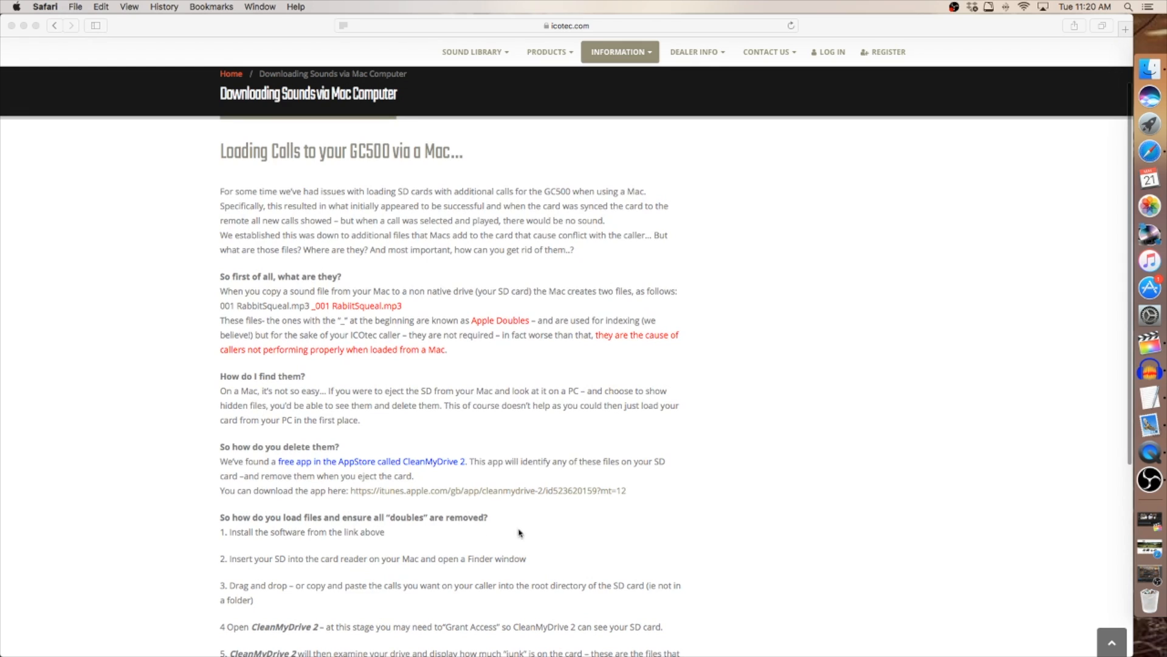
pyautogui.moveTo(482, 496)
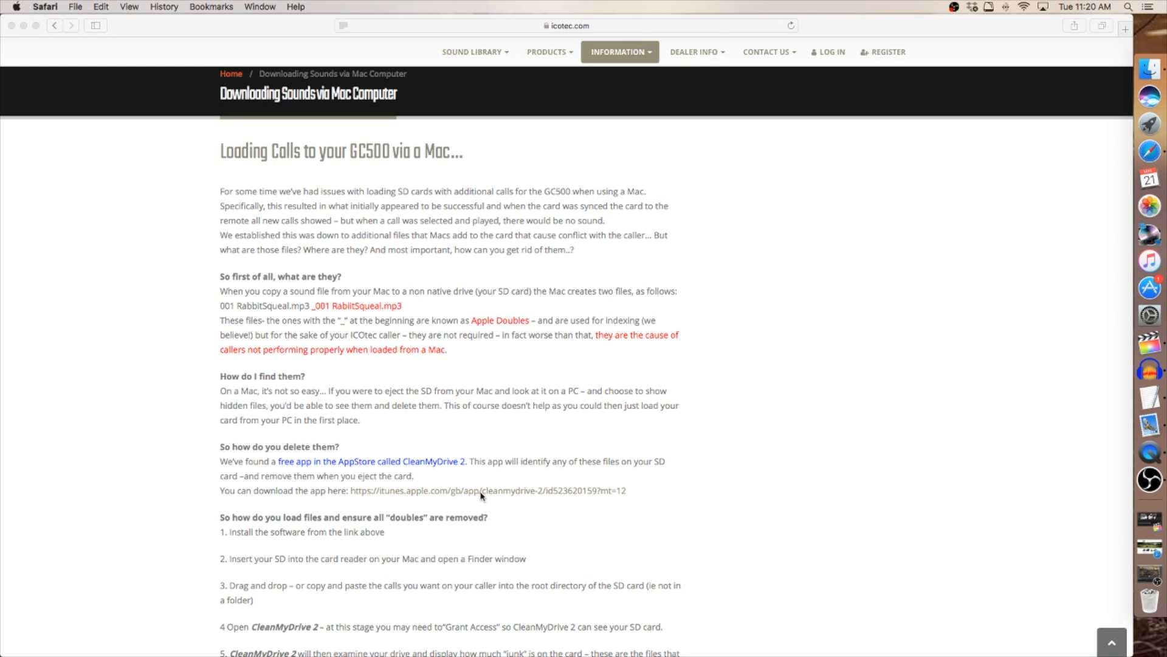
pyautogui.moveTo(574, 499)
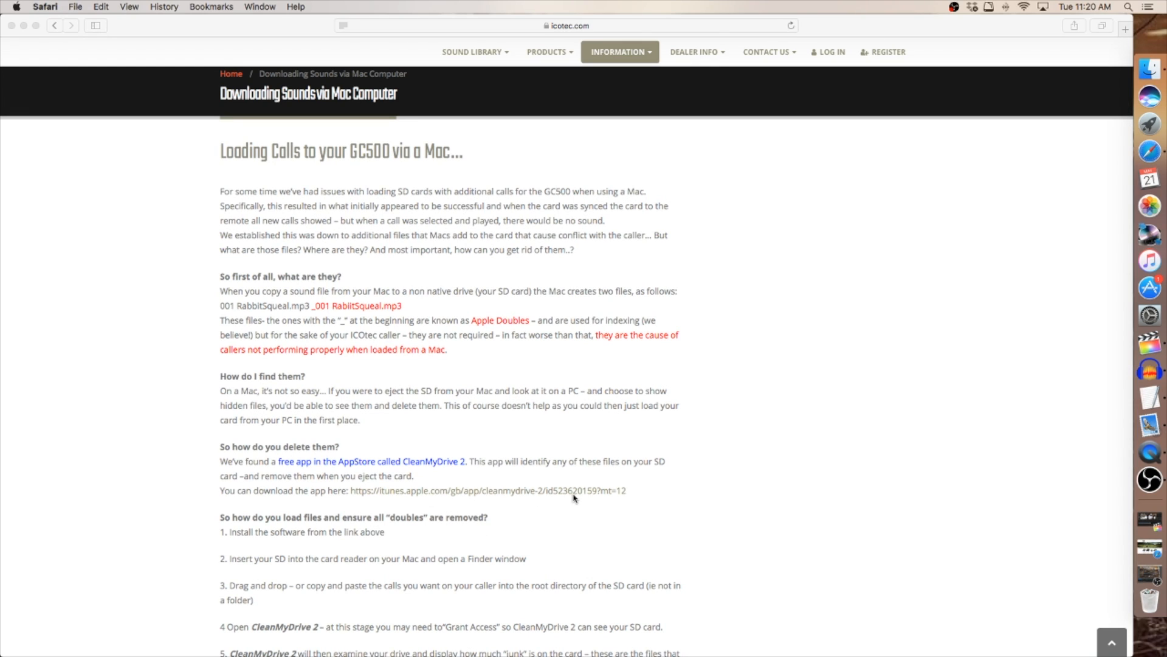
pyautogui.moveTo(605, 501)
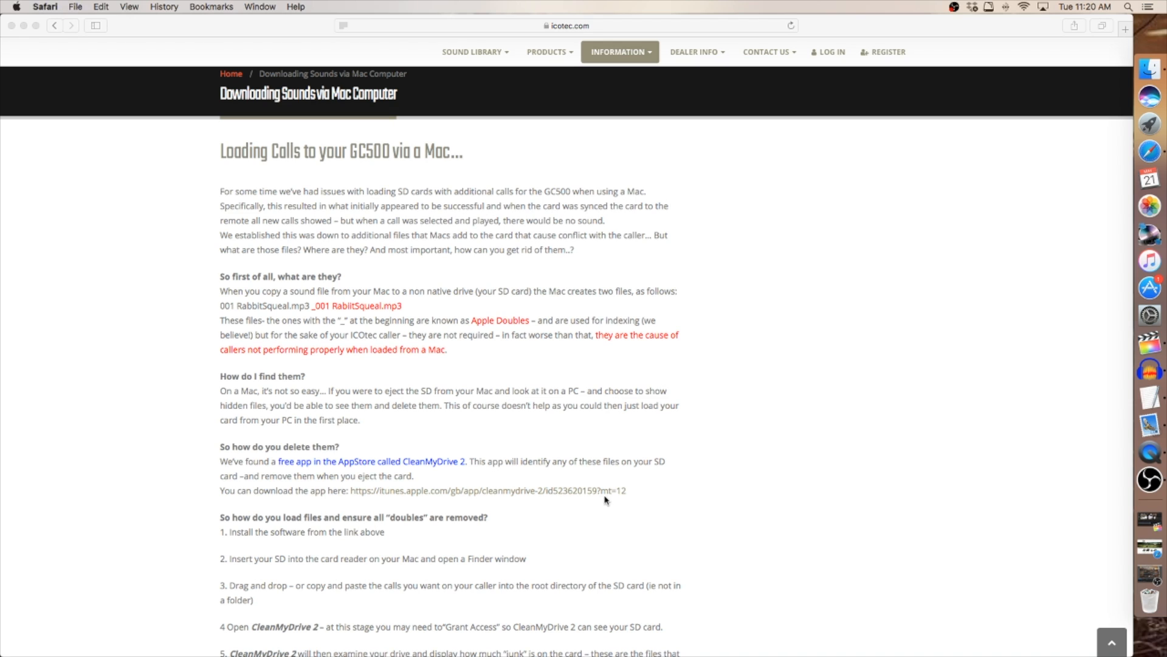
pyautogui.moveTo(848, 251)
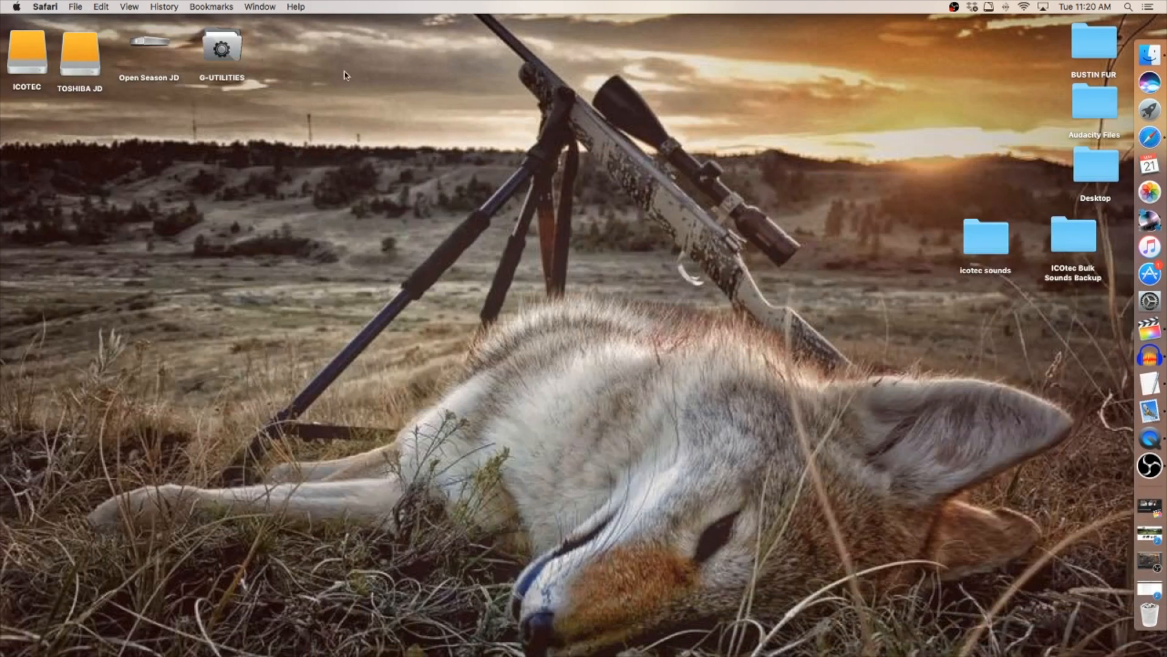
pyautogui.moveTo(1000, 508)
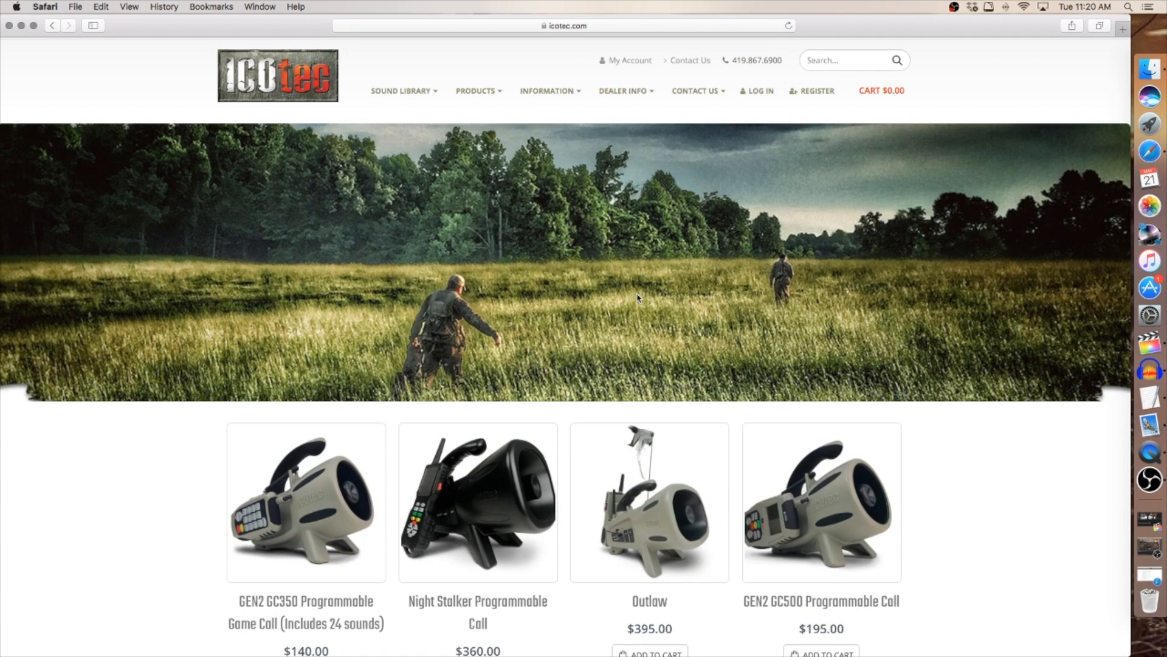
pyautogui.moveTo(527, 188)
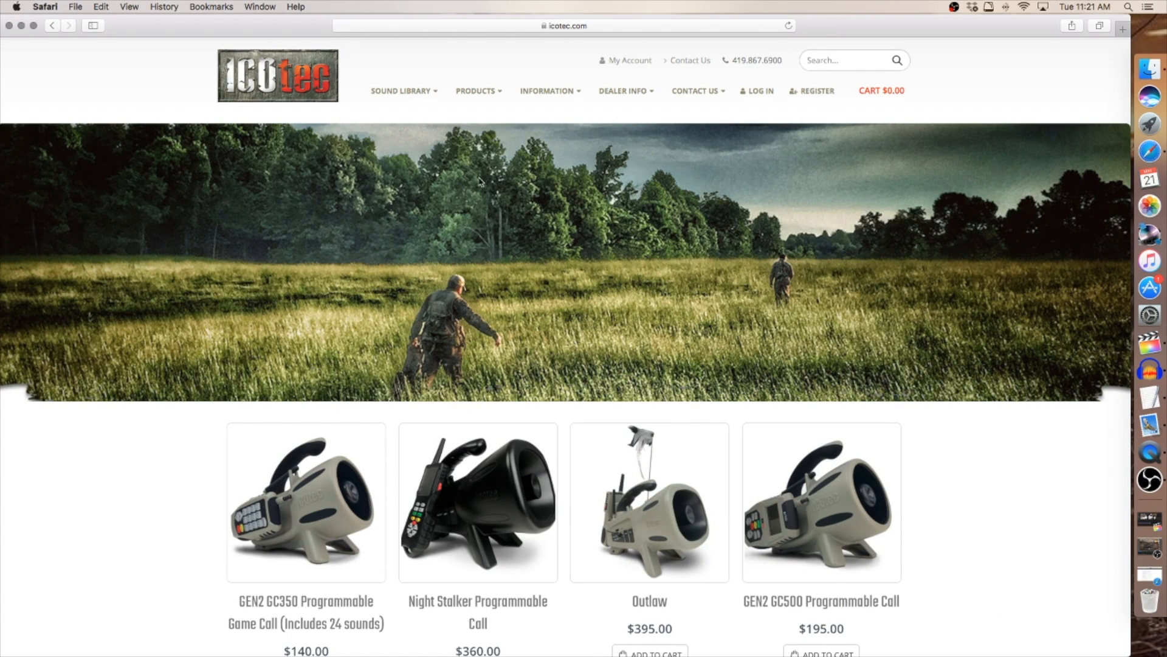
pyautogui.moveTo(535, 132)
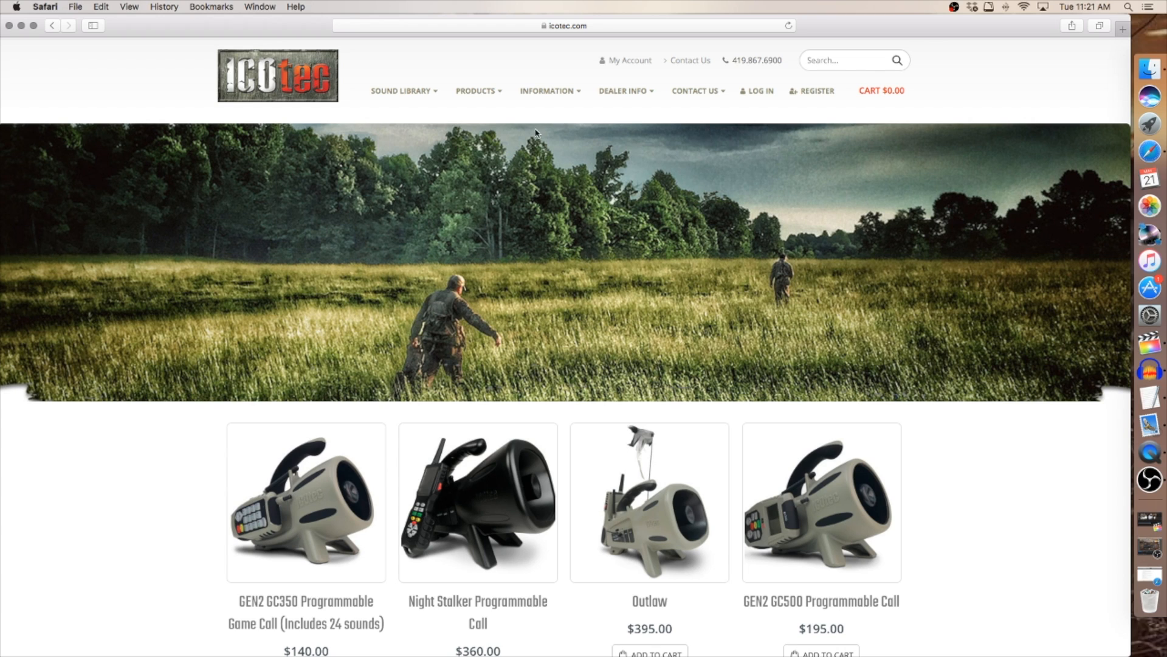
# Go to Sound Library > Sound Previews & Downloads – GC350 & GC500.
pyautogui.click(402, 89)
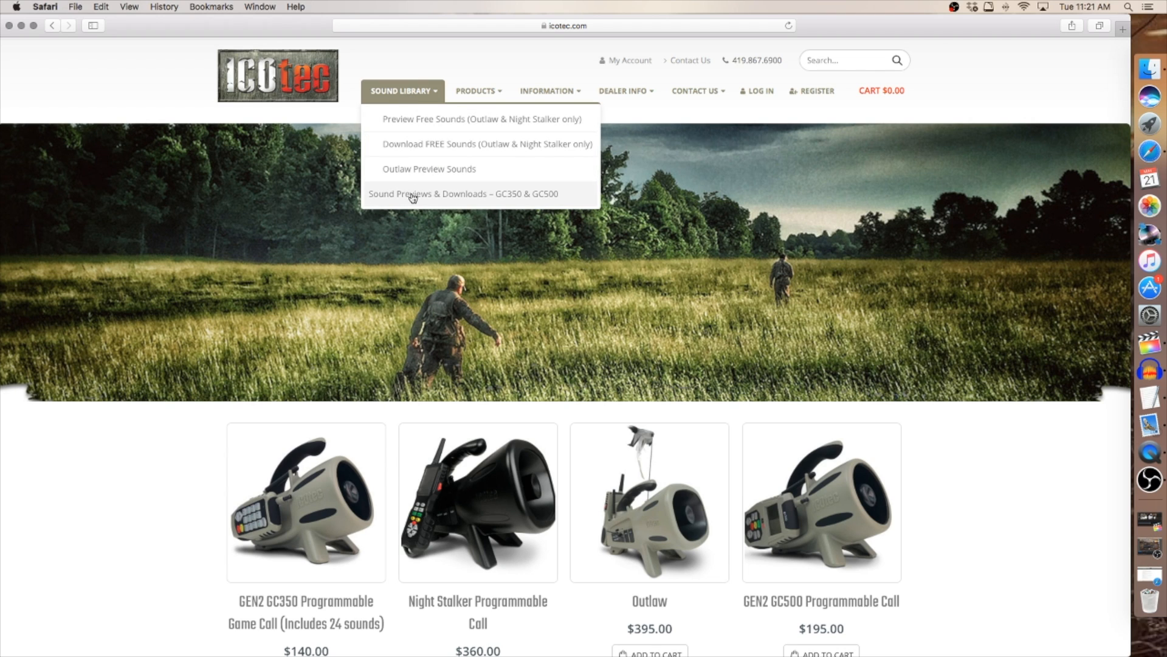
pyautogui.moveTo(449, 208)
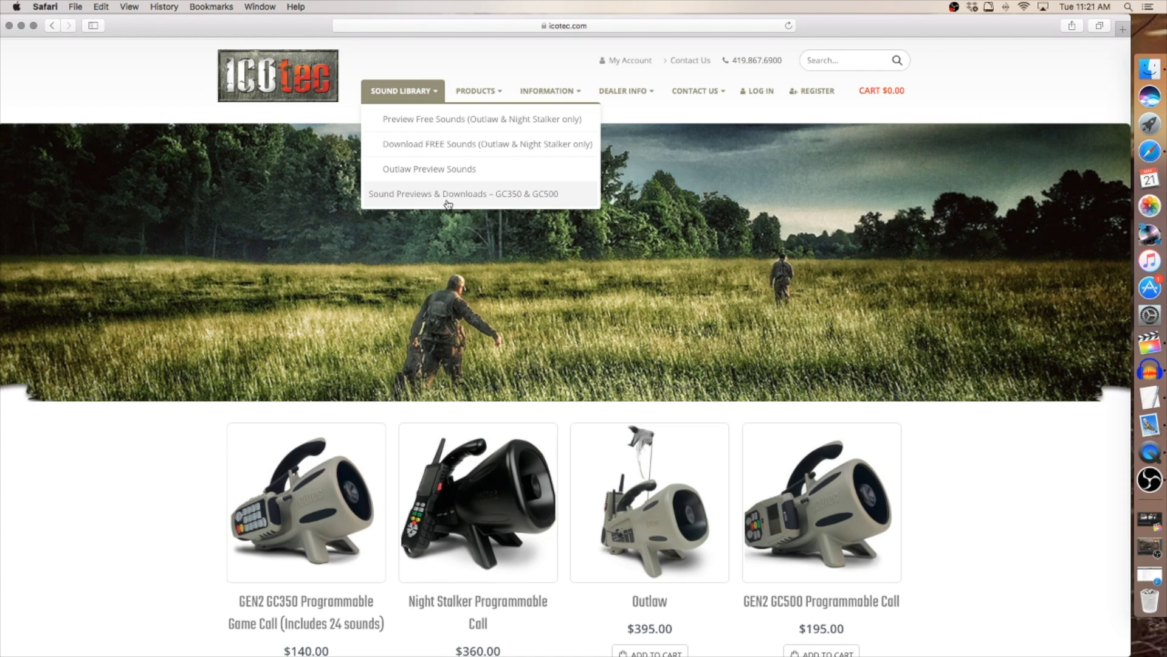
pyautogui.moveTo(528, 204)
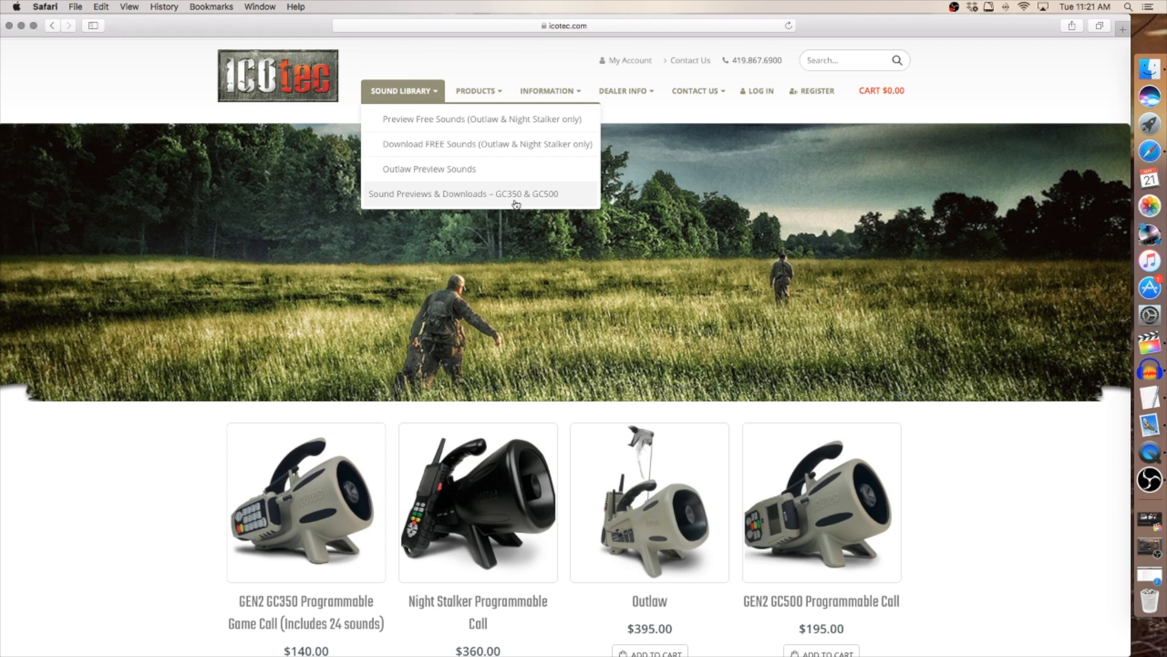
pyautogui.moveTo(453, 200)
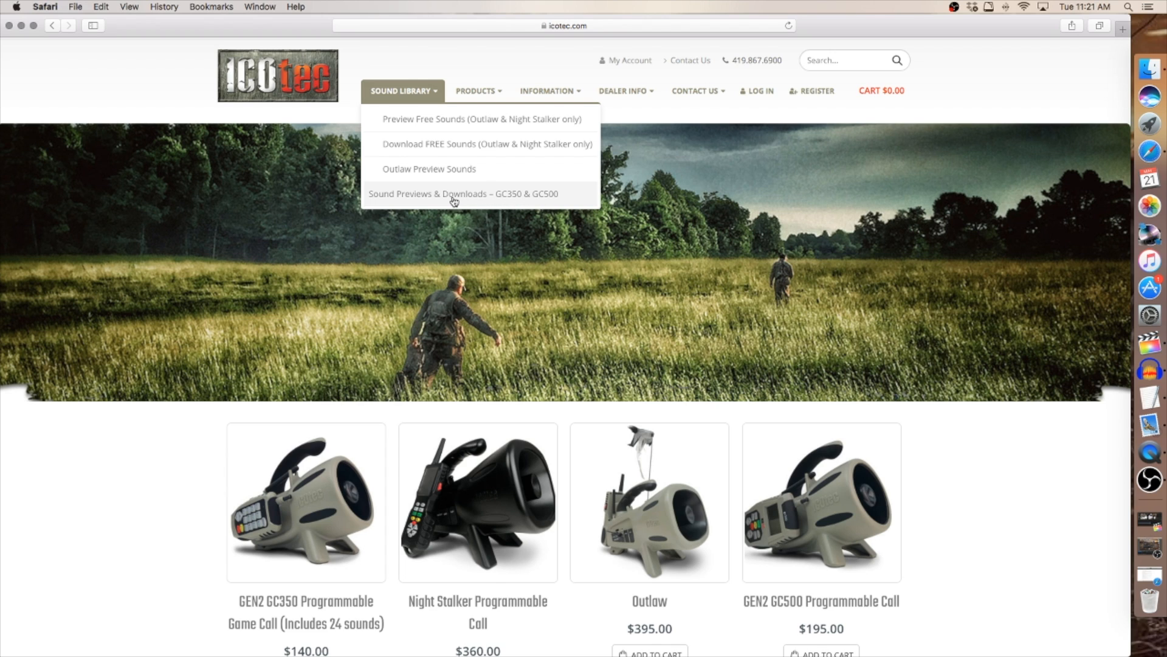
pyautogui.click(454, 194)
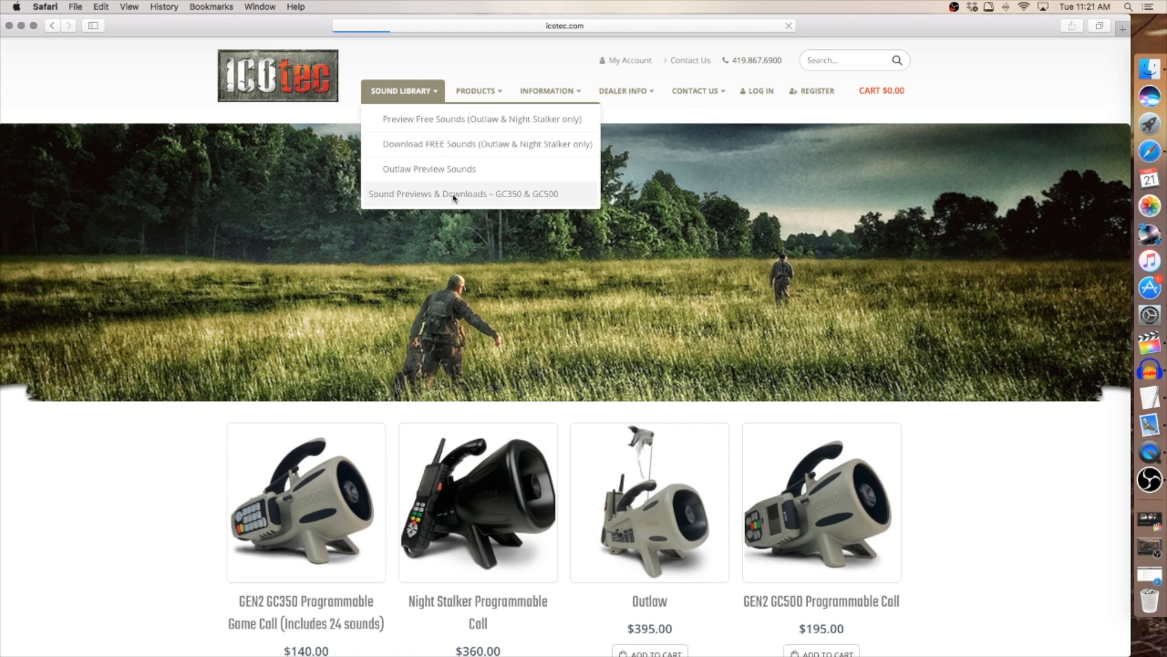
pyautogui.click(464, 194)
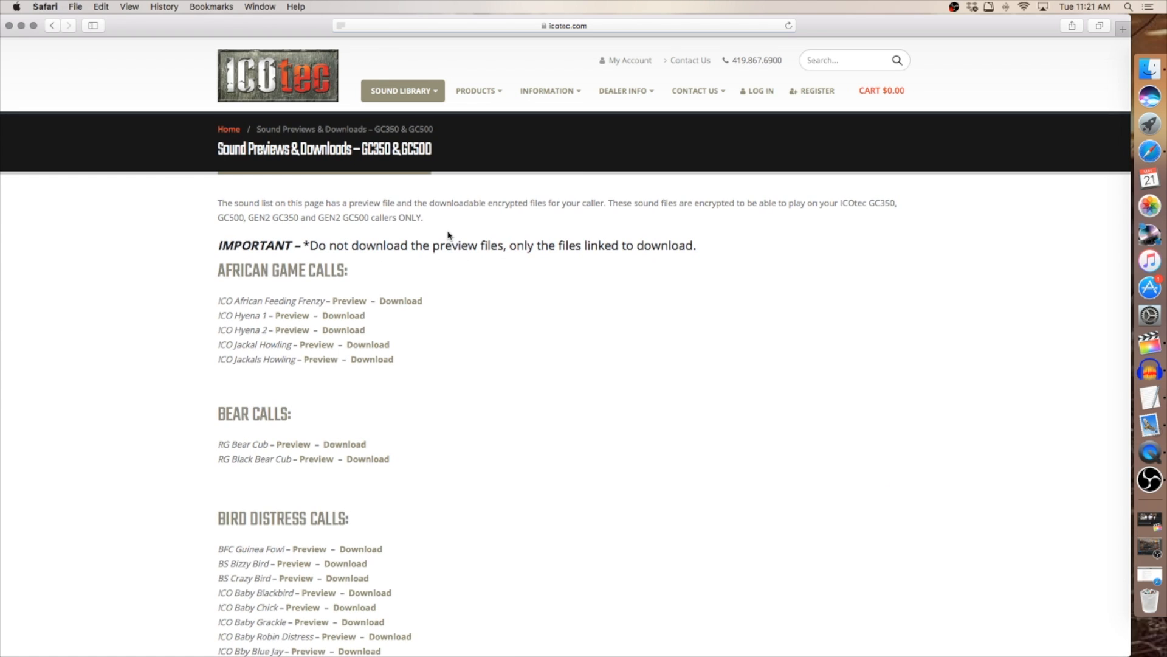
pyautogui.moveTo(435, 285)
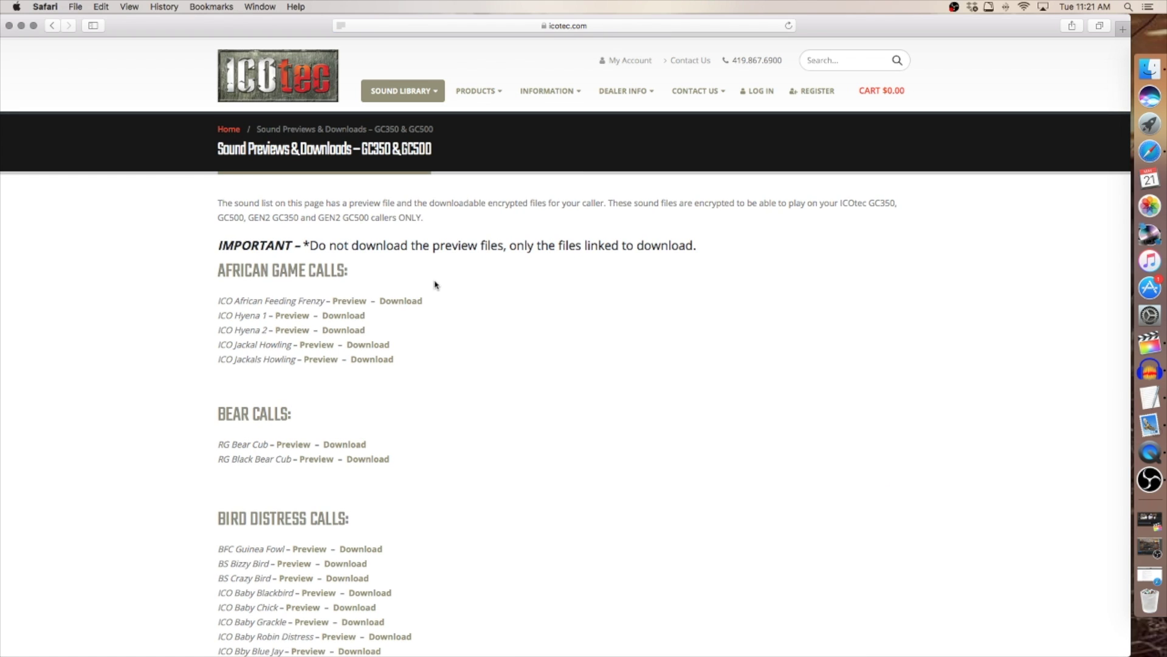
# Scroll the sound list down through the coyote, bird, farm animal and fox calls.
pyautogui.scroll(-3)
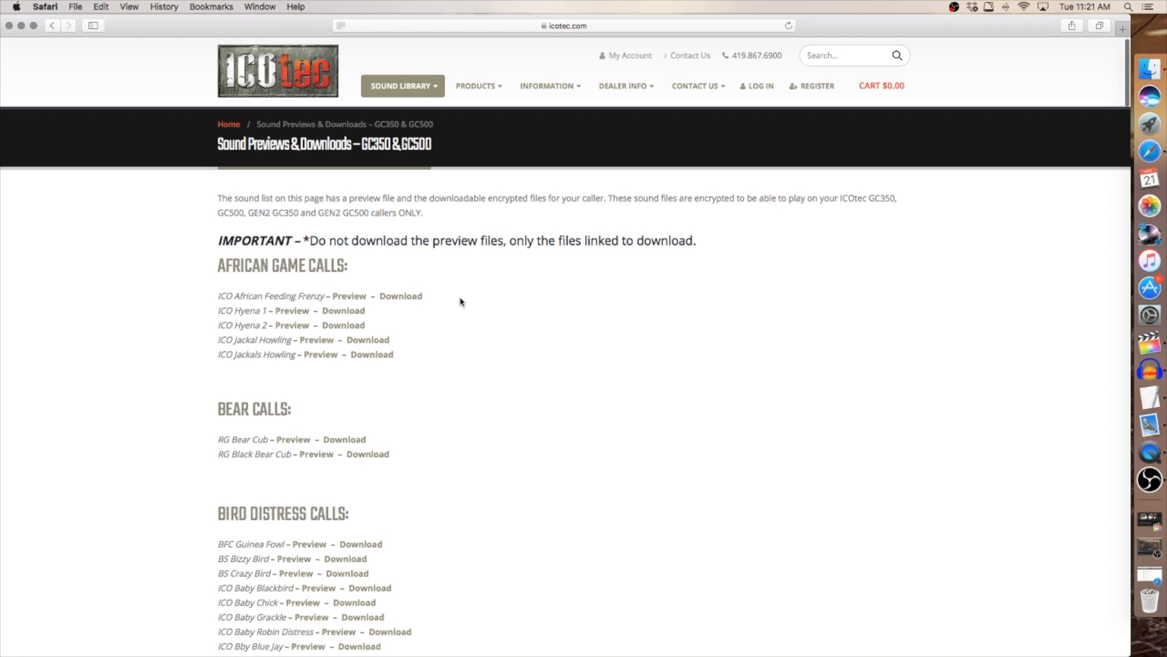
pyautogui.scroll(-3)
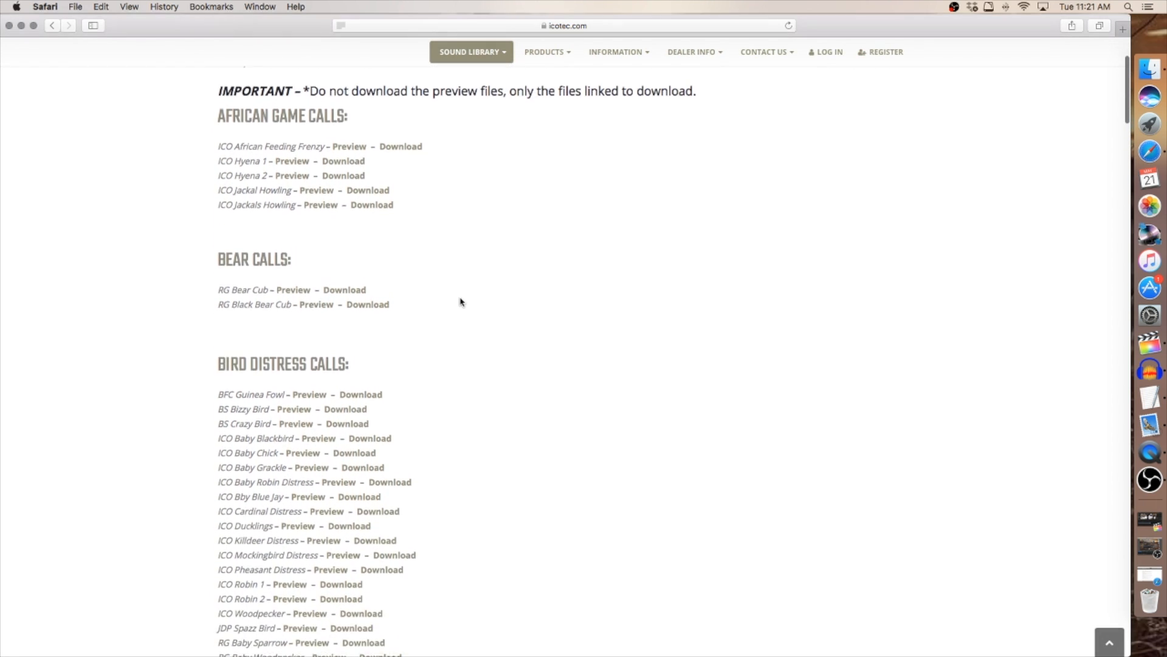
pyautogui.scroll(-3)
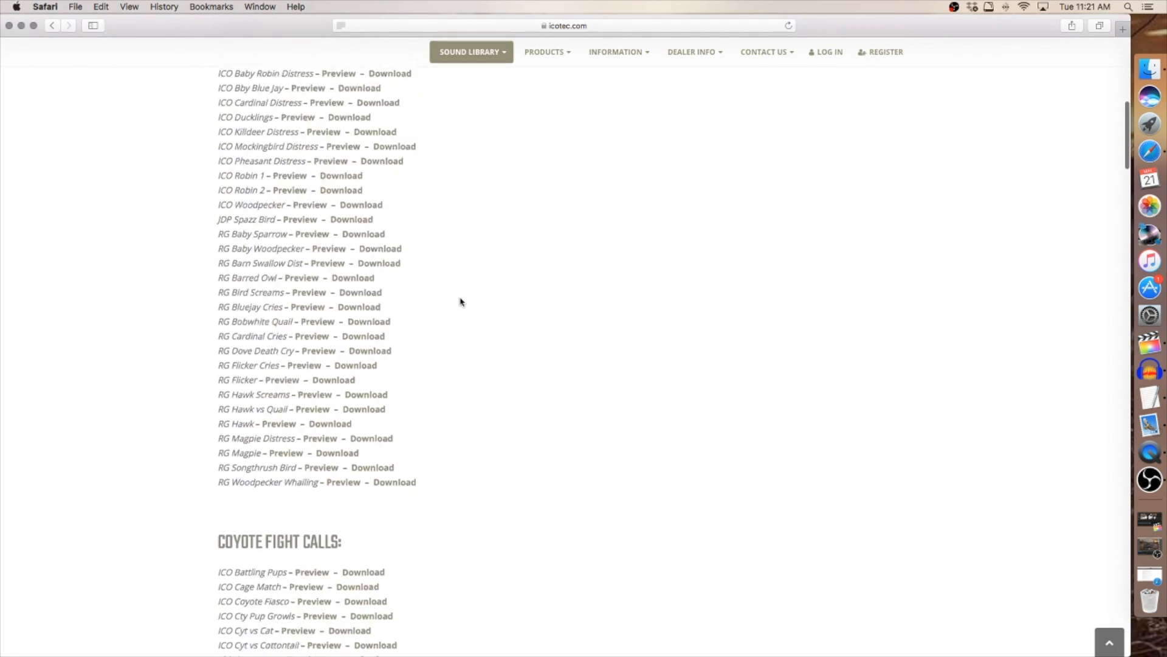
pyautogui.scroll(-3)
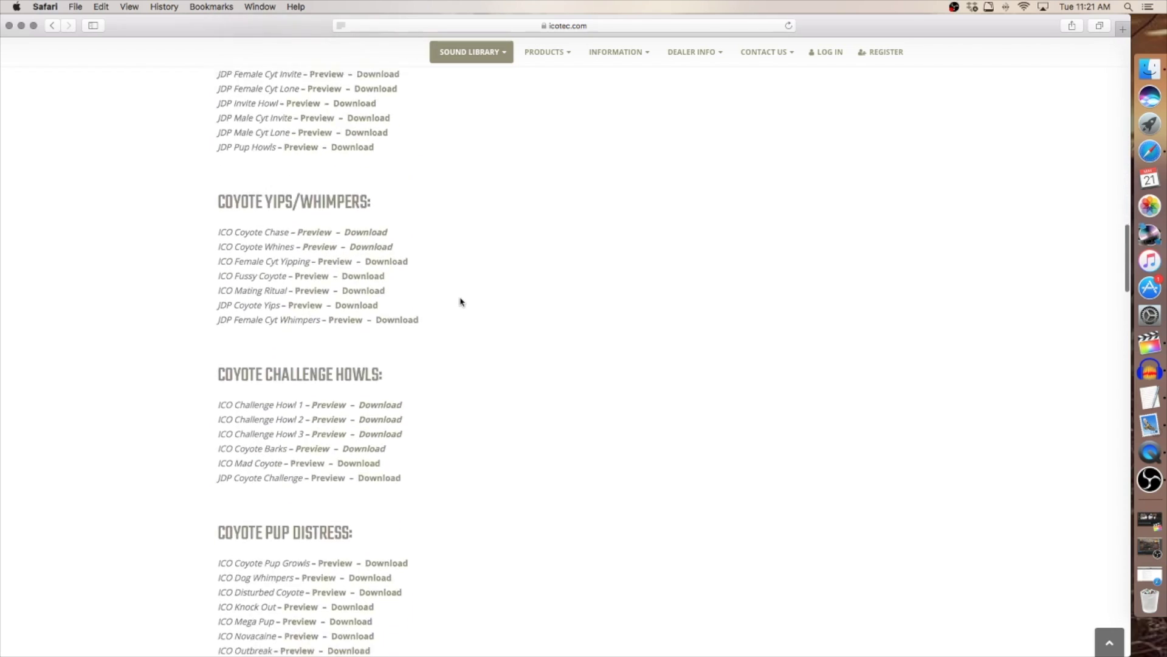
pyautogui.scroll(-3)
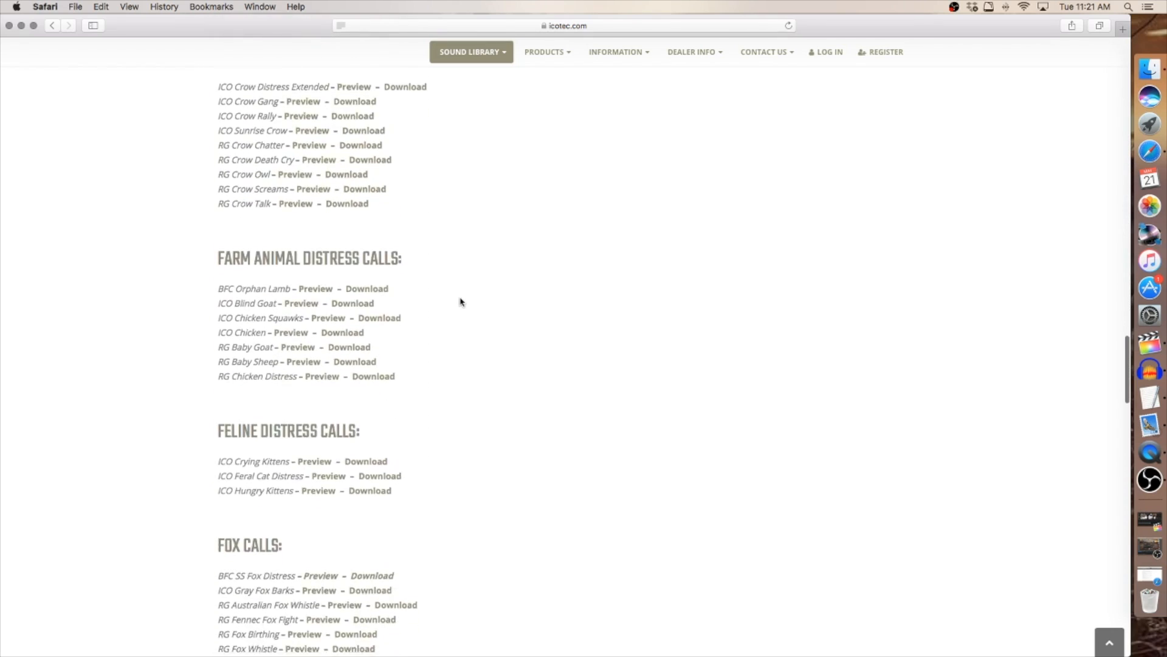
pyautogui.scroll(-3)
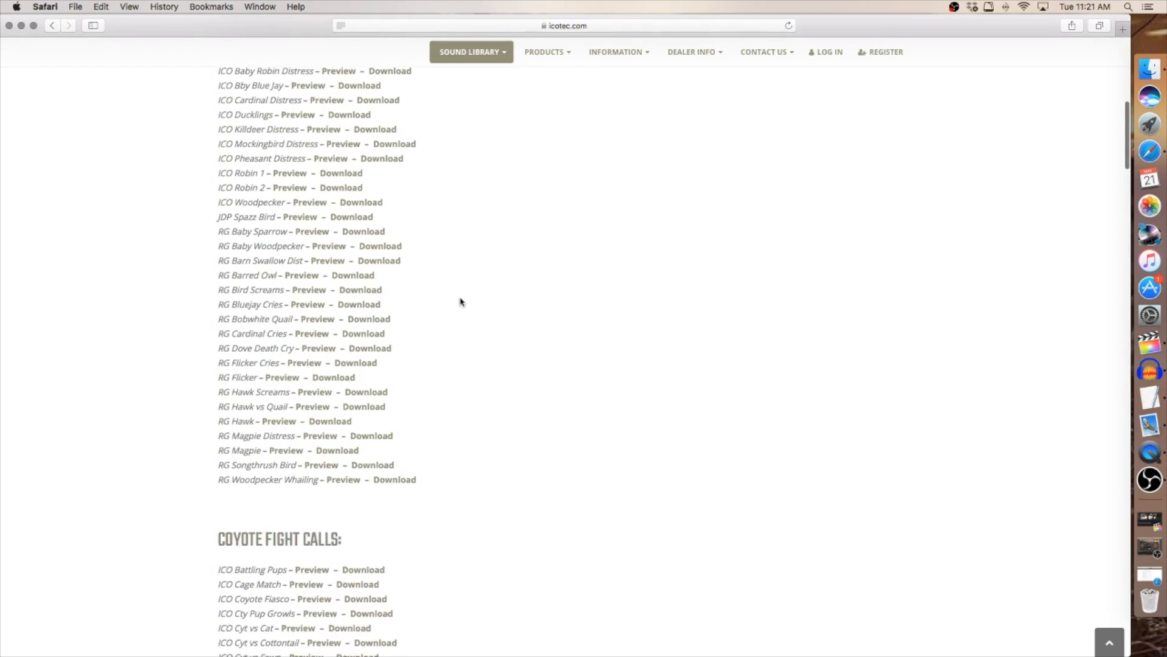
pyautogui.scroll(3)
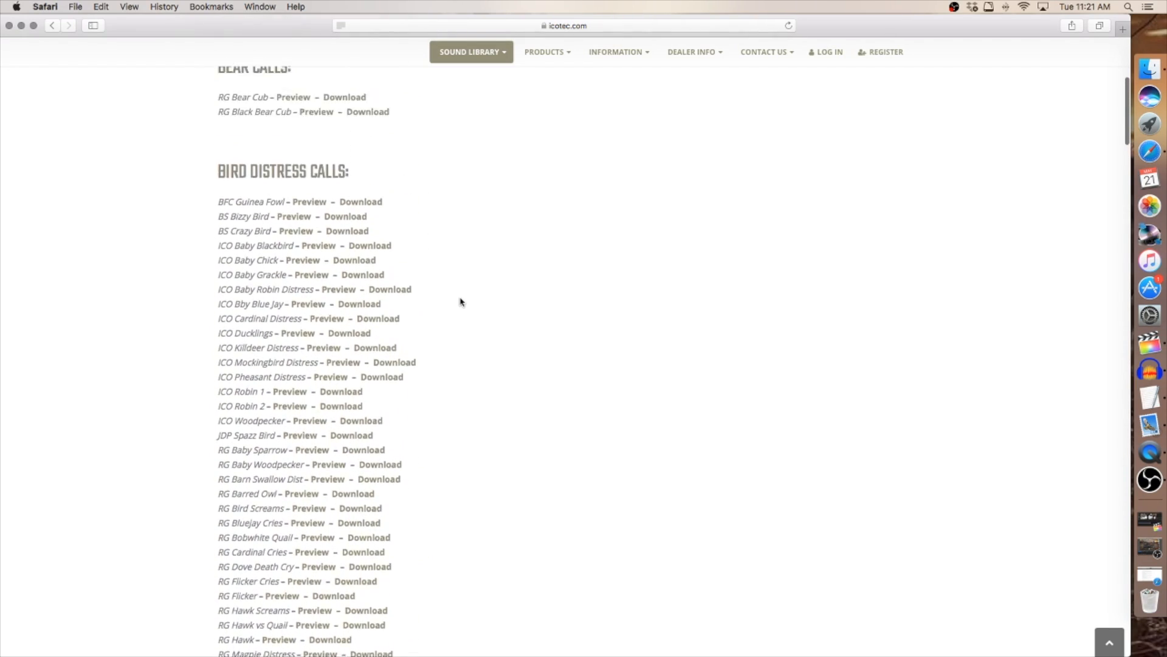
pyautogui.scroll(-3)
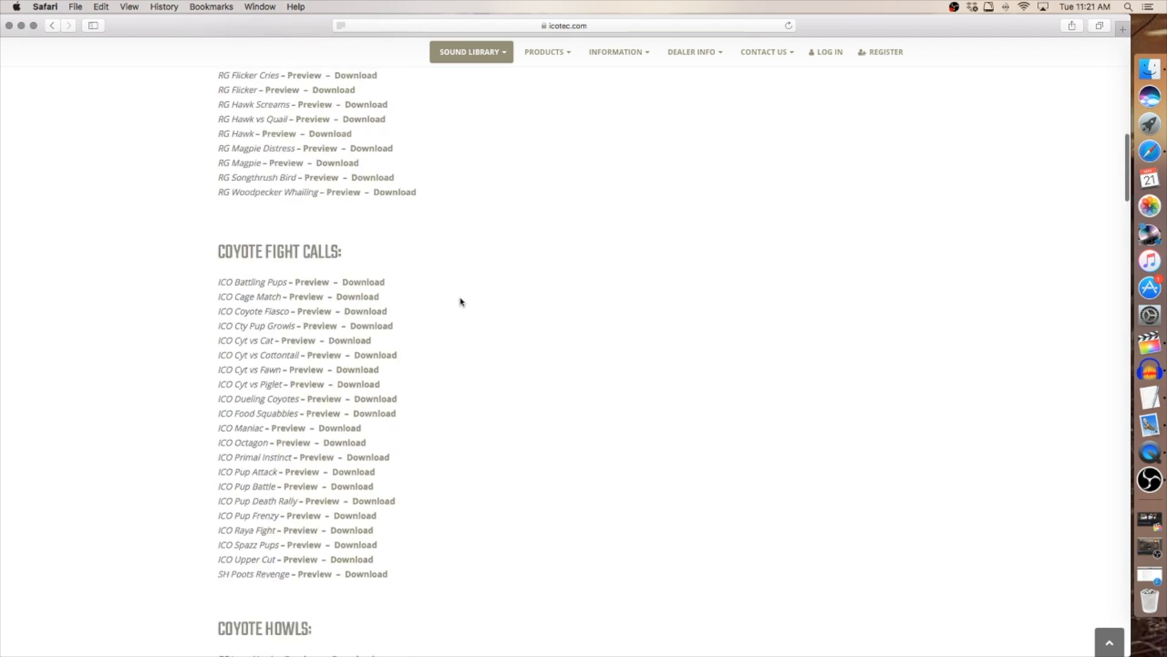
pyautogui.scroll(-3)
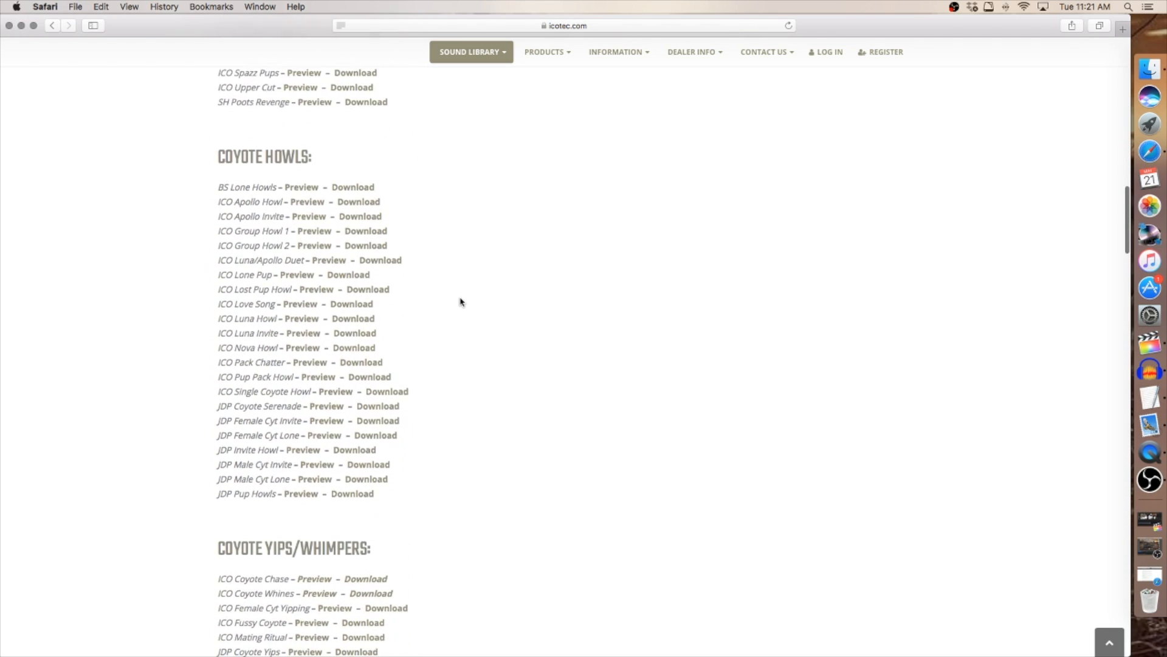
pyautogui.scroll(-3)
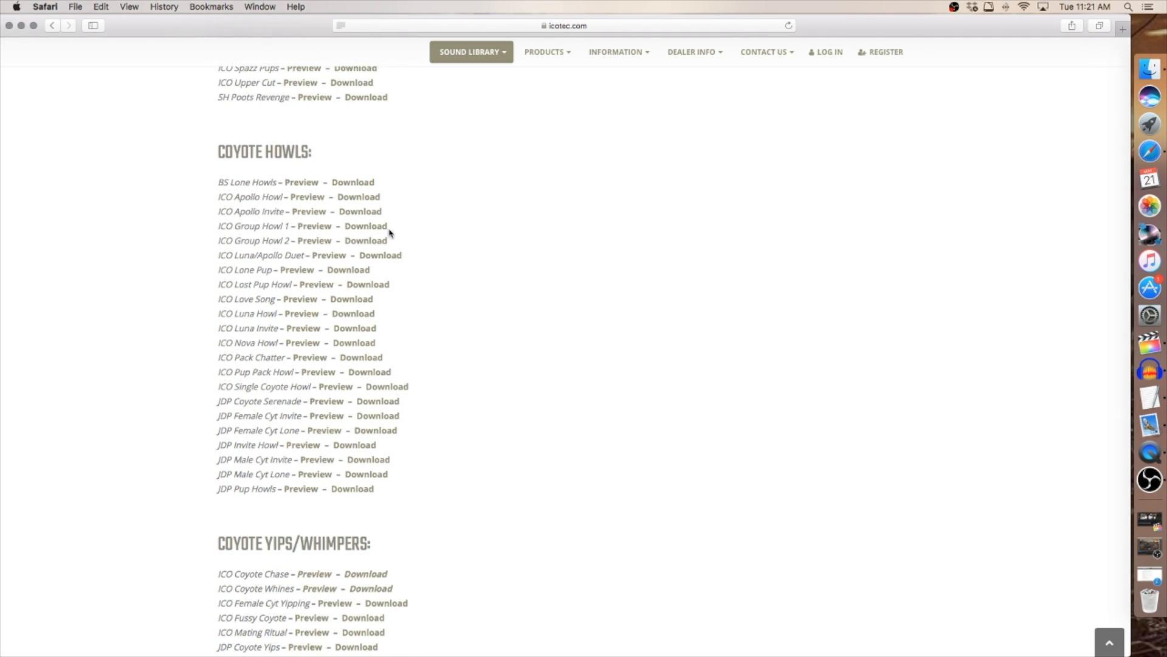
pyautogui.moveTo(265, 212)
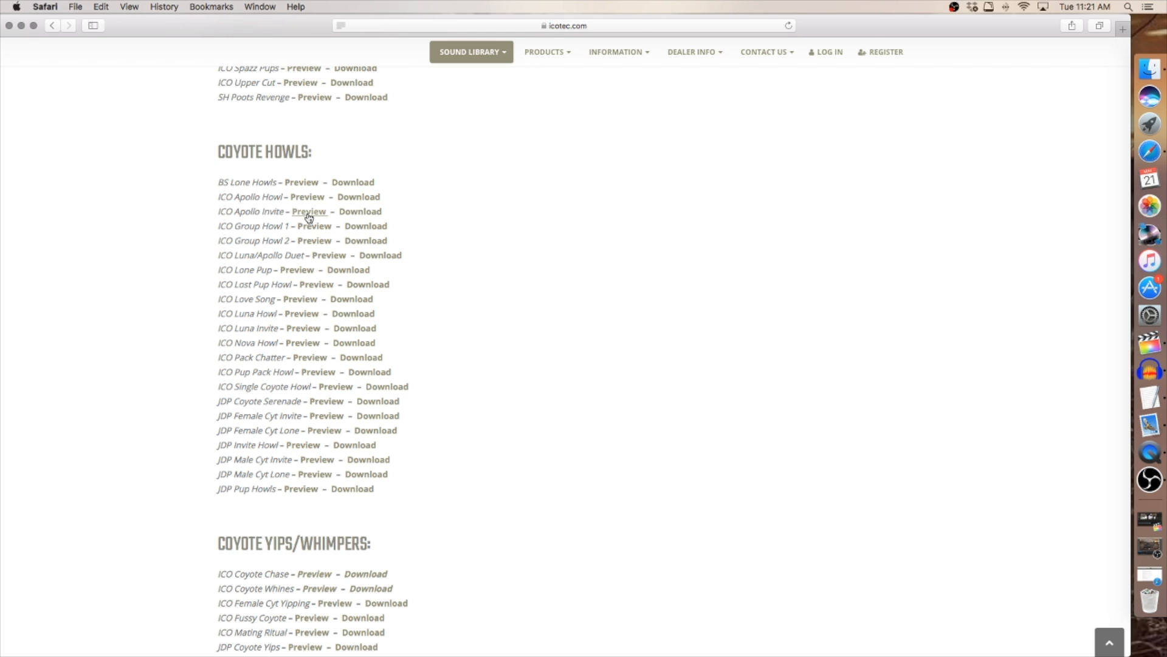
pyautogui.click(310, 212)
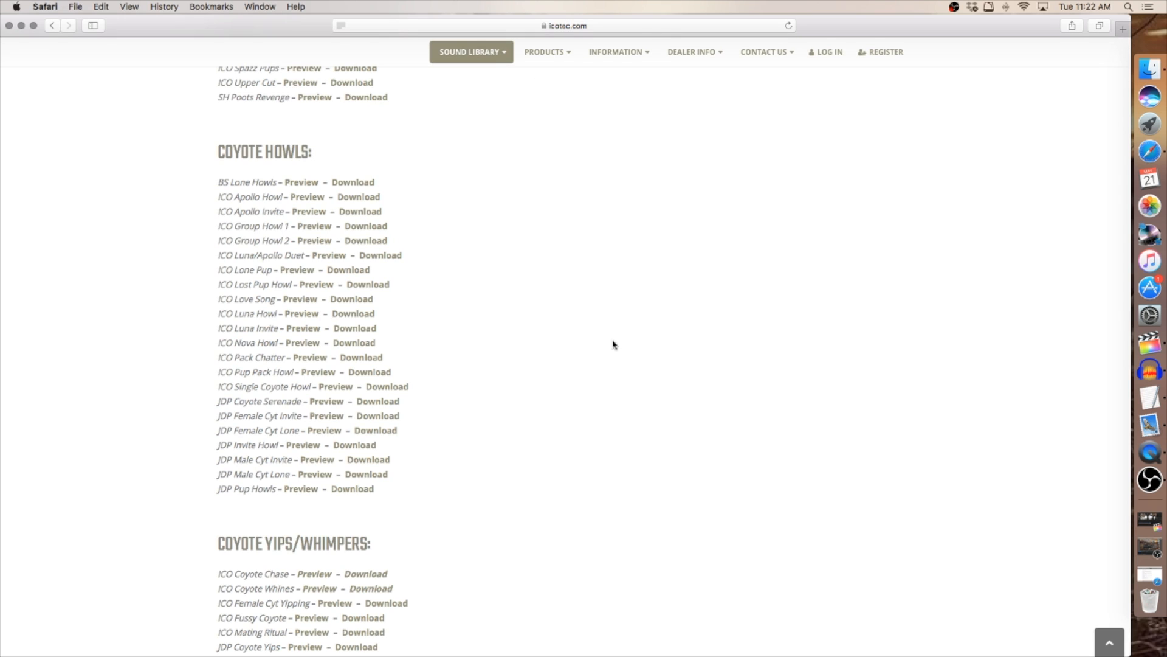
pyautogui.moveTo(293, 236)
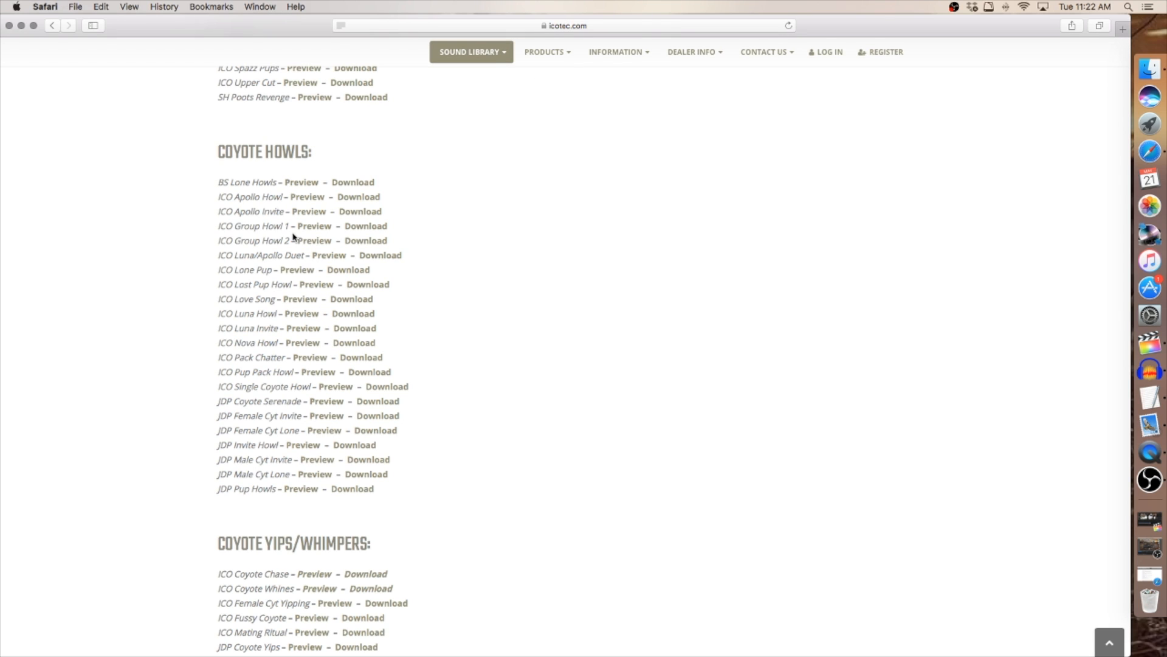
pyautogui.moveTo(309, 213)
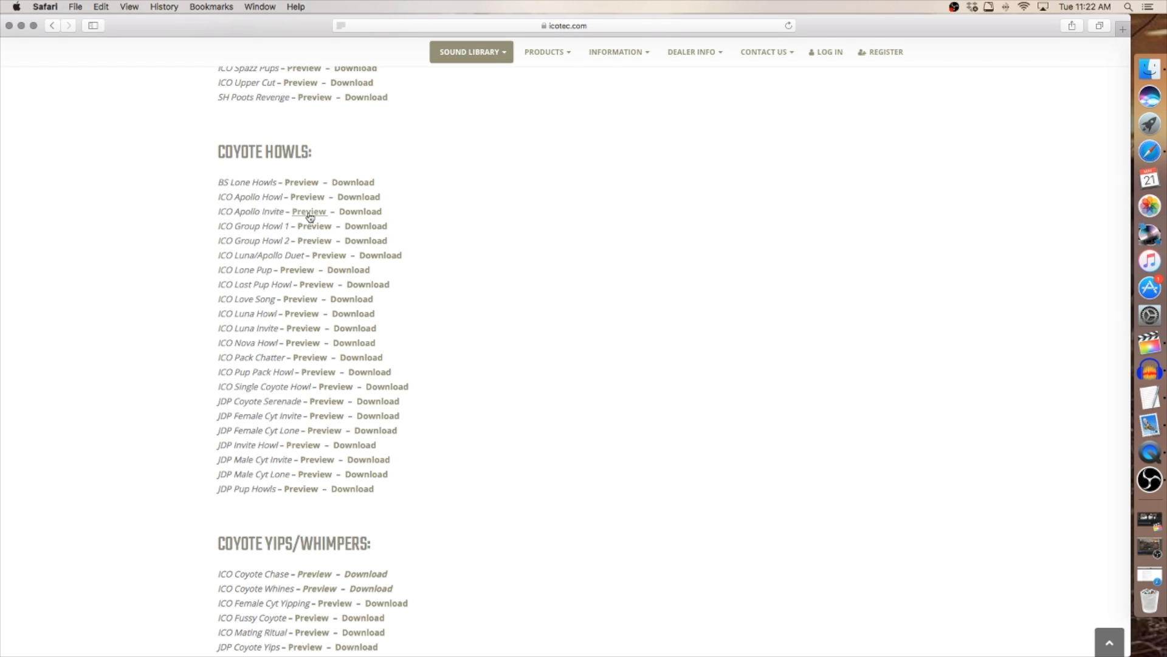
pyautogui.moveTo(360, 215)
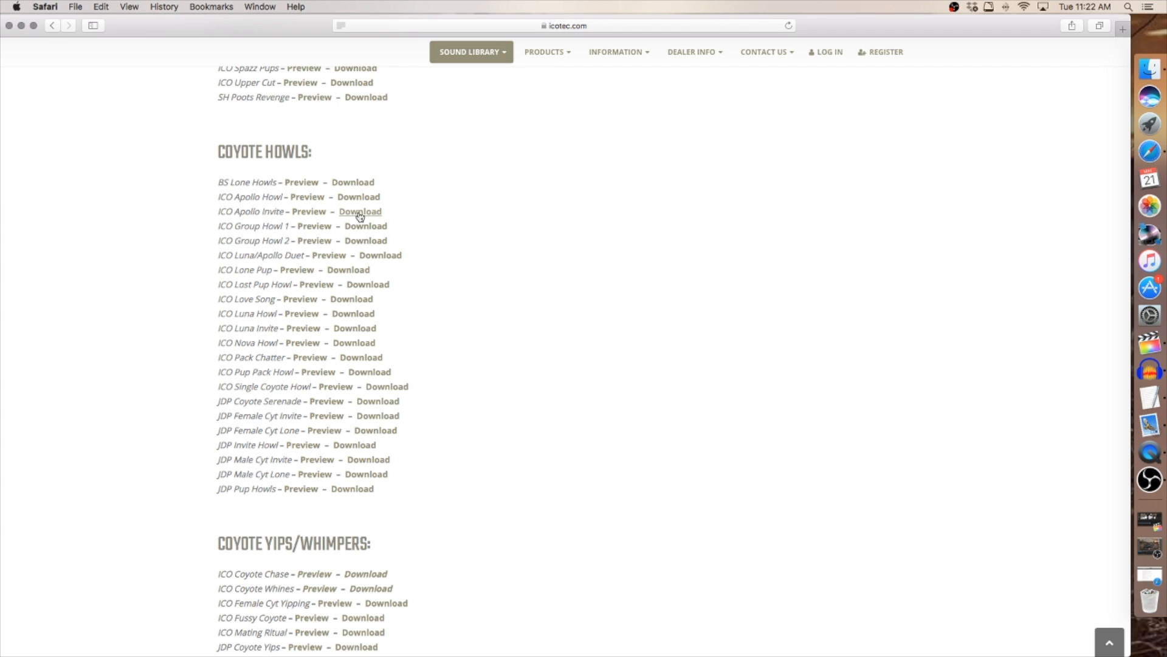
pyautogui.click(360, 211)
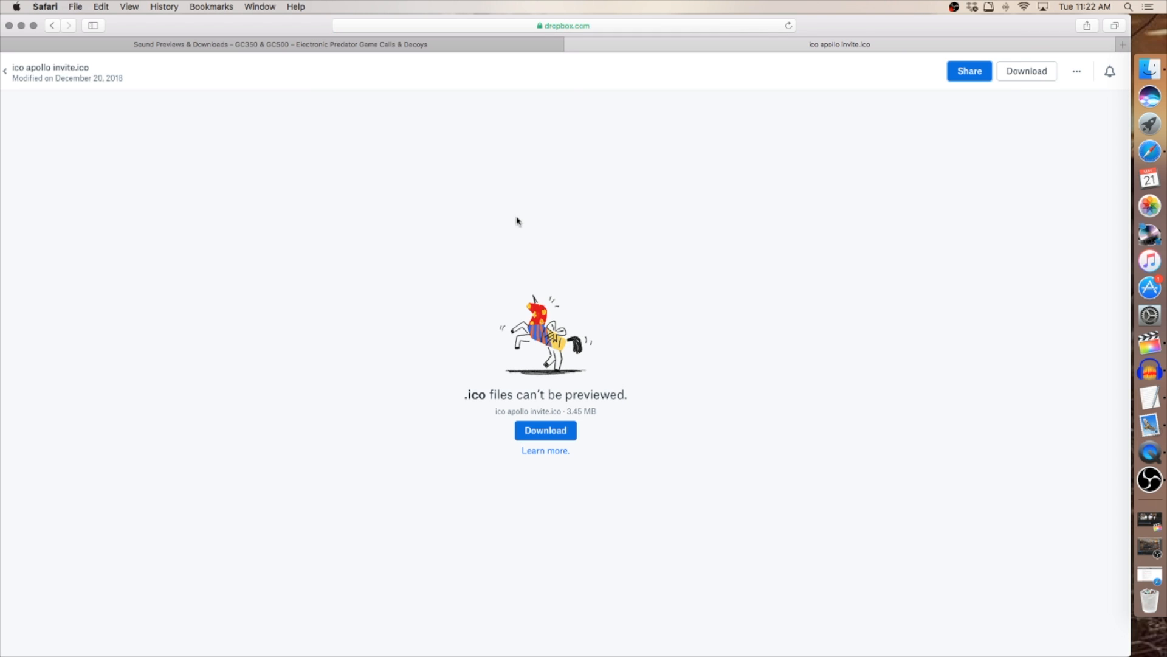
pyautogui.click(1074, 70)
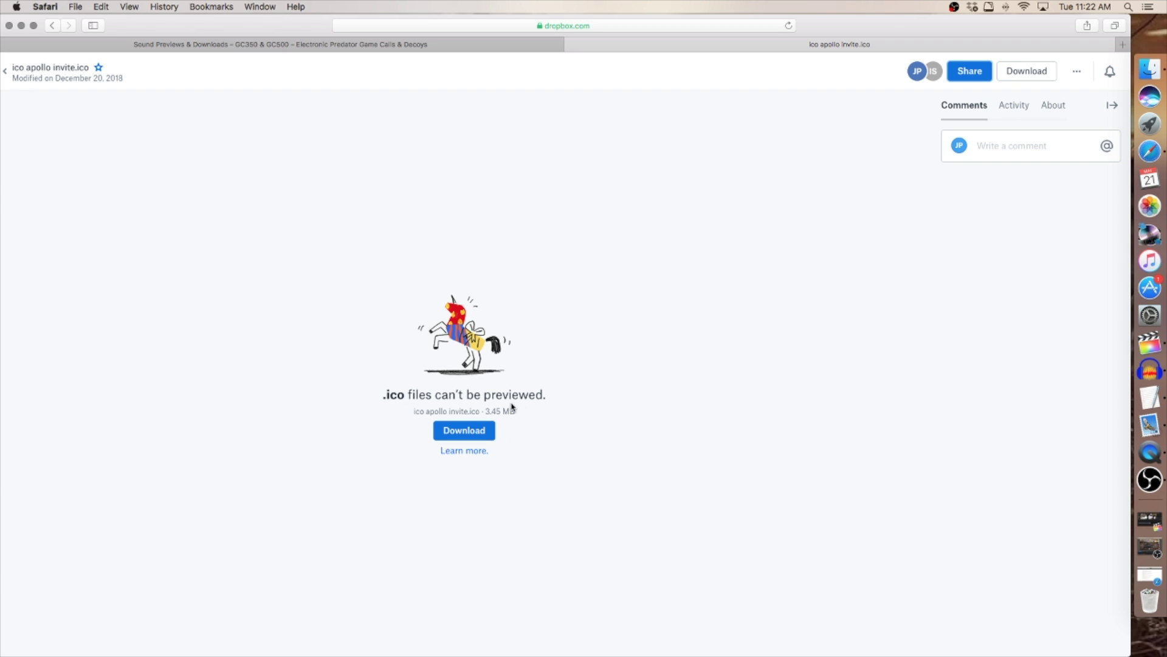
pyautogui.moveTo(546, 332)
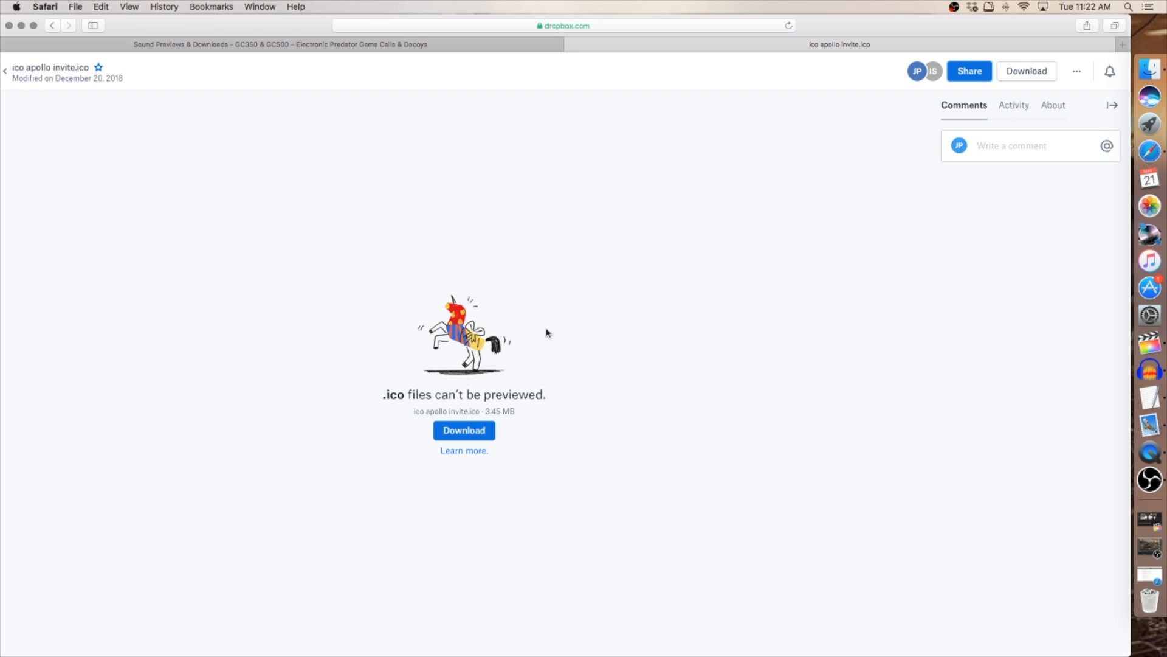
pyautogui.moveTo(542, 342)
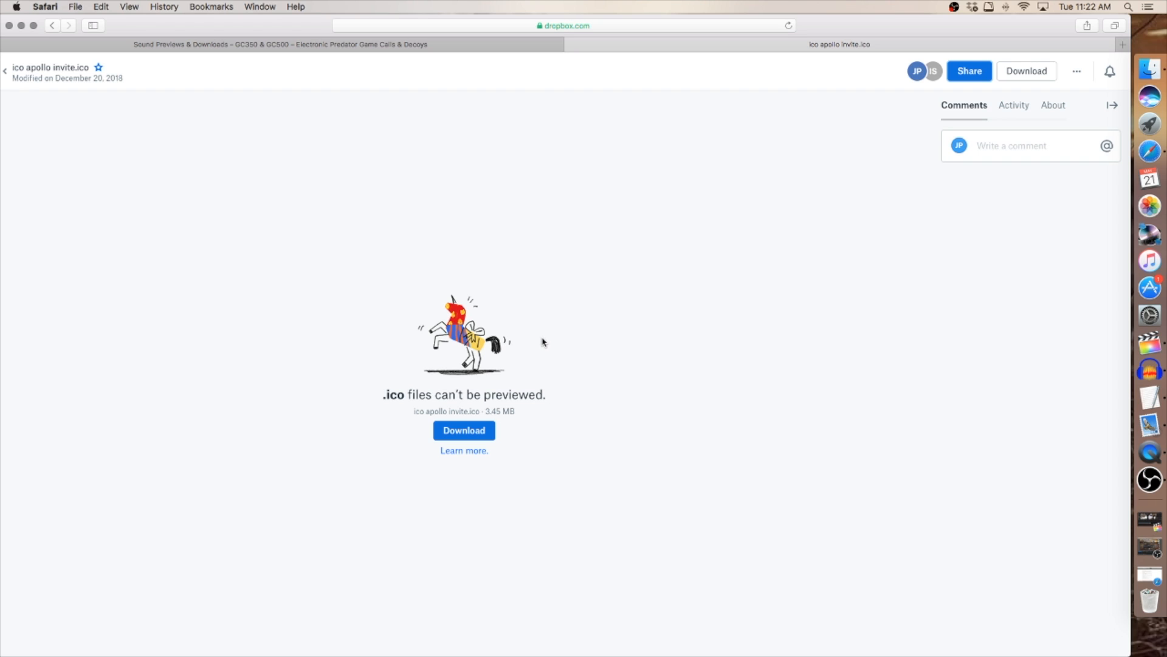
pyautogui.moveTo(569, 371)
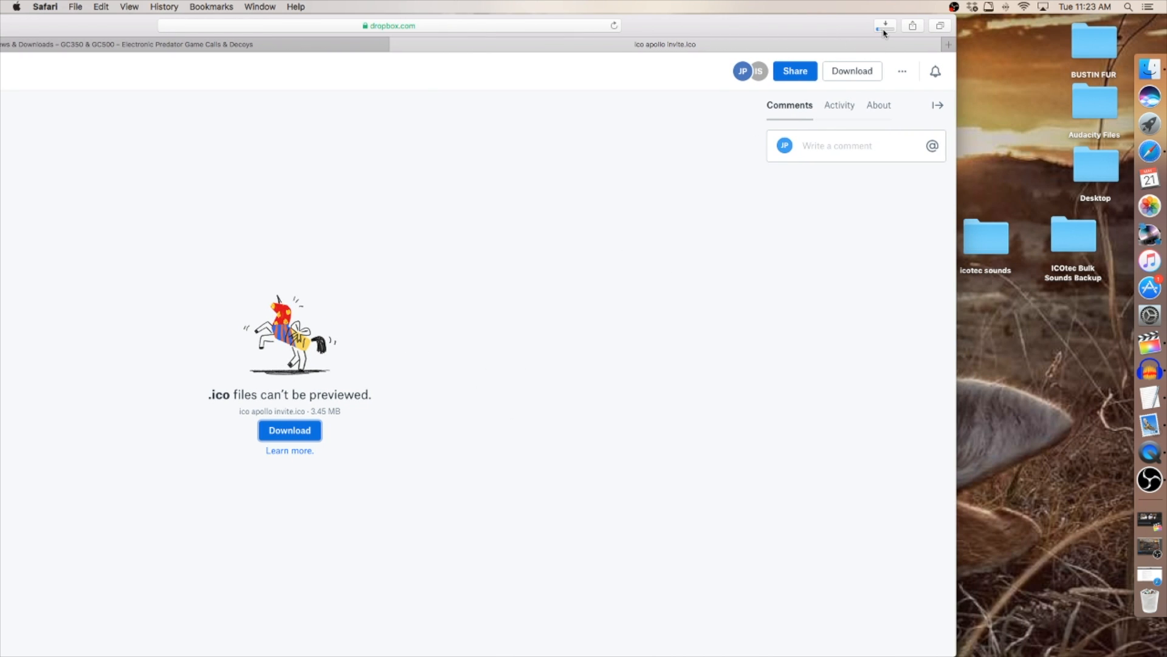
pyautogui.moveTo(885, 27)
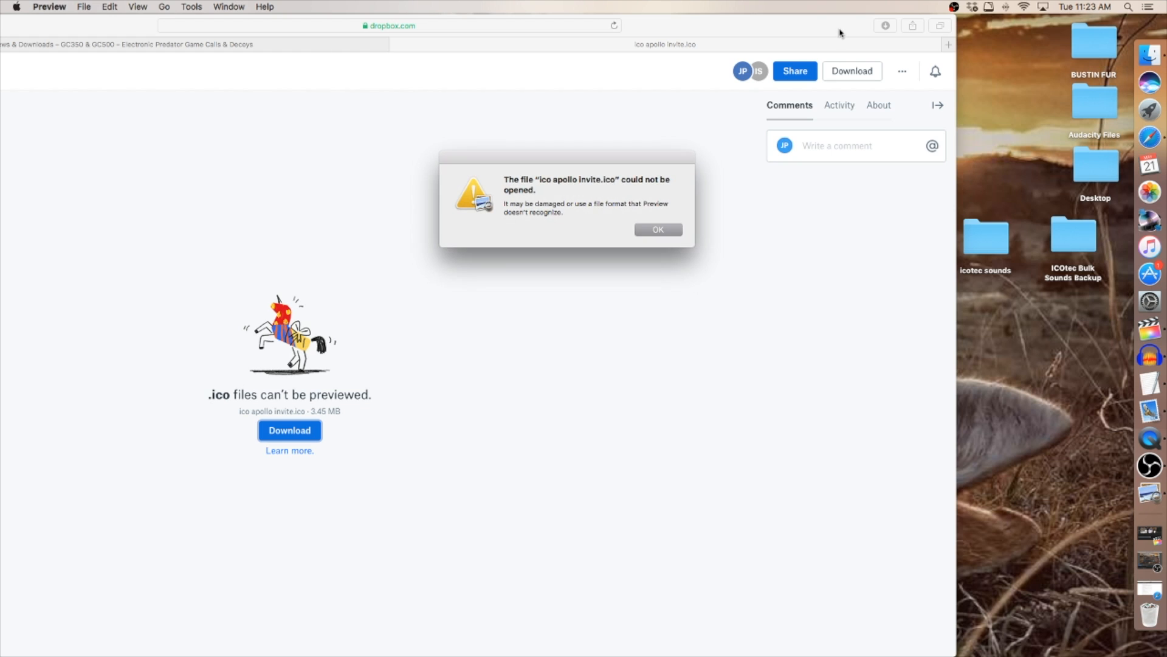
pyautogui.moveTo(591, 191)
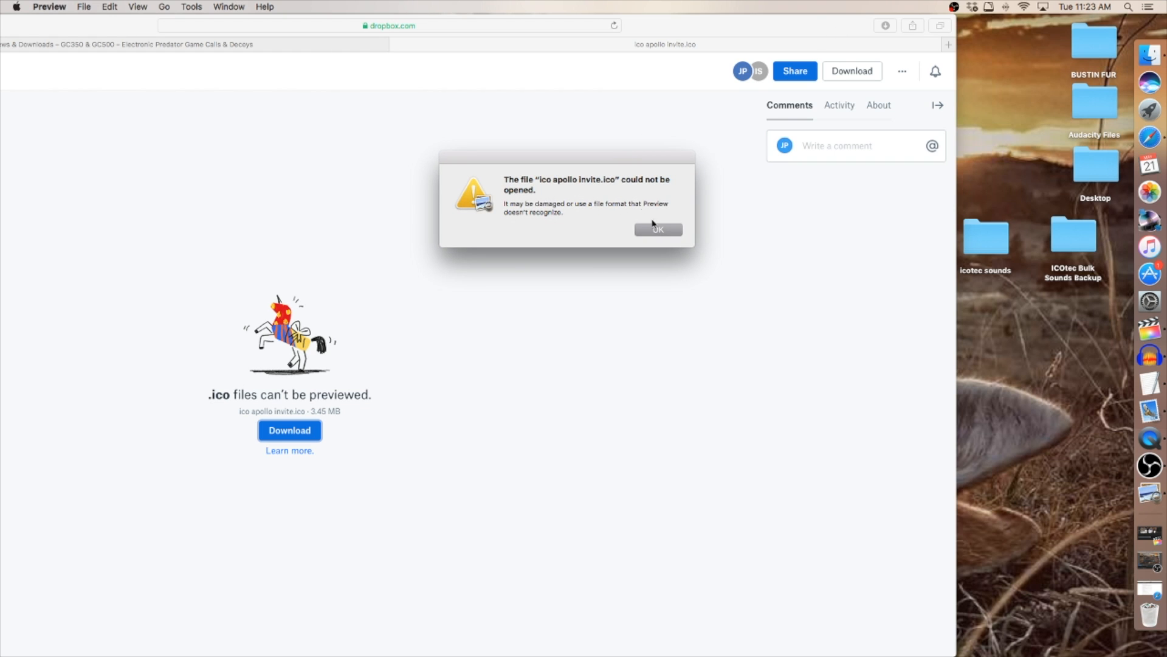
# Dismiss Preview's could-not-open warning and show Safari's downloads with ico apollo invite.ico.
pyautogui.click(657, 229)
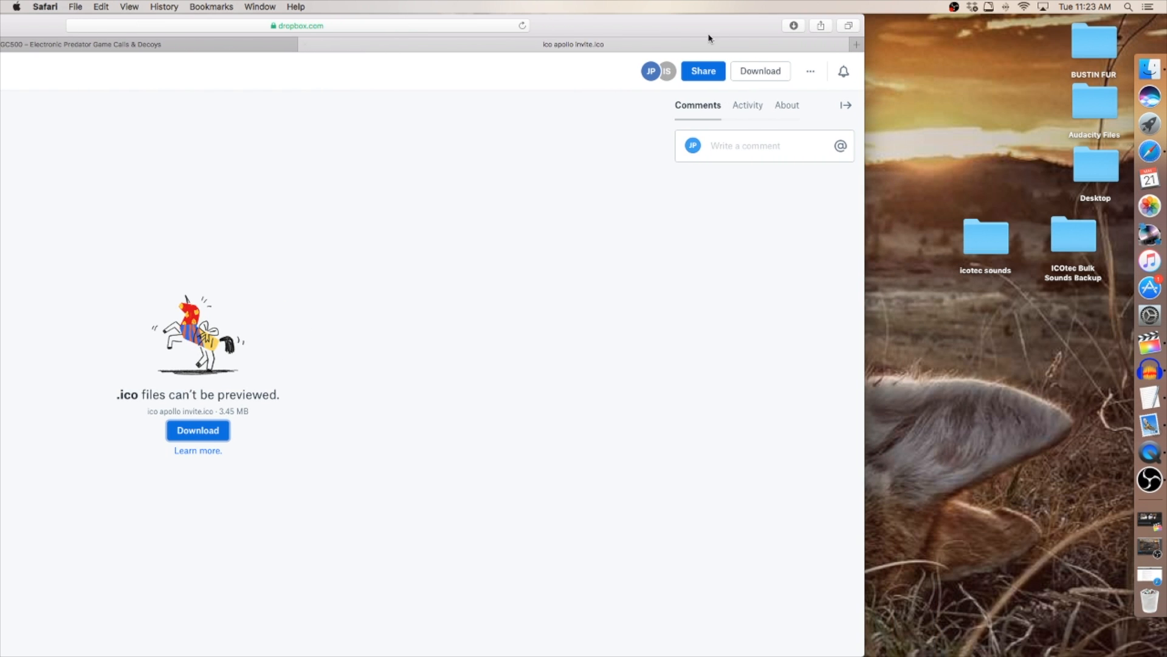
pyautogui.click(792, 25)
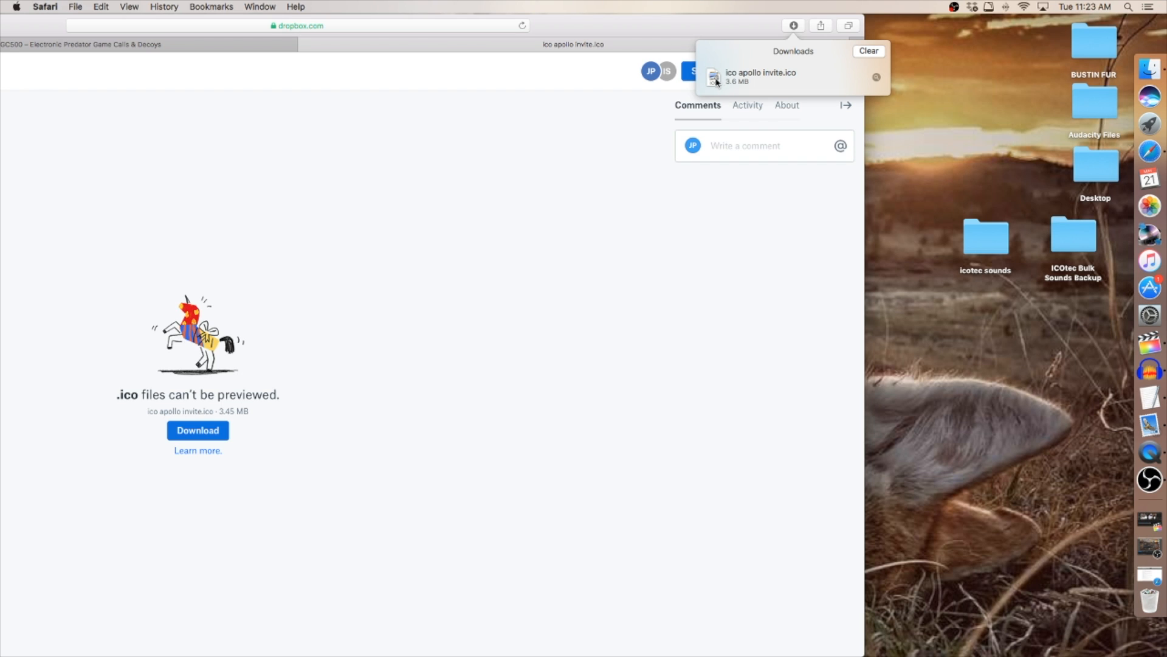
pyautogui.moveTo(780, 80)
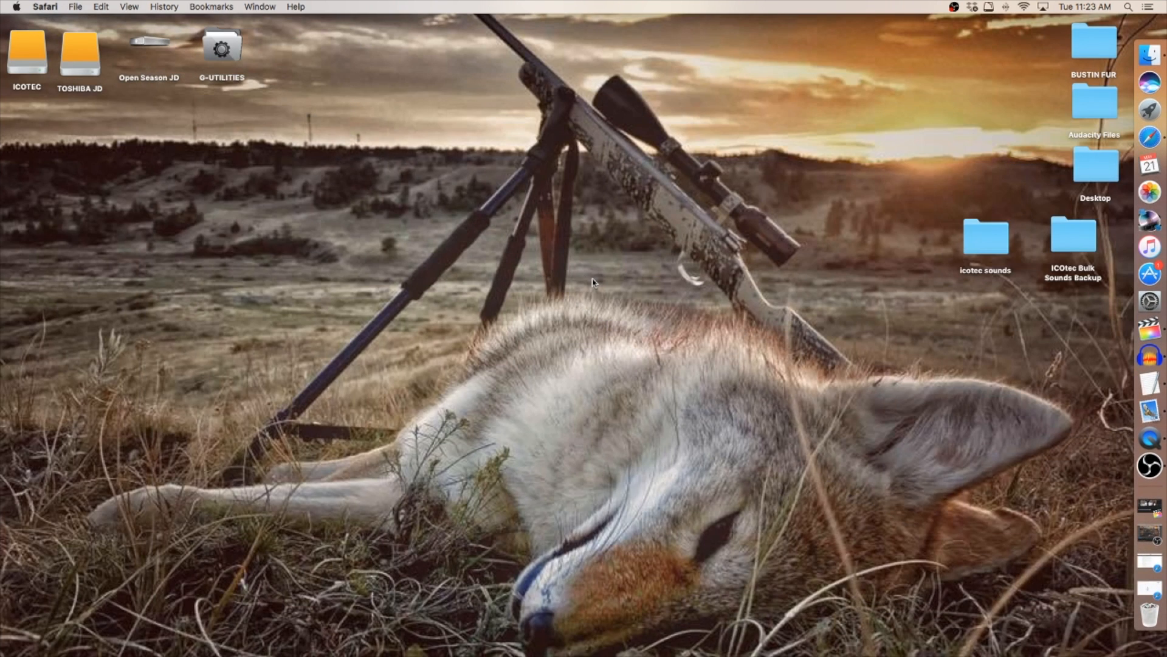
# Switch from Safari to the Finder desktop for the GC500 SD card.
pyautogui.click(591, 281)
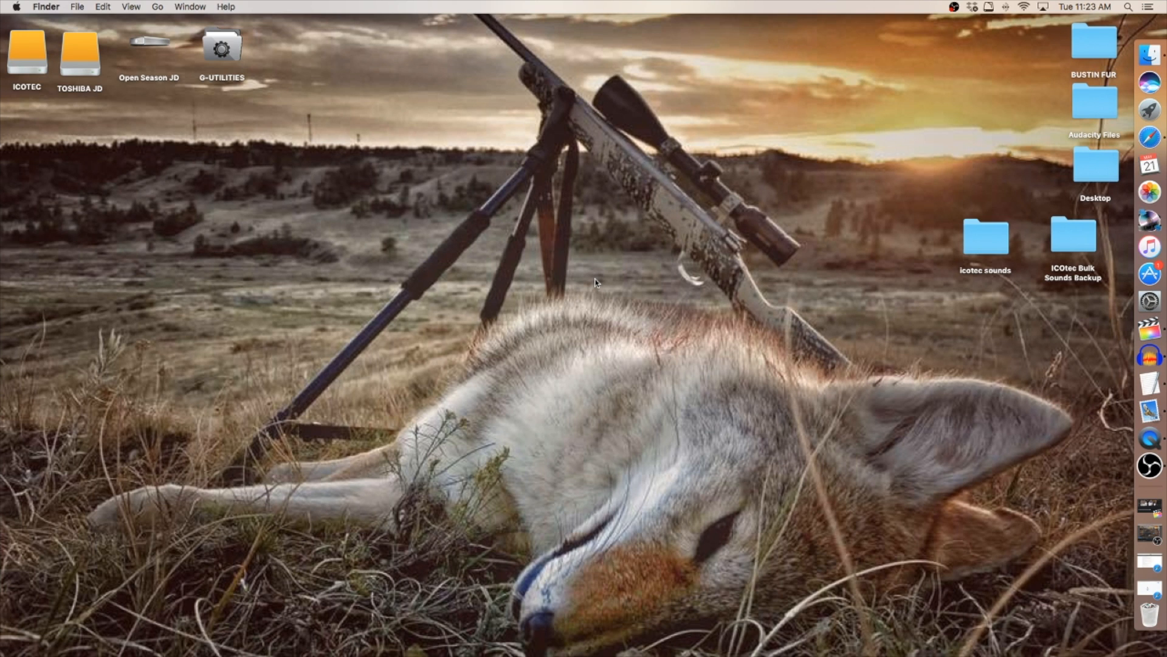
pyautogui.moveTo(592, 275)
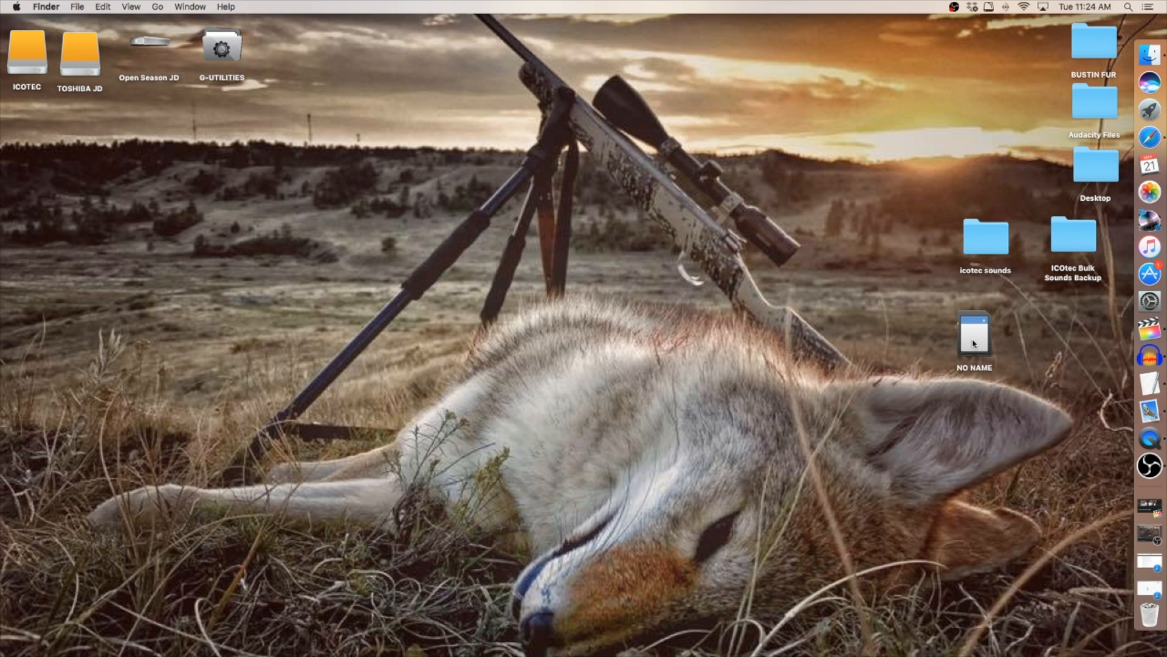
# Browse the NO NAME card's files and trash 200 WT Turkey Yelps.ico so the list ends at 199.
pyautogui.doubleClick(975, 336)
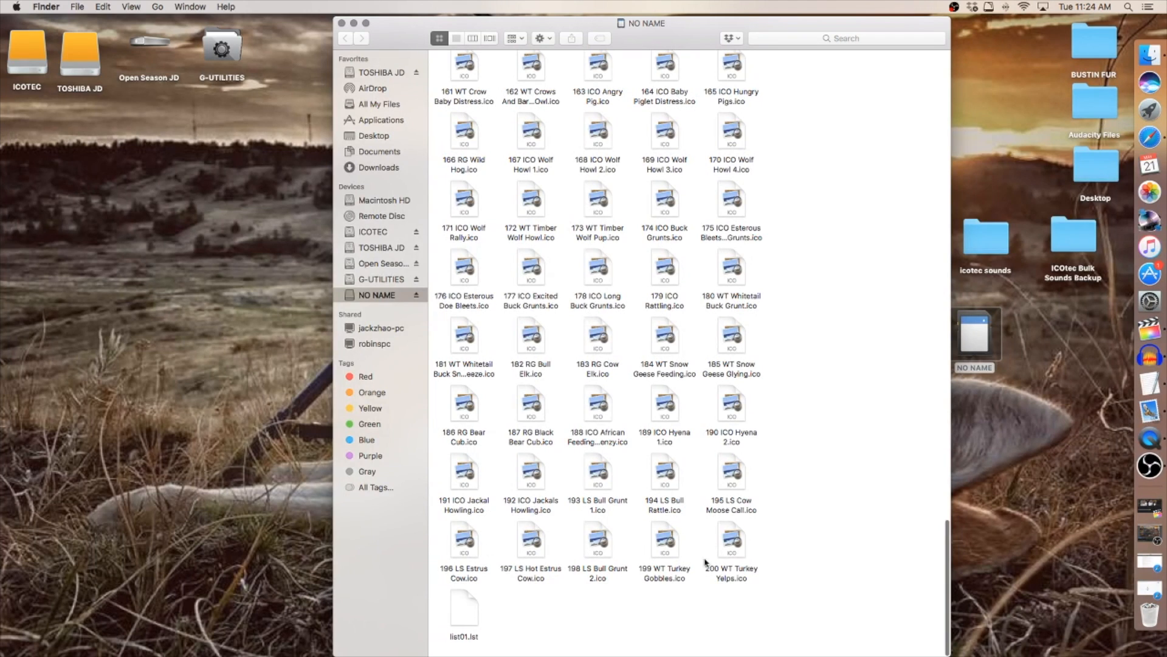
pyautogui.moveTo(737, 557)
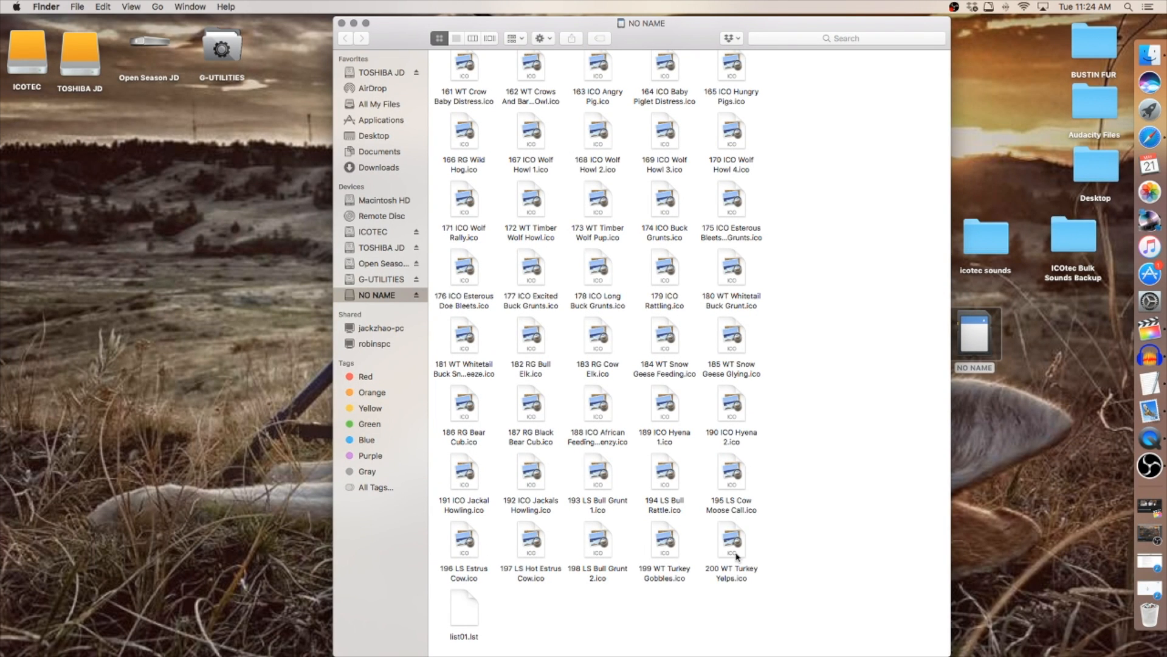
pyautogui.moveTo(688, 37)
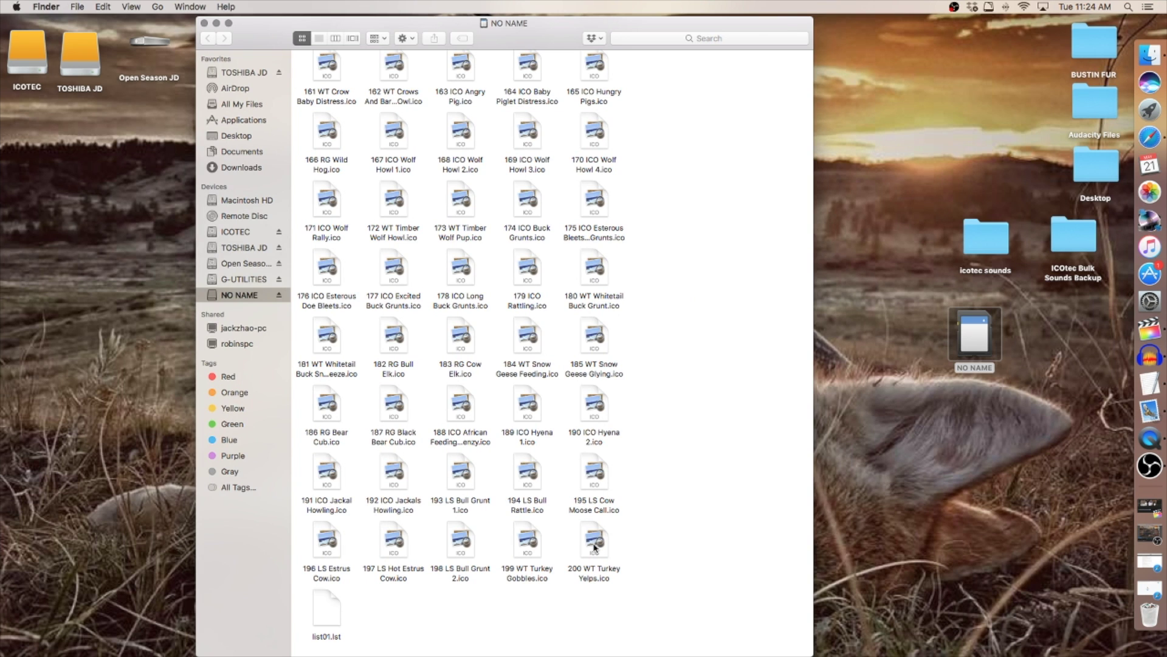
pyautogui.moveTo(594, 540); pyautogui.dragTo(669, 543)
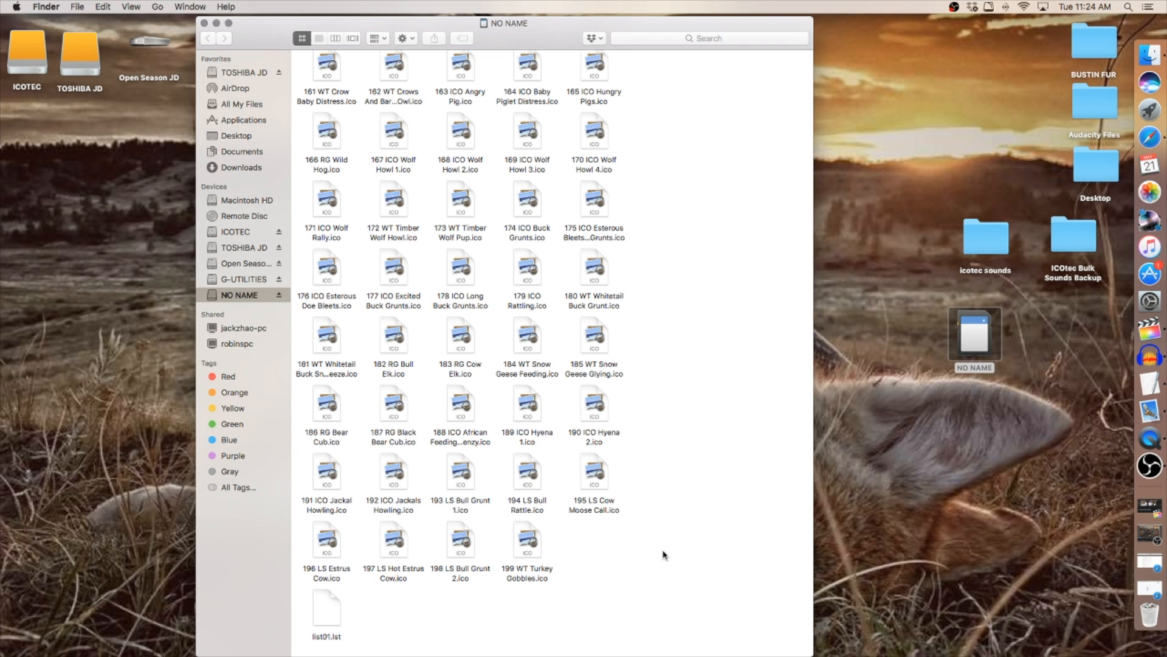
pyautogui.moveTo(1059, 262)
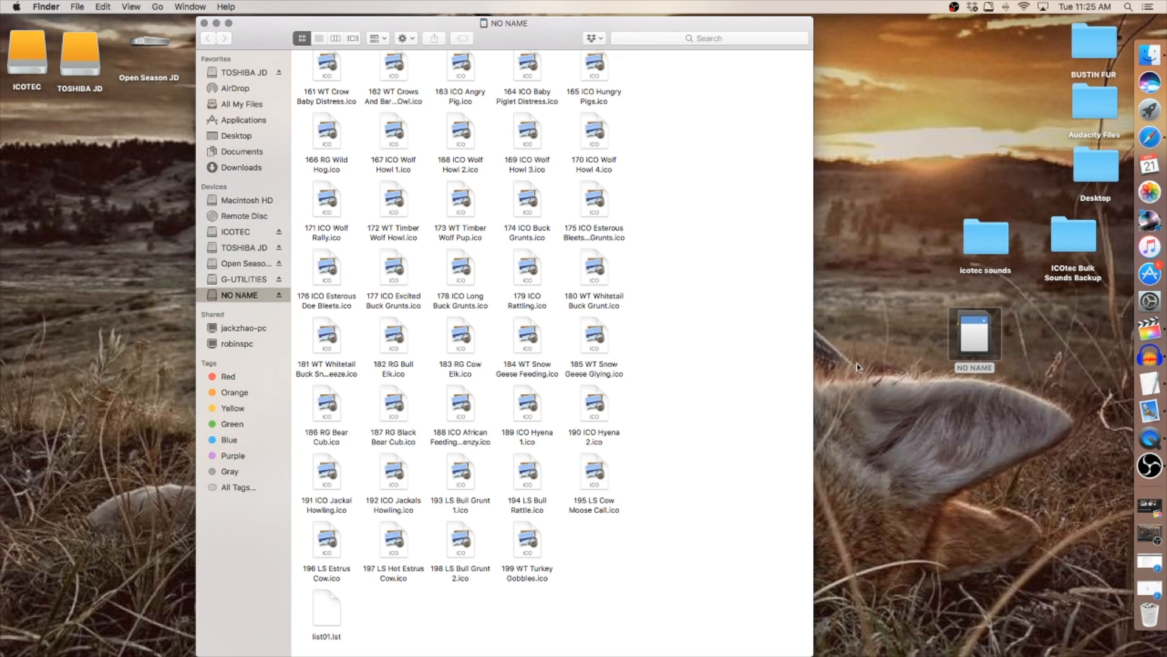
pyautogui.moveTo(979, 309)
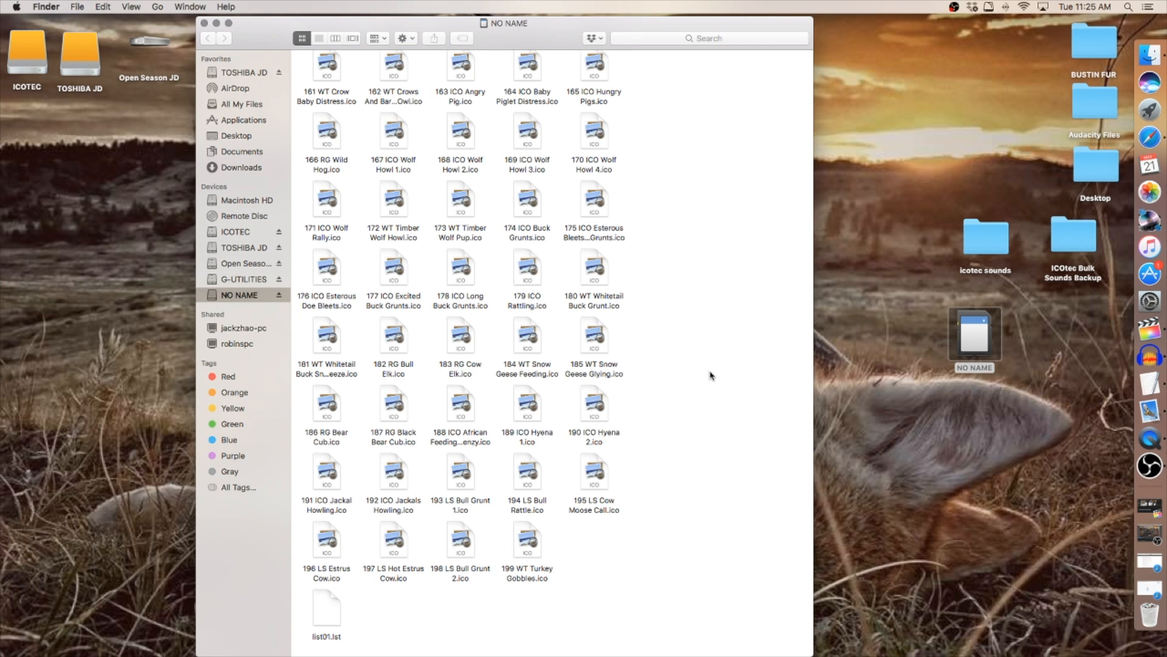
pyautogui.moveTo(516, 561)
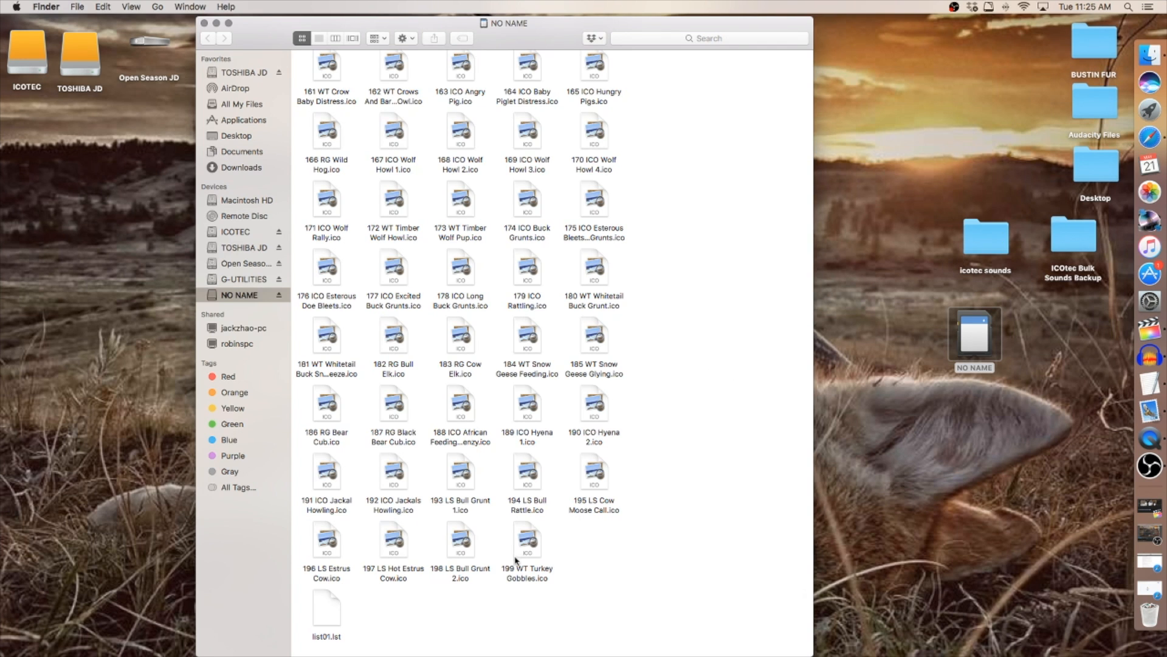
pyautogui.moveTo(882, 348)
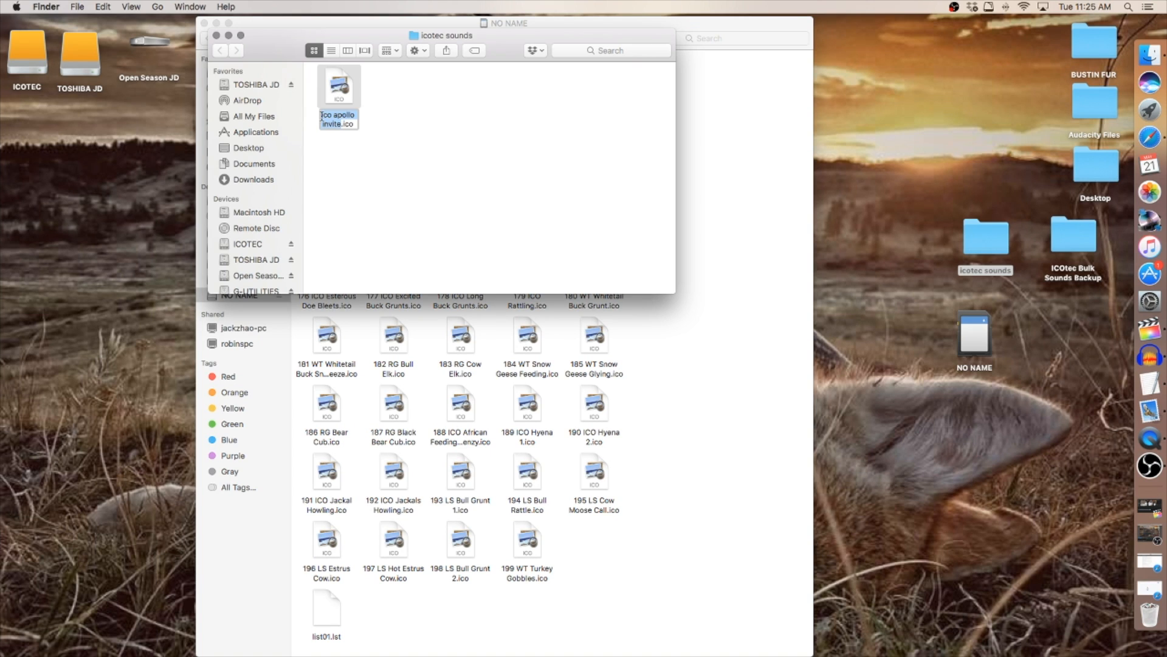
# Rename the downloaded call to '200 ico apollo invite.ico' and copy it via Edit > Copy.
pyautogui.click(373, 138)
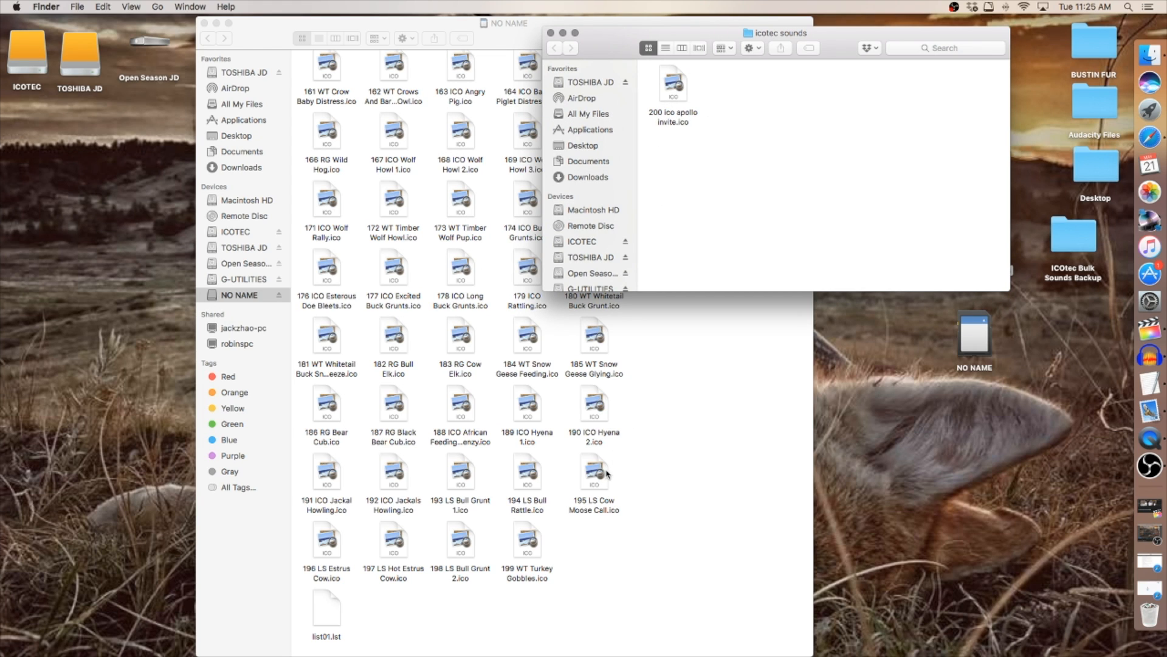
pyautogui.click(674, 82)
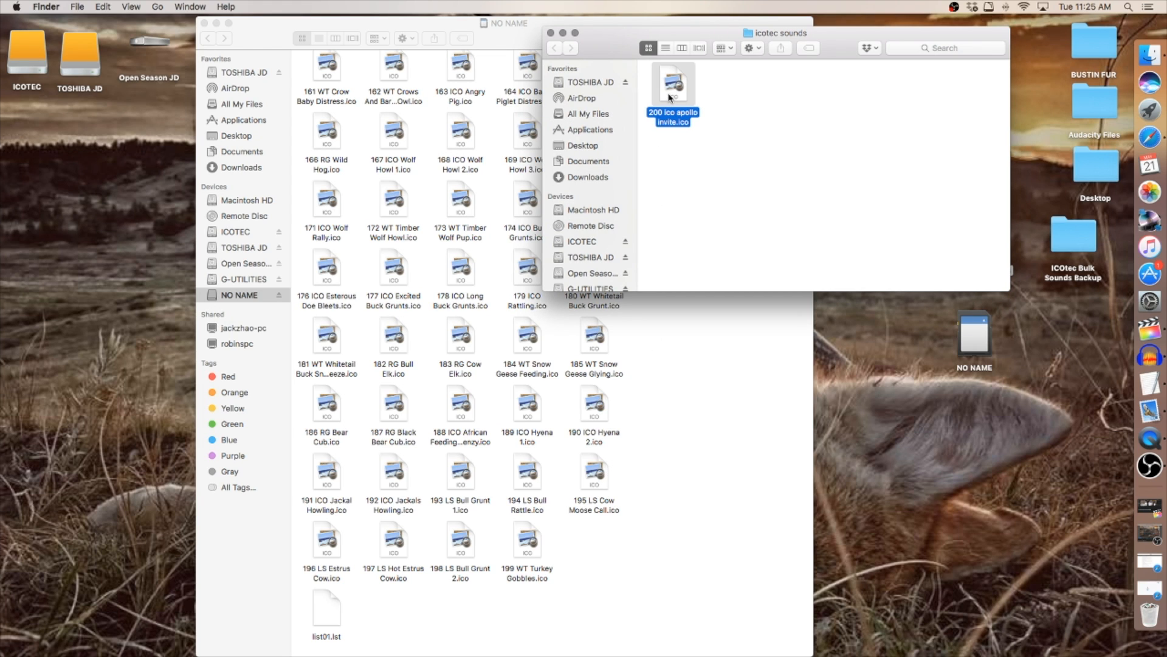
pyautogui.moveTo(116, 9)
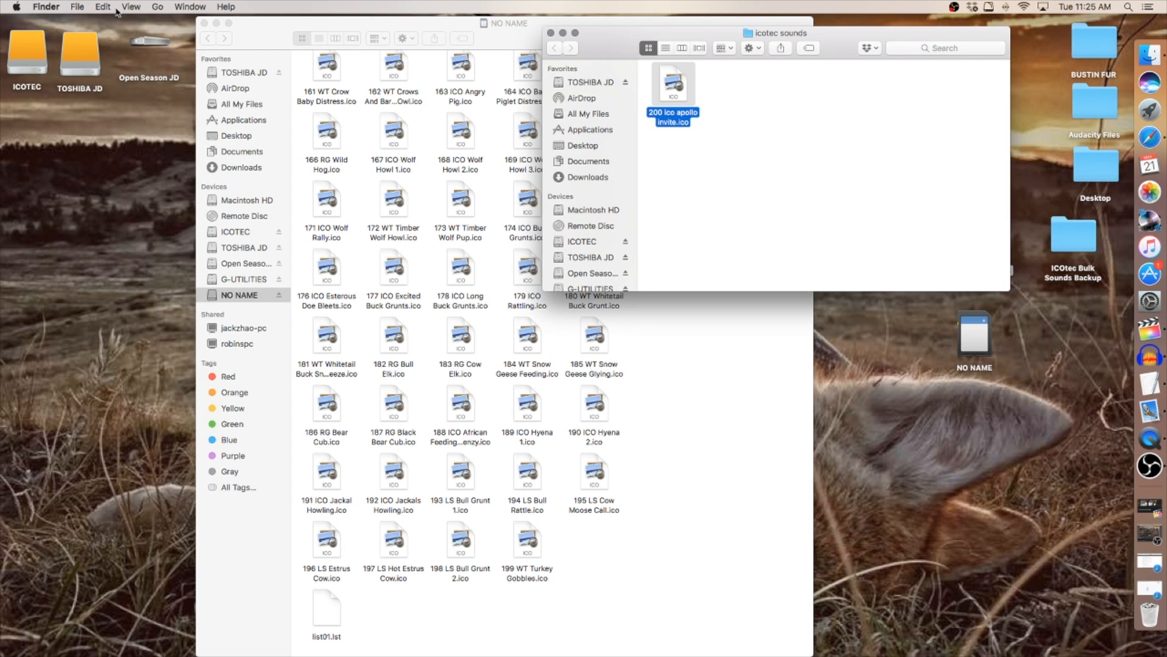
pyautogui.click(106, 6)
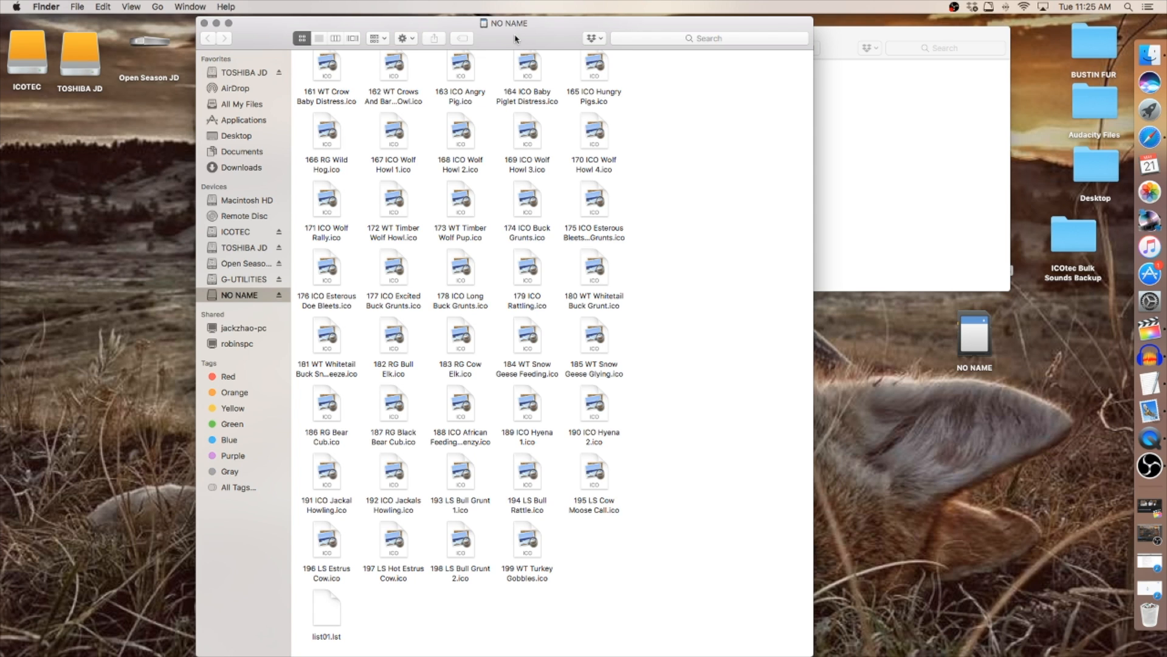
# Paste the file onto NO NAME, sort by name and check 200 ico apollo invite.ico follows 199.
pyautogui.click(97, 6)
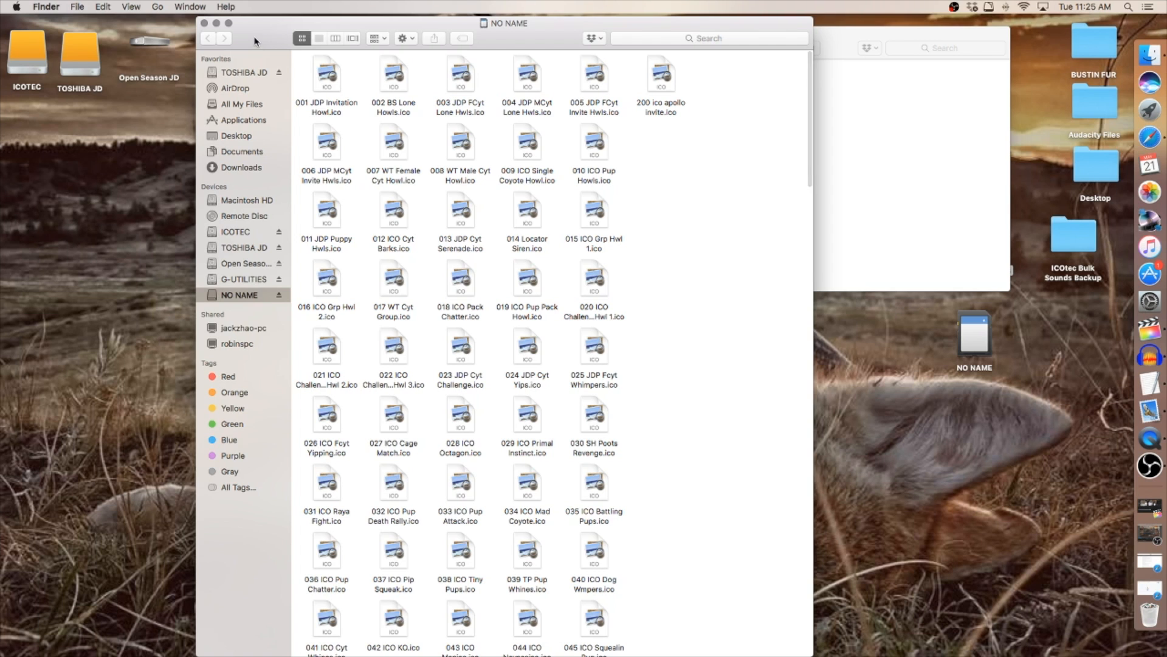
pyautogui.click(129, 6)
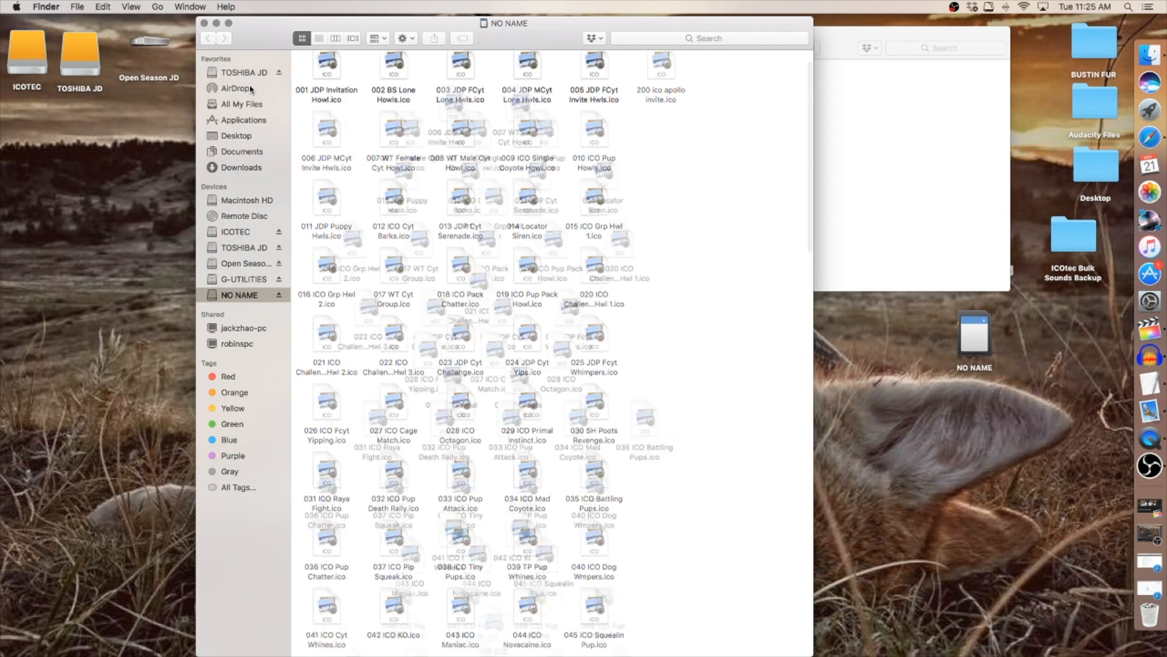
pyautogui.scroll(-3)
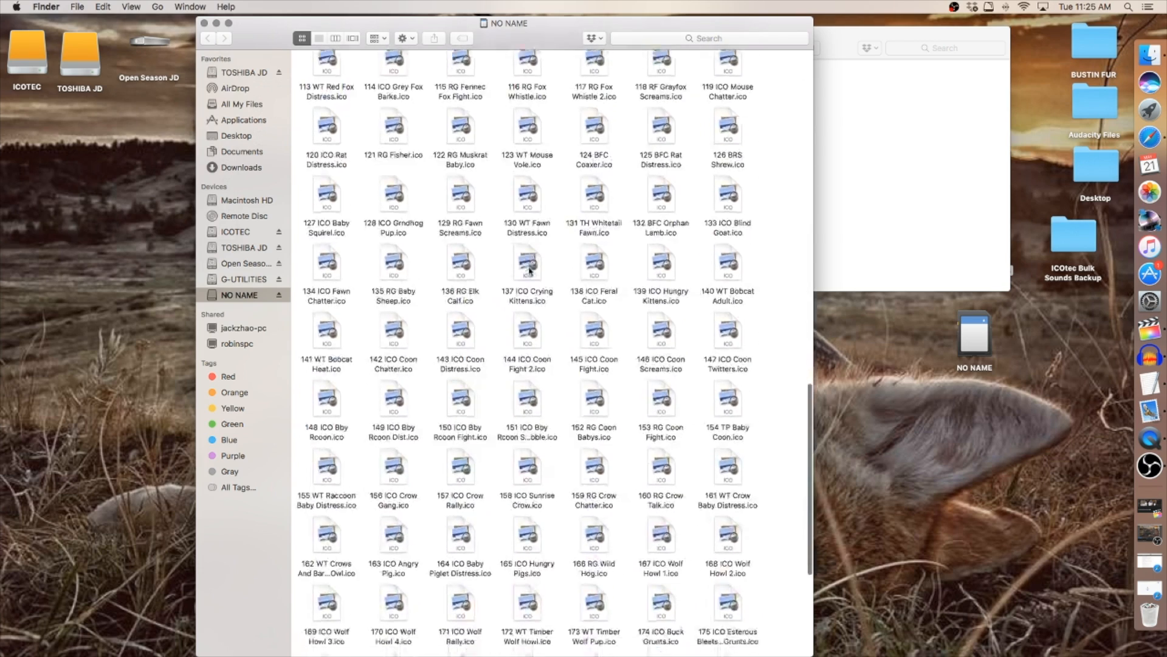
pyautogui.scroll(-3)
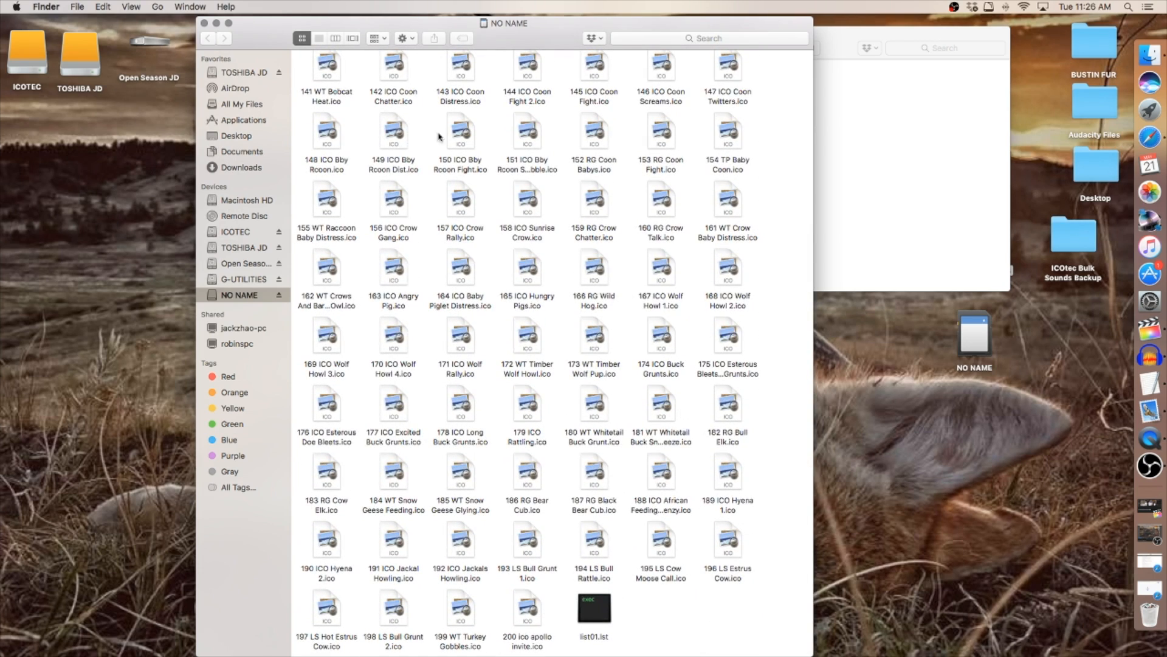
pyautogui.moveTo(275, 30)
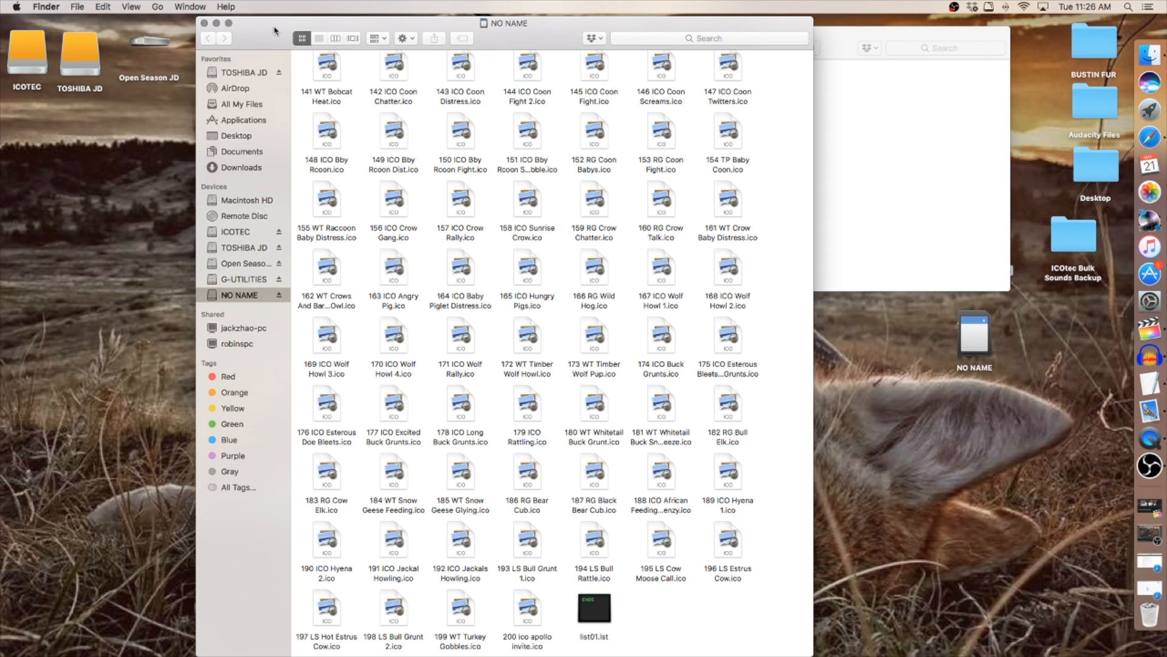
pyautogui.moveTo(265, 30)
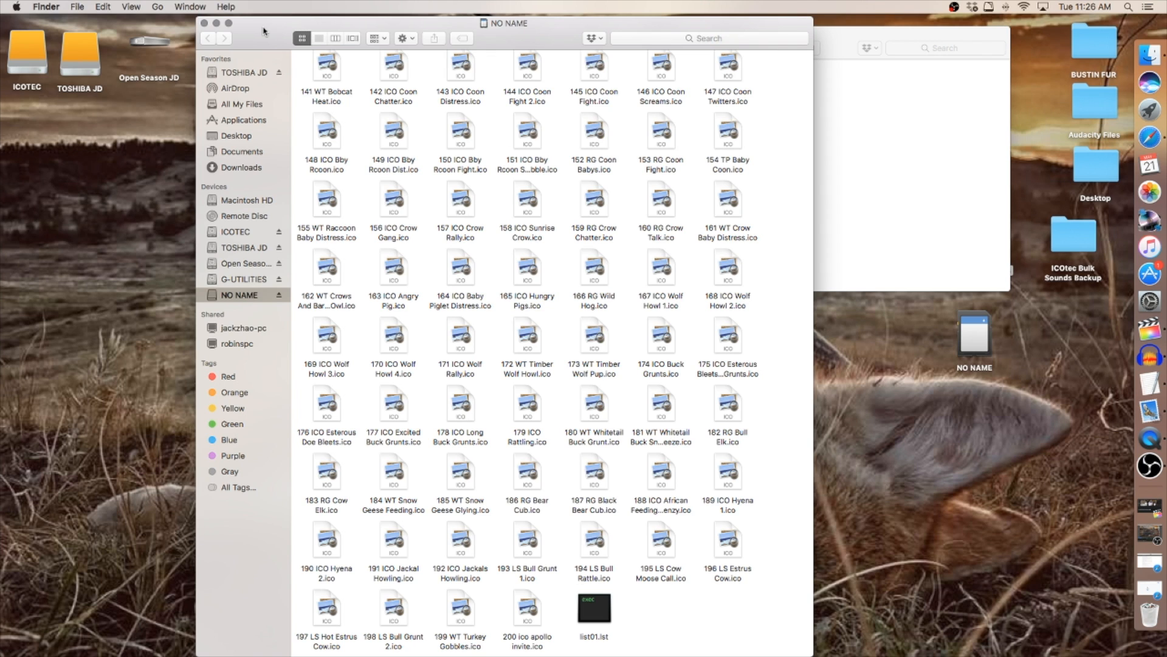
pyautogui.moveTo(258, 26)
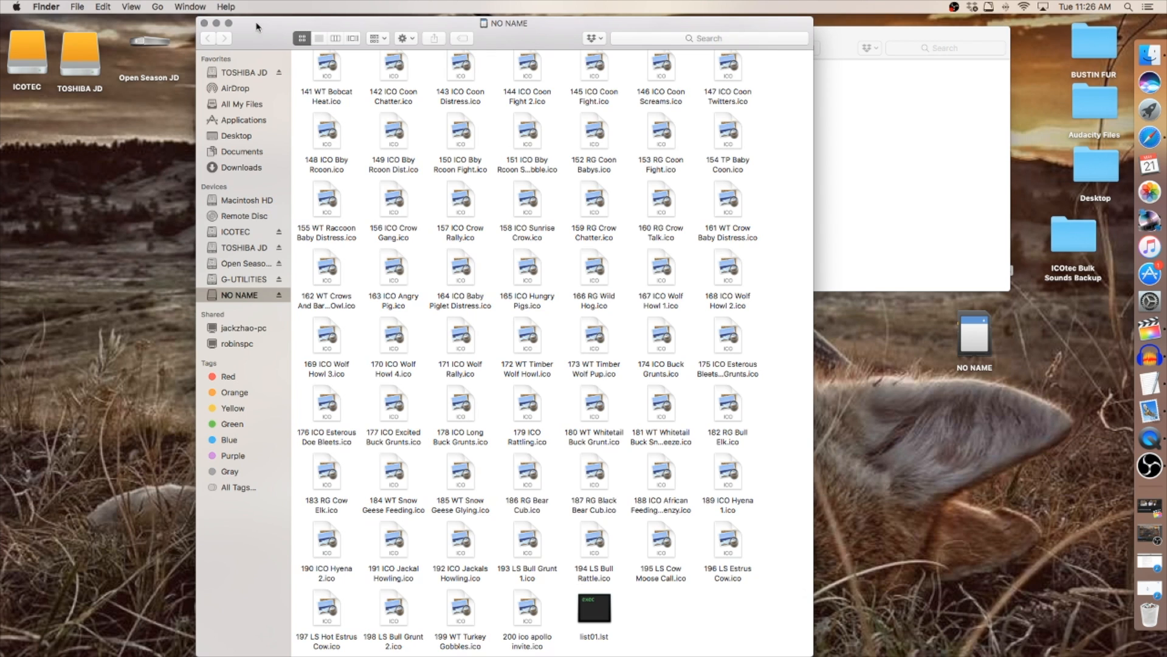